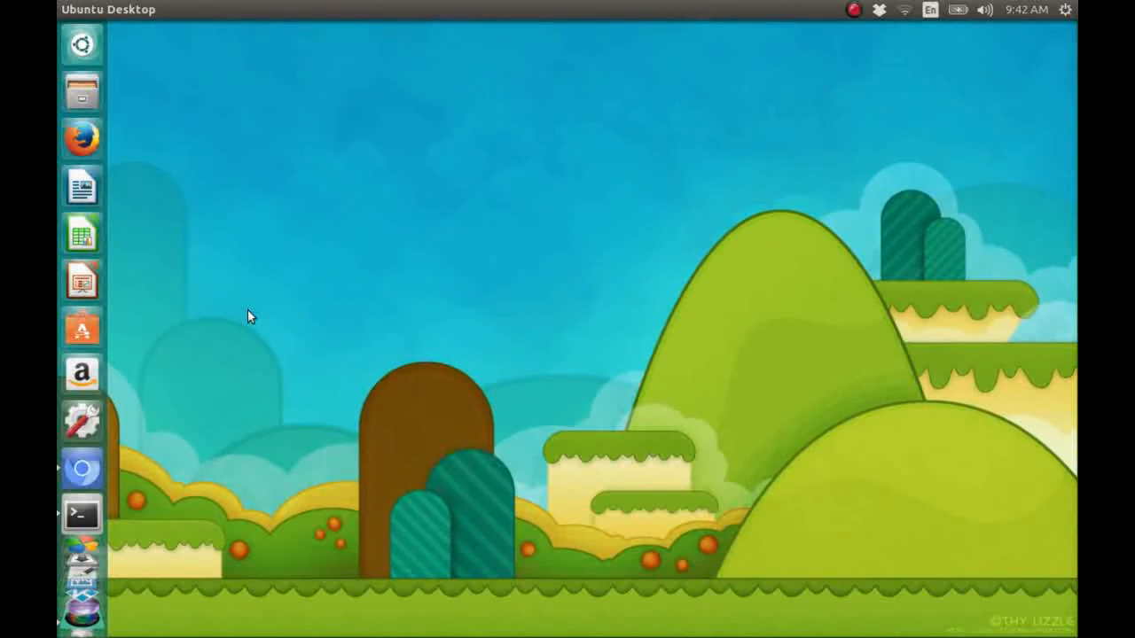
pyautogui.moveTo(81, 515)
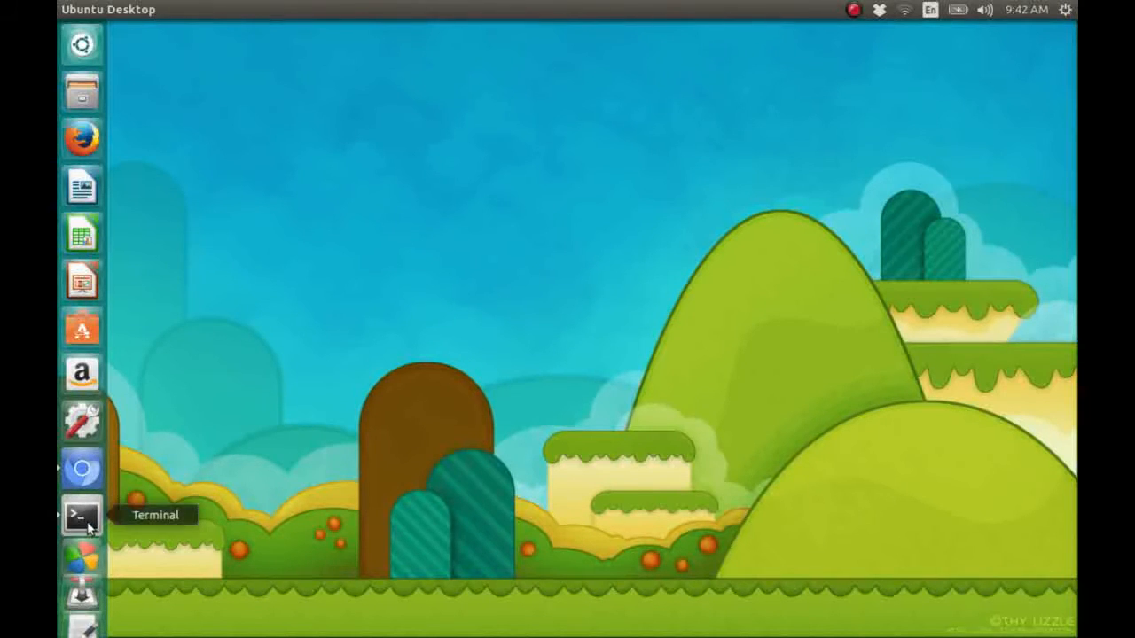
# - In a new Terminal, run 'python blasteroids.py' to launch the game
pyautogui.click(81, 516)
pyautogui.write('ls')
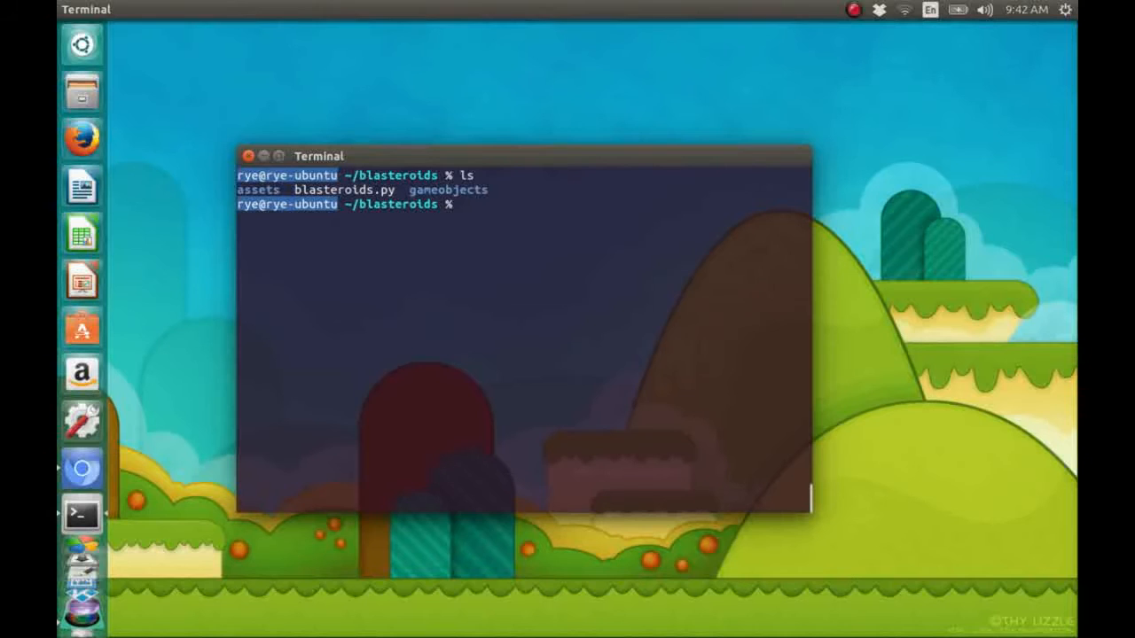
pyautogui.write('python')
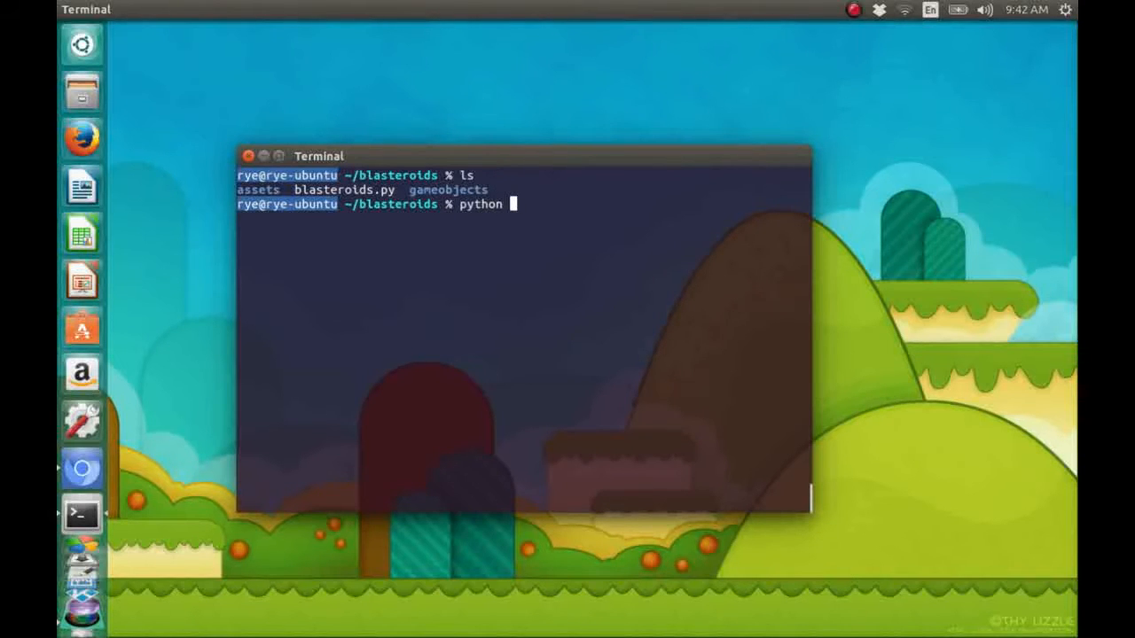
pyautogui.write('blasteroids.py')
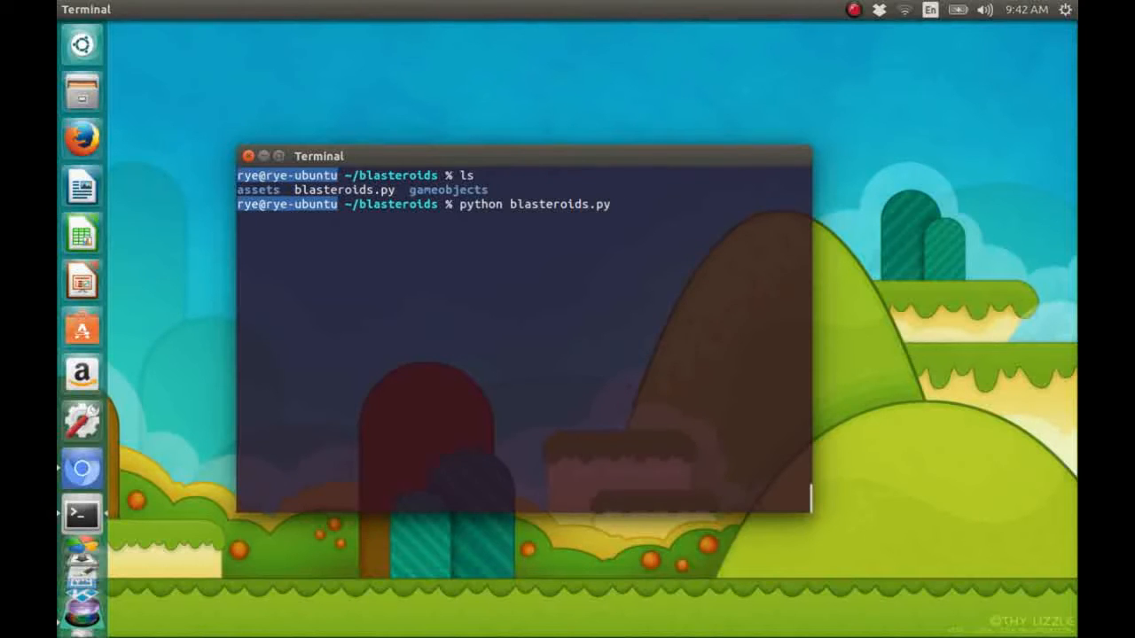
pyautogui.press('Return')
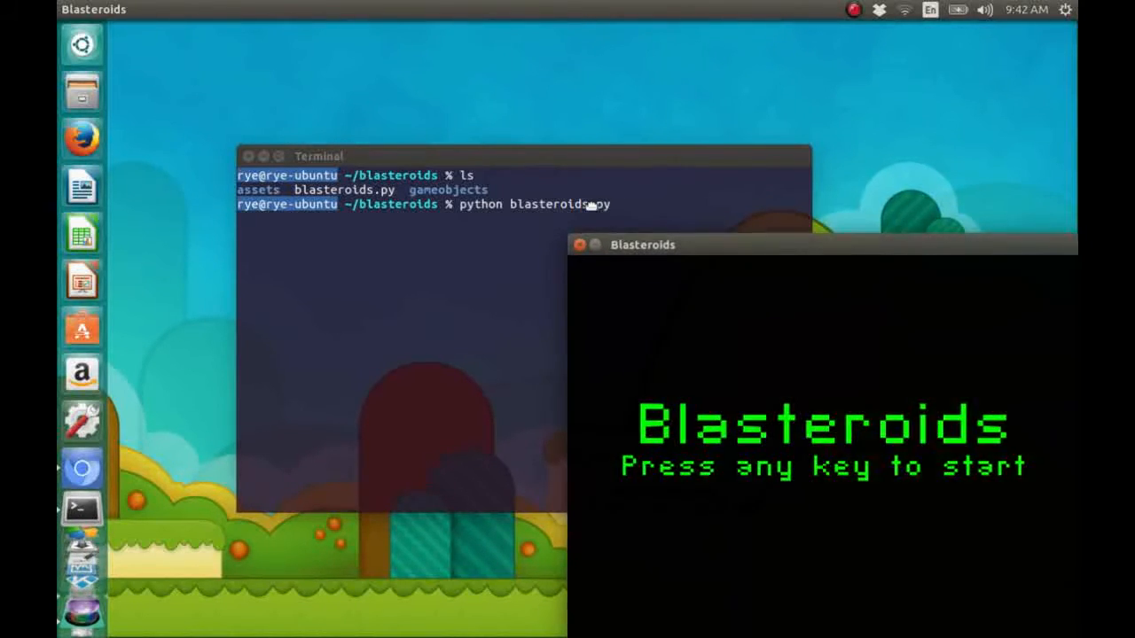
# - Drag the Blasteroids window toward the screen centre so the title screen is fully visible
pyautogui.moveTo(642, 244); pyautogui.dragTo(427, 186)
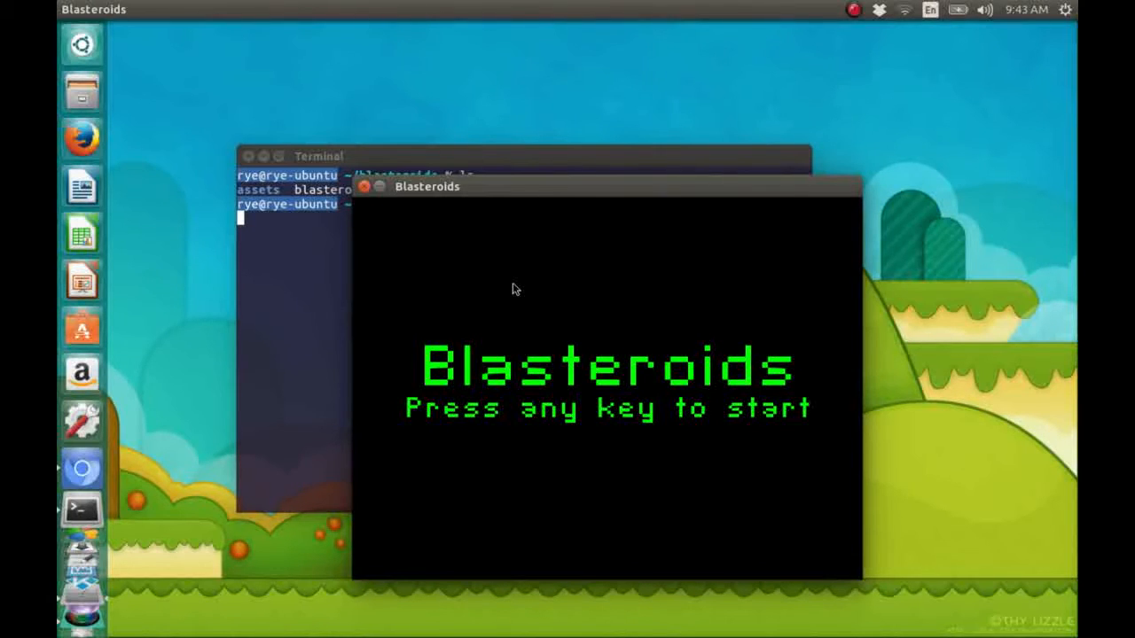
# - Start a Blasteroids round from the title screen with the space bar
pyautogui.press('space')
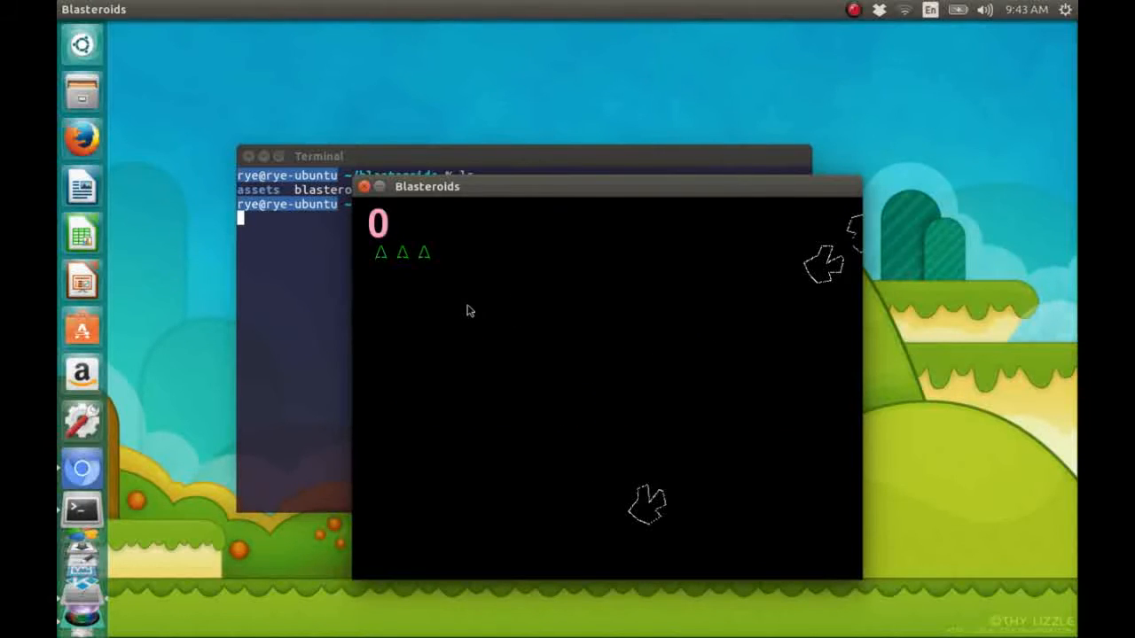
pyautogui.moveTo(486, 101)
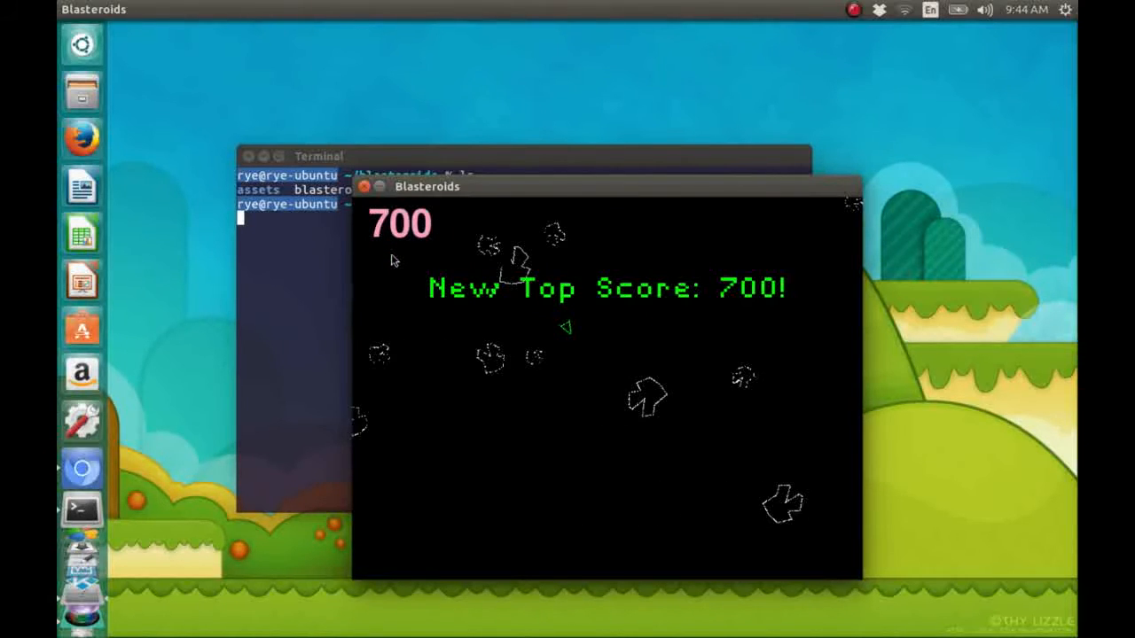
pyautogui.moveTo(426, 232)
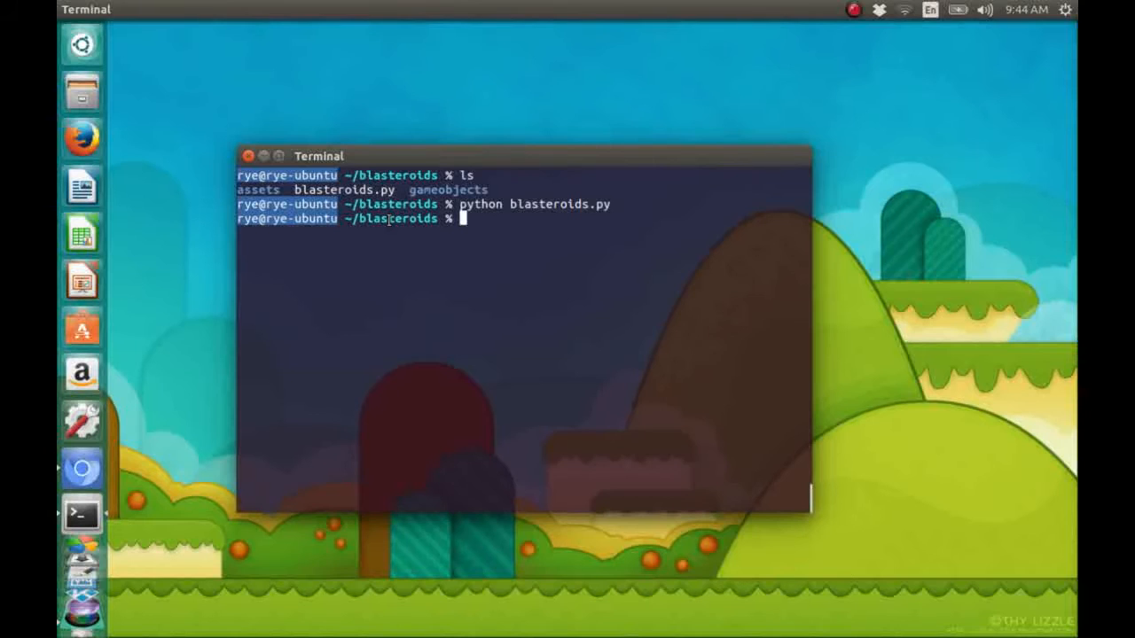
# - Replace the old terminal with a fresh one and start the Python 2.7.6 interpreter
pyautogui.click(249, 156)
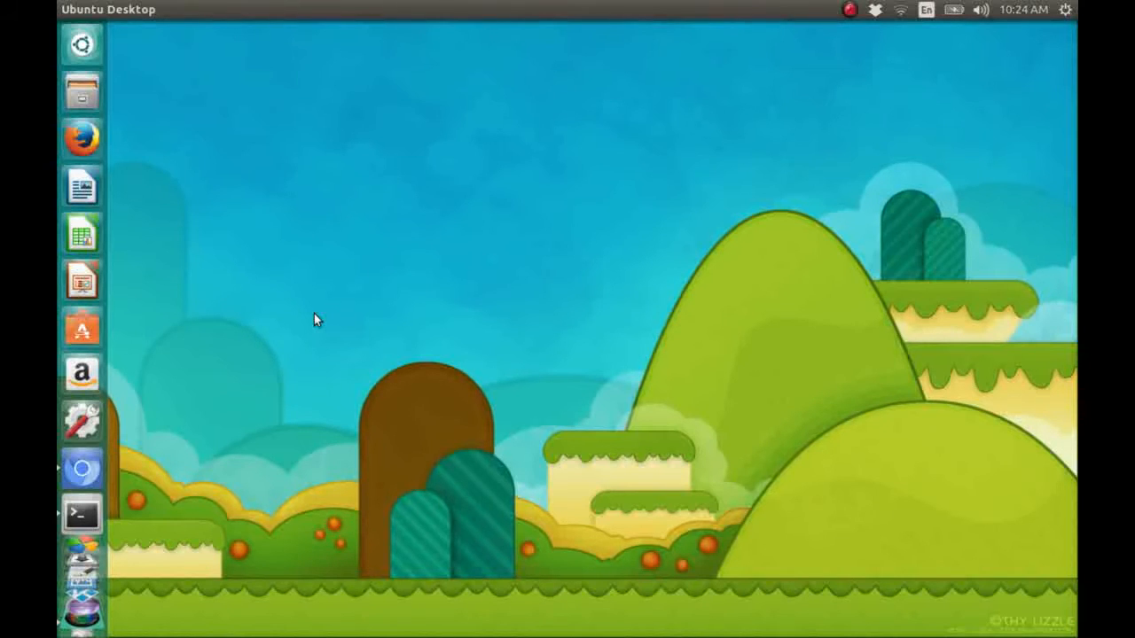
pyautogui.moveTo(58, 490)
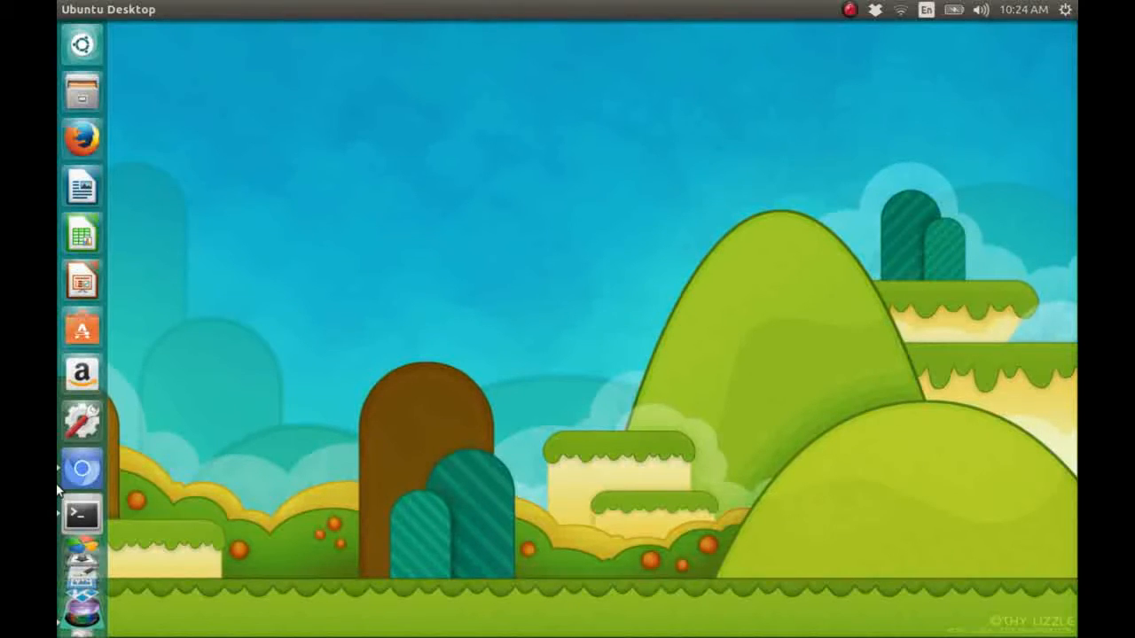
pyautogui.moveTo(82, 515)
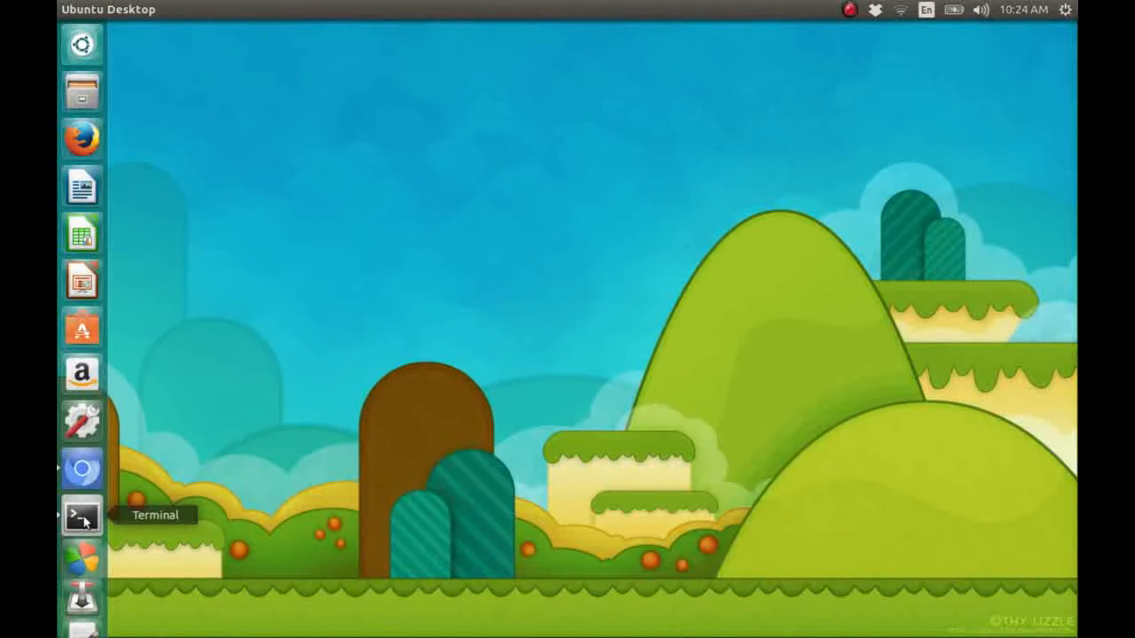
pyautogui.click(82, 515)
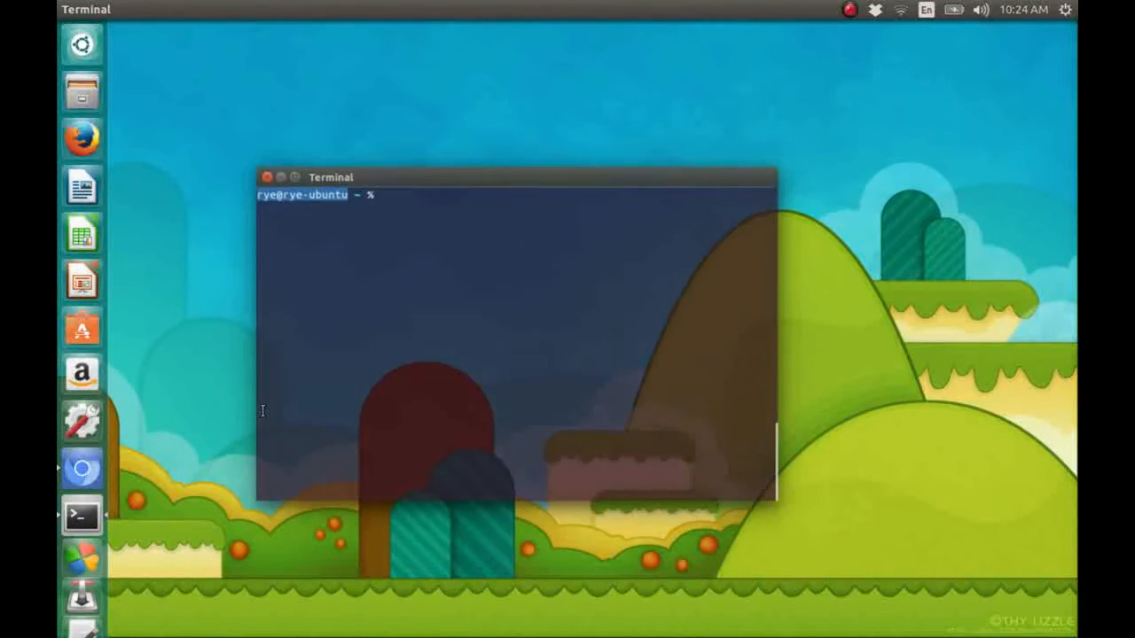
pyautogui.moveTo(514, 176); pyautogui.dragTo(519, 165)
pyautogui.write('python')
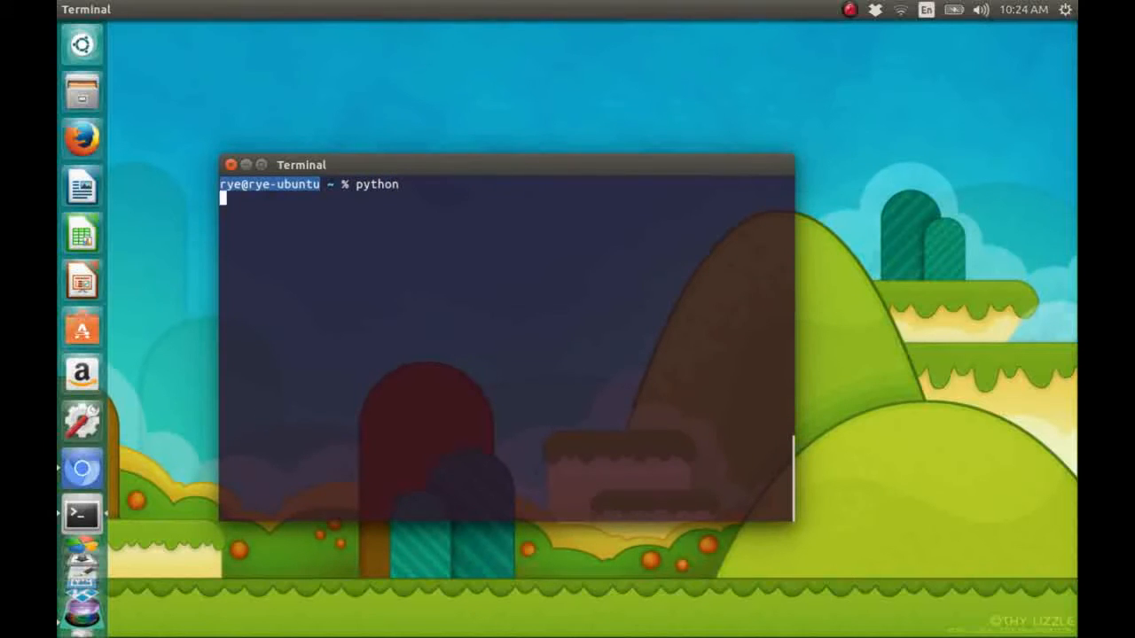
pyautogui.press('Return')
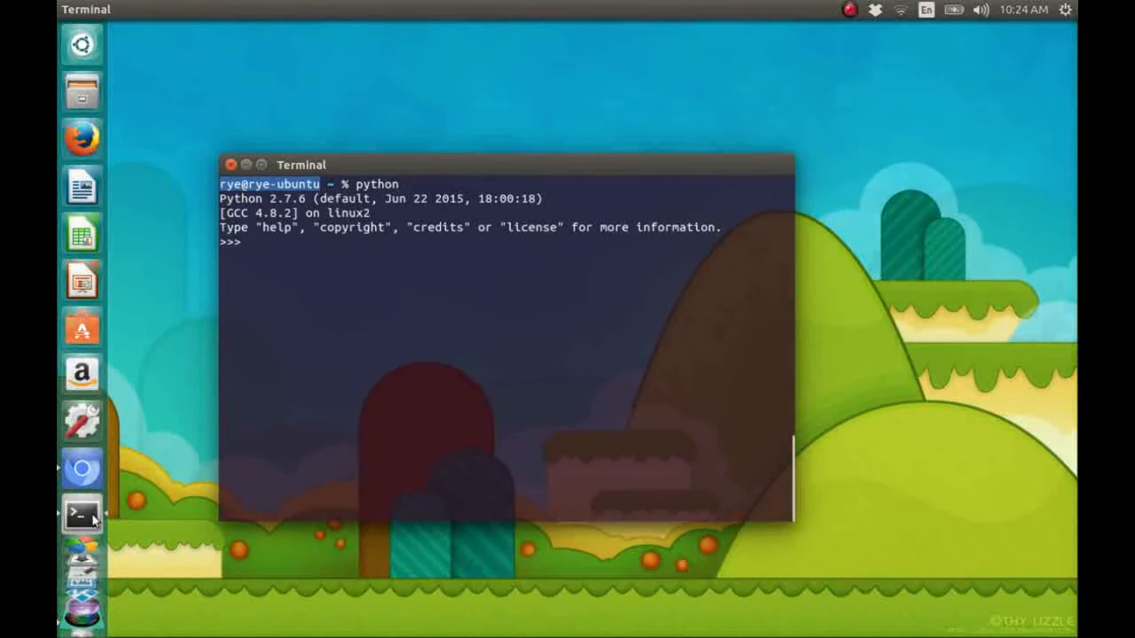
pyautogui.moveTo(82, 468)
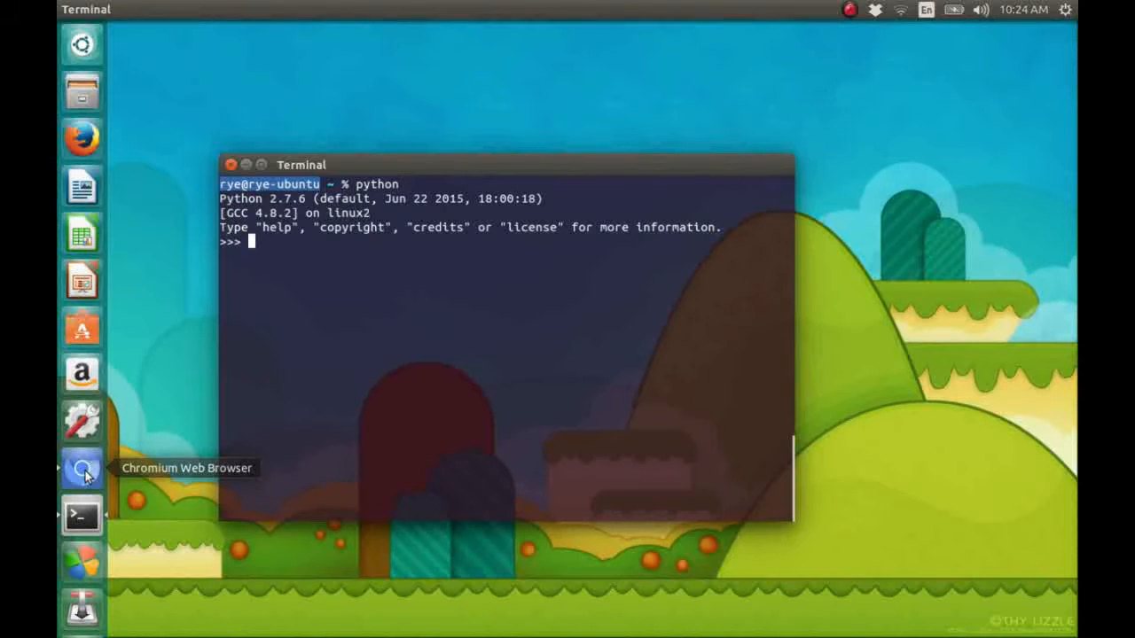
# - Launch Chromium showing python.org's Downloads page with Python 3.5.1 and 2.7.11
pyautogui.click(81, 468)
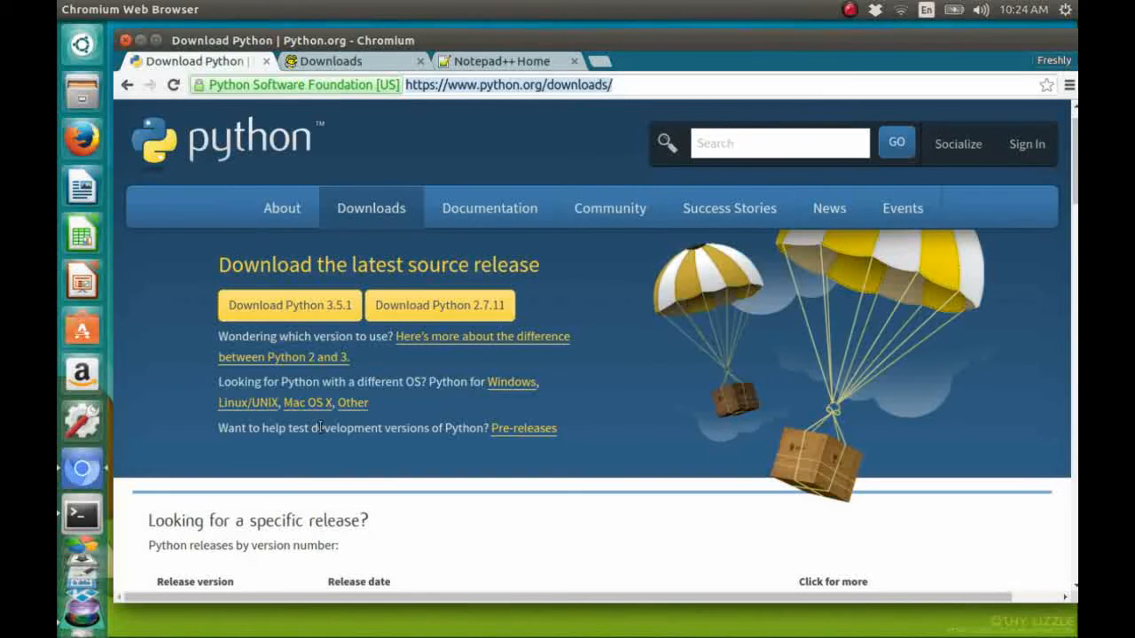
pyautogui.moveTo(447, 371)
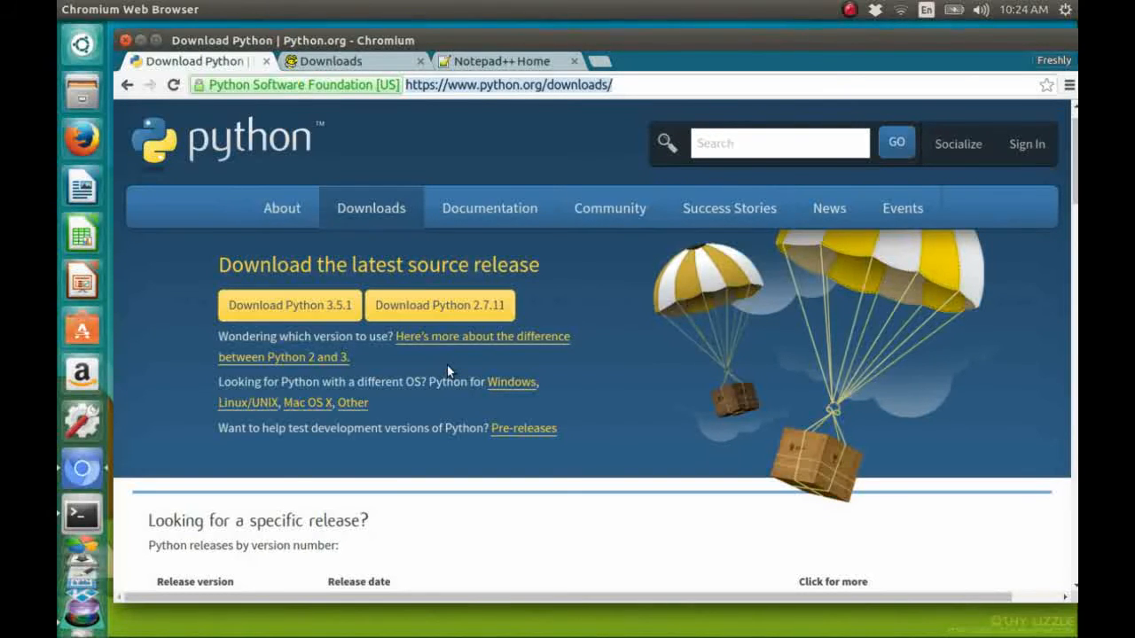
pyautogui.moveTo(434, 361)
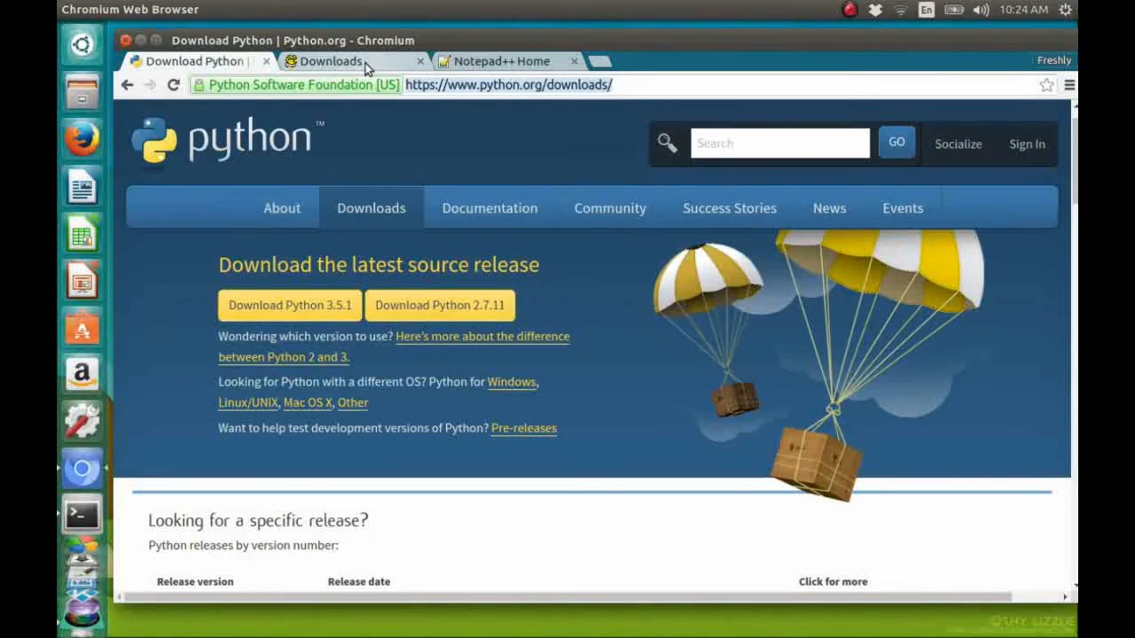
pyautogui.moveTo(332, 60)
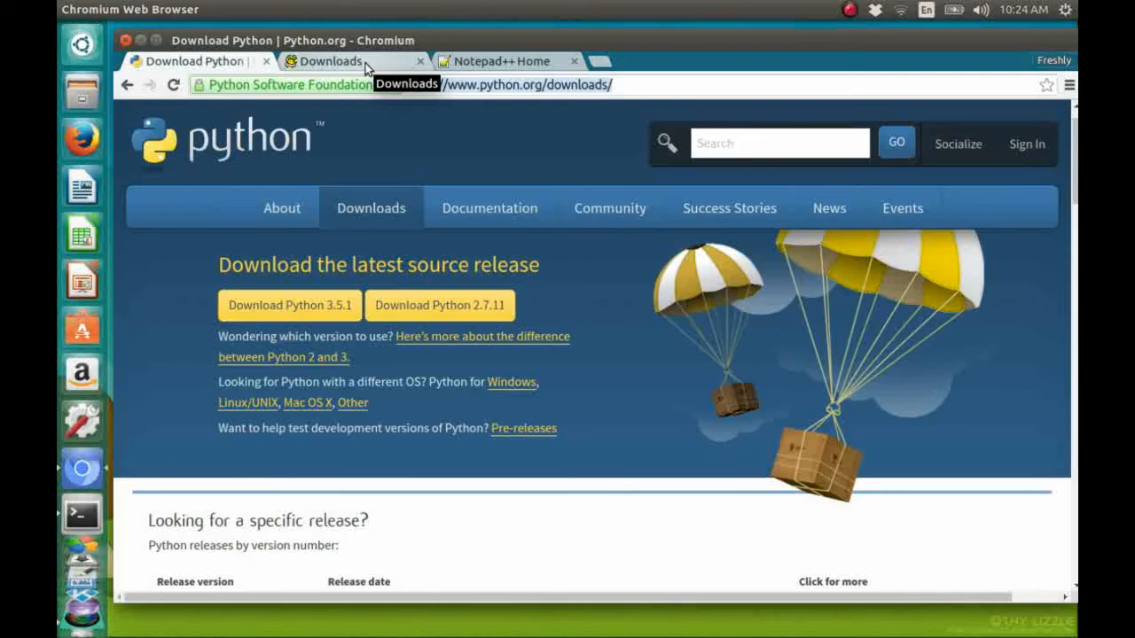
# - Browse pygame.org's Downloads page listing pygame 1.9.1 source packages and Windows installers
pyautogui.click(341, 60)
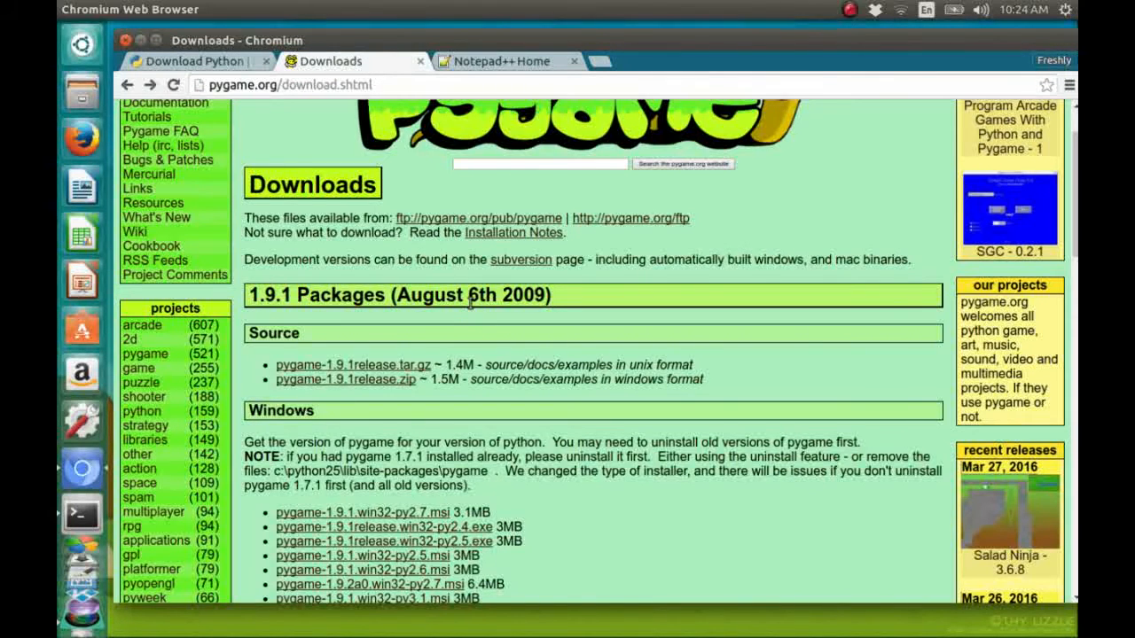
pyautogui.scroll(3)
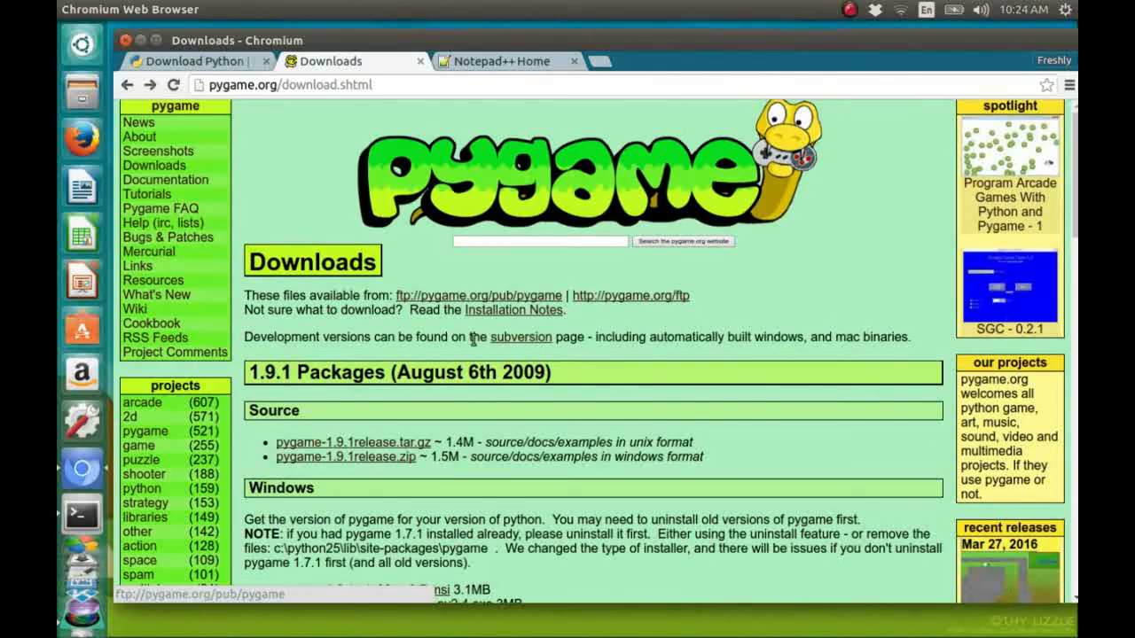
pyautogui.scroll(-3)
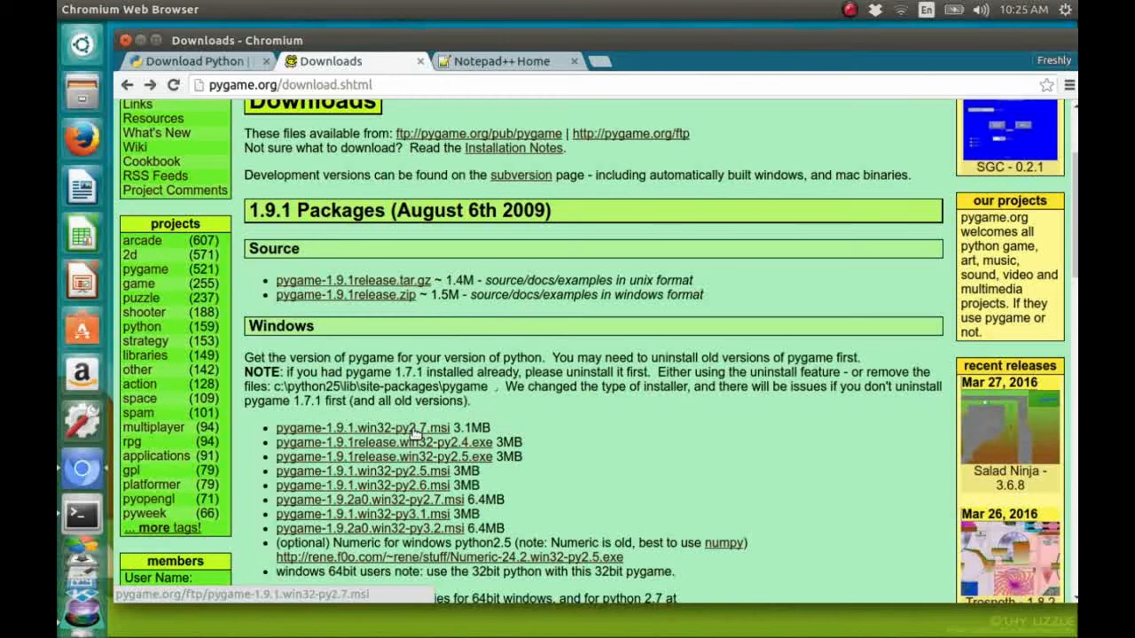
pyautogui.scroll(-3)
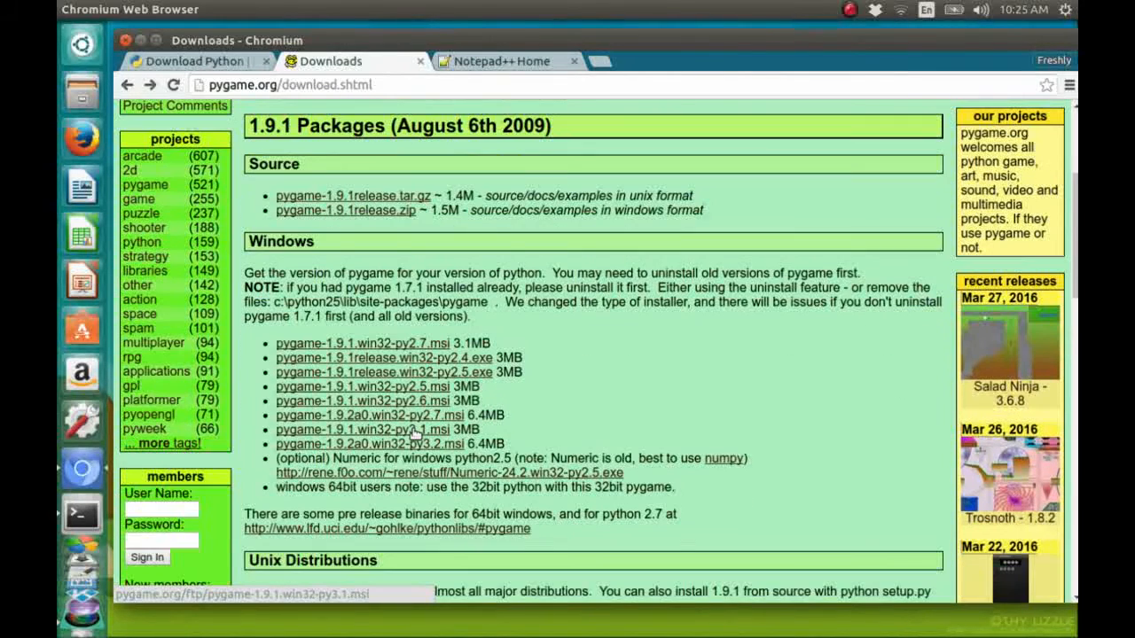
pyautogui.moveTo(416, 386)
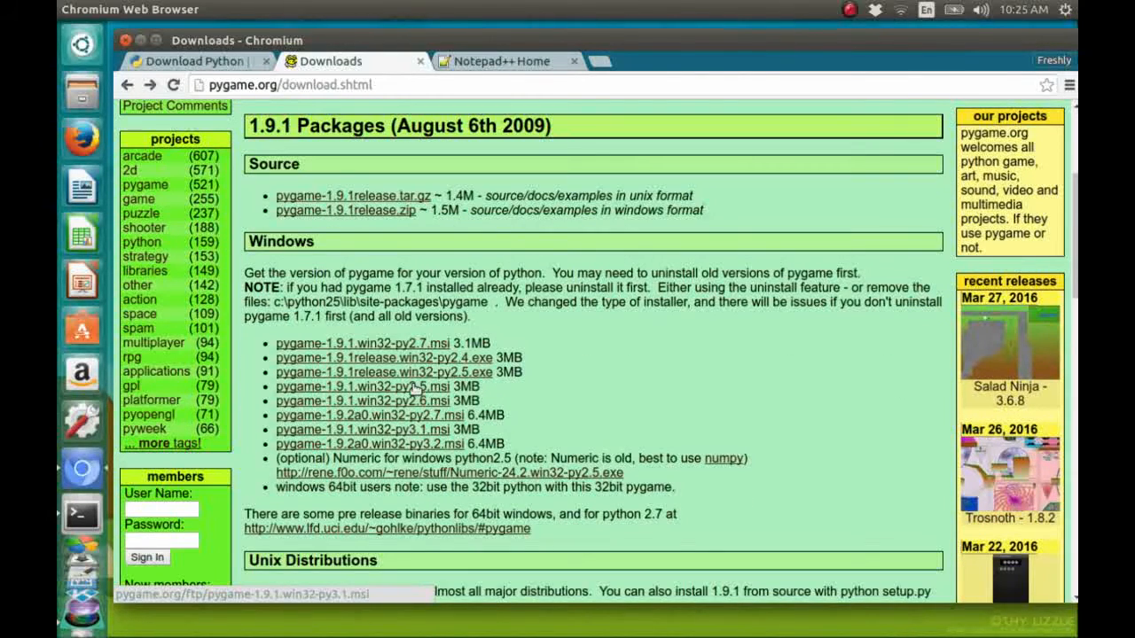
pyautogui.moveTo(415, 355)
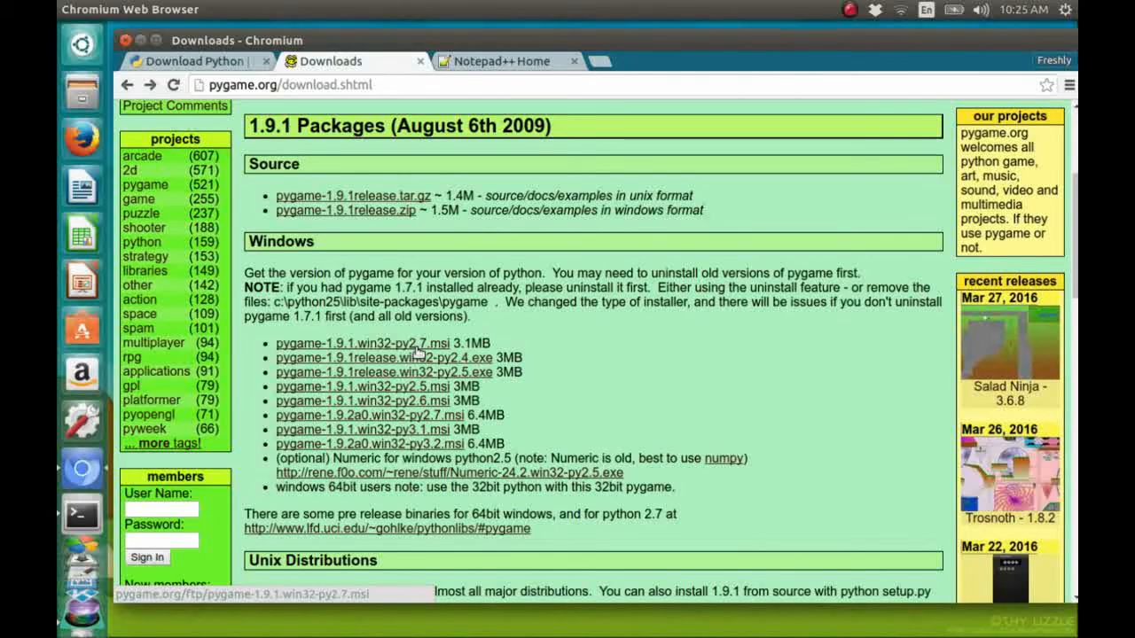
pyautogui.moveTo(386, 350)
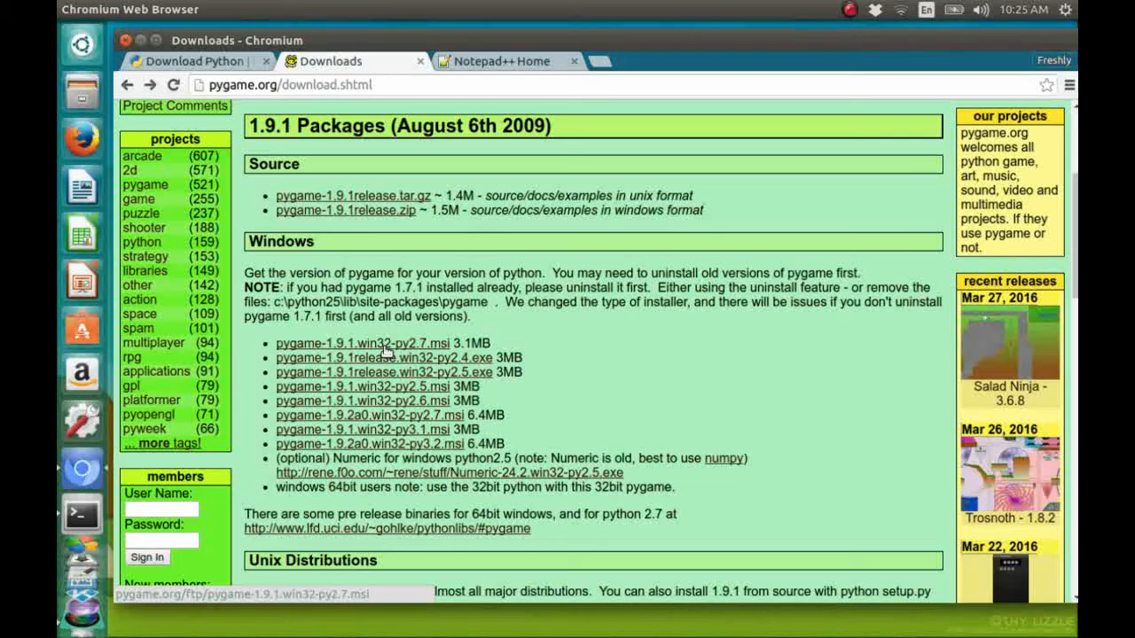
pyautogui.moveTo(421, 355)
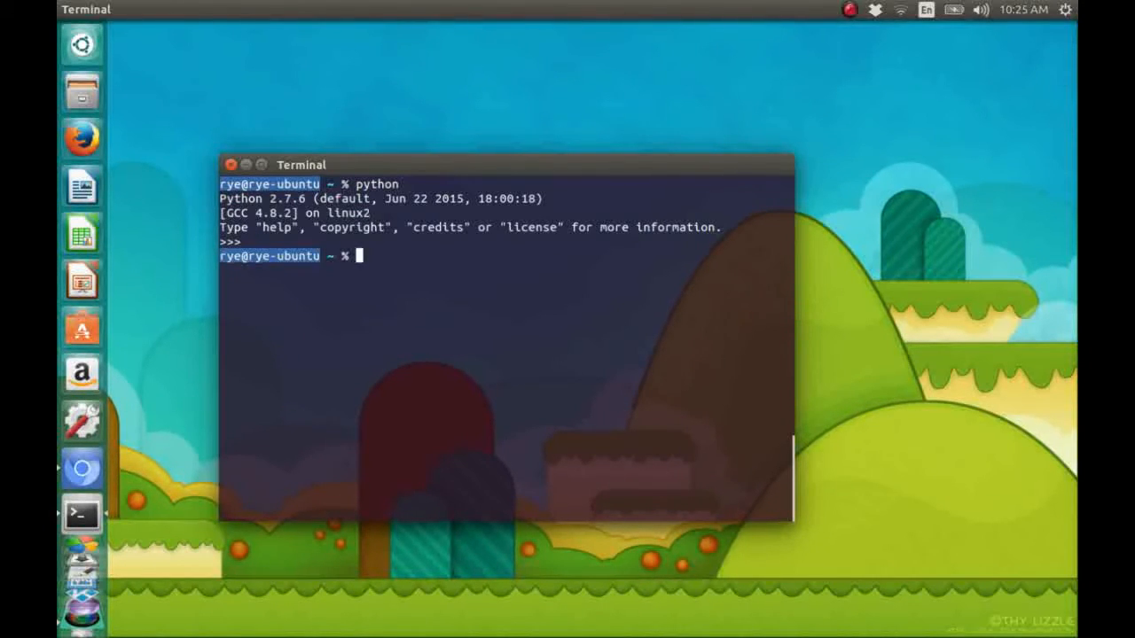
# - Run 'sudo apt-get install -y python-pygame' in Terminal
pyautogui.write('sudo')
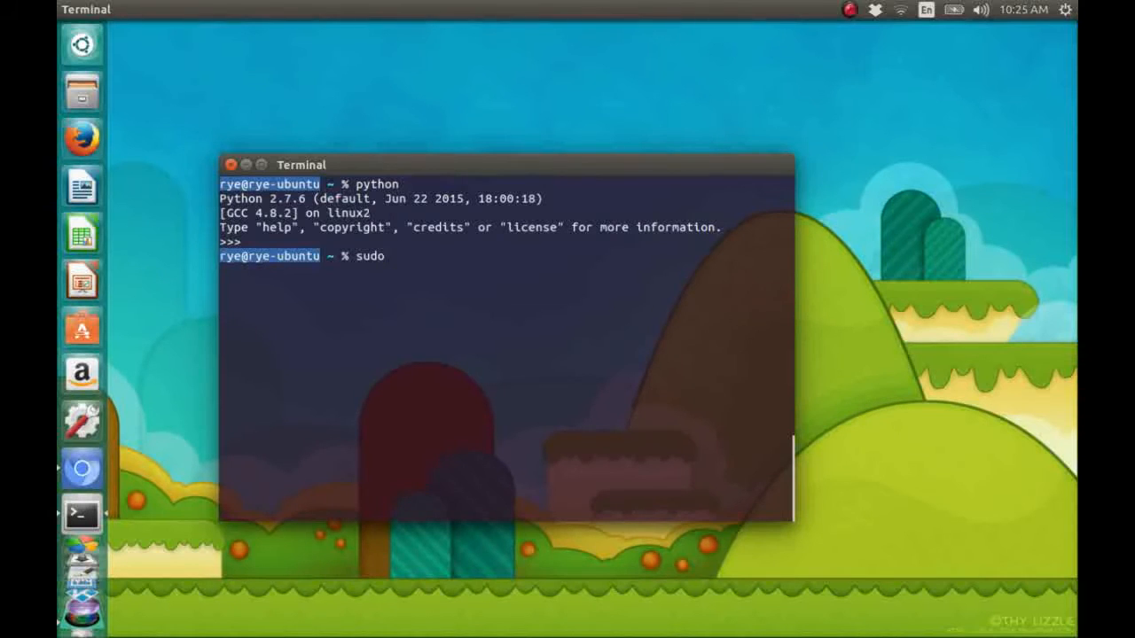
pyautogui.write('apt-g')
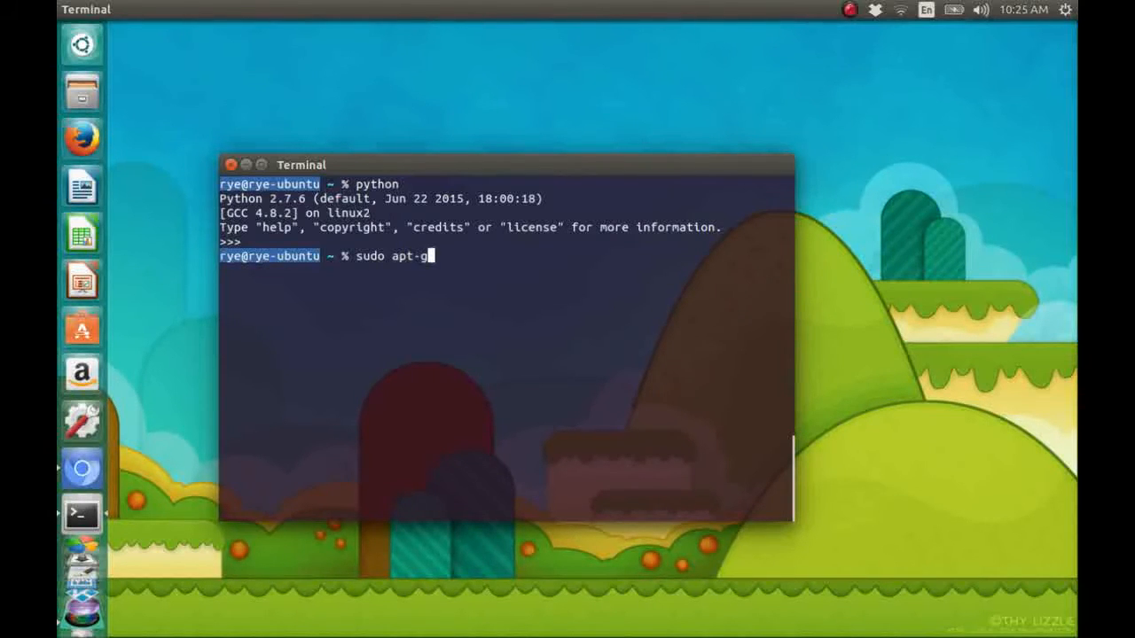
pyautogui.write('et insta')
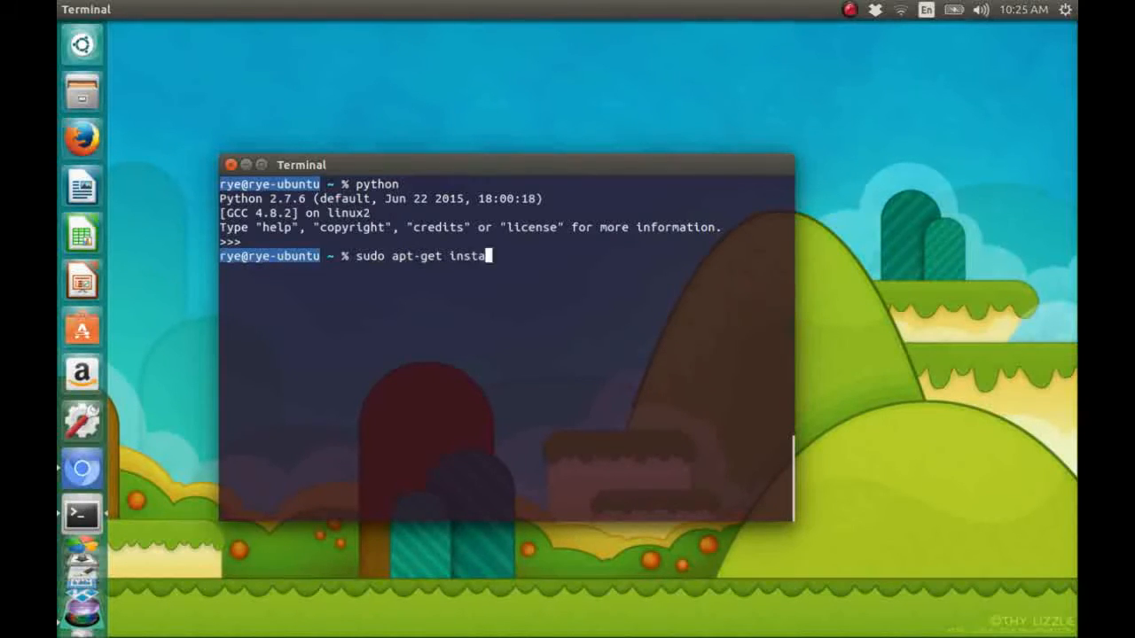
pyautogui.write('ll -')
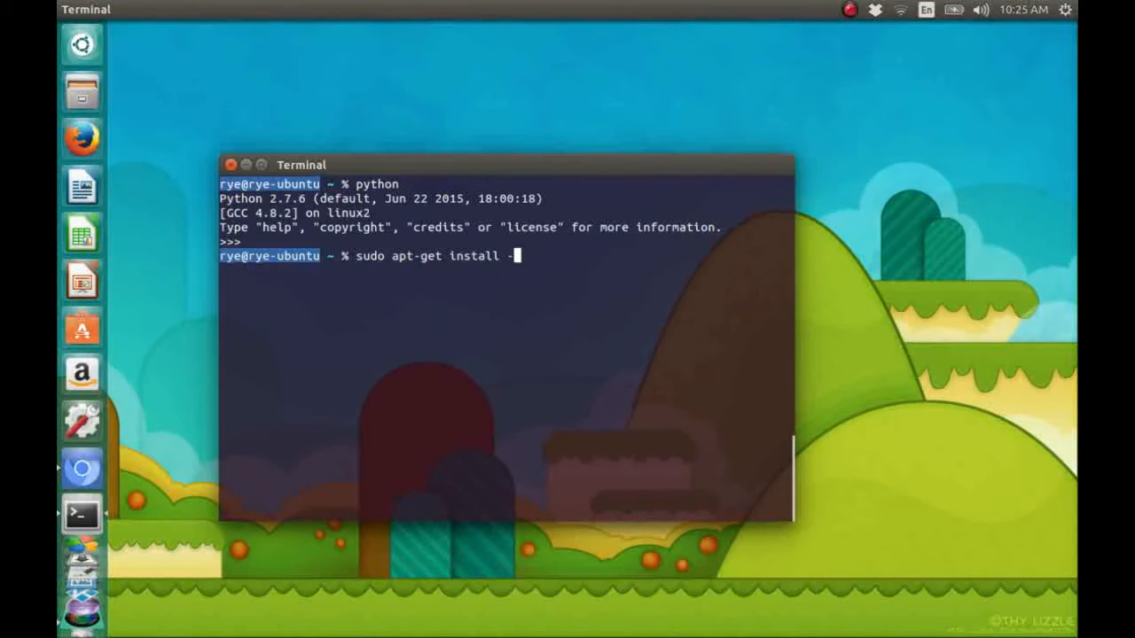
pyautogui.write('y')
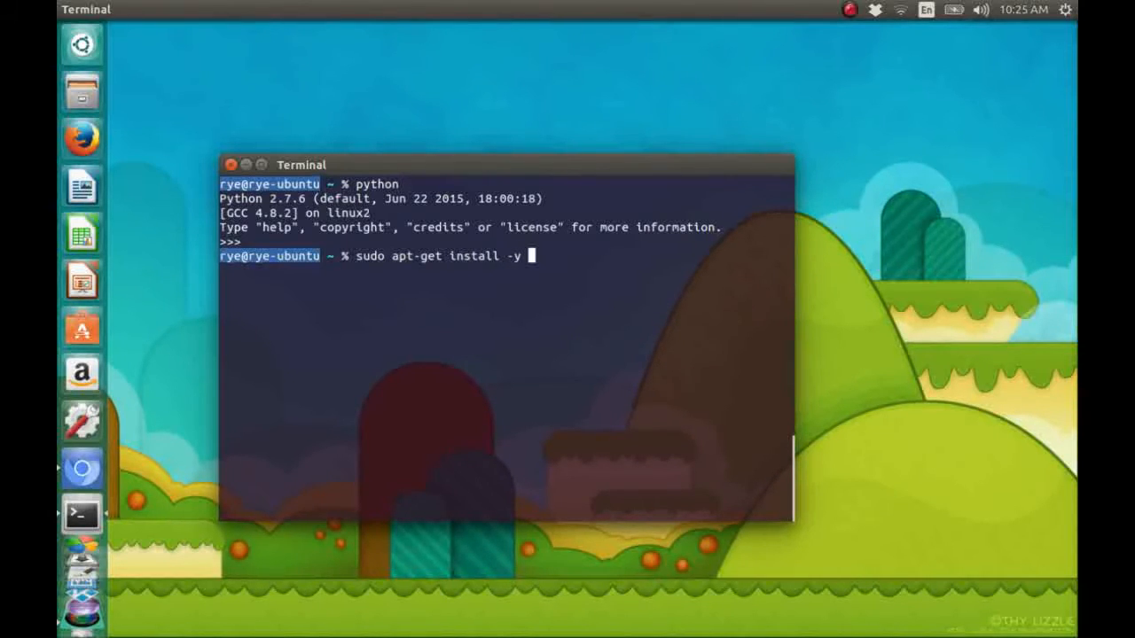
pyautogui.write('python')
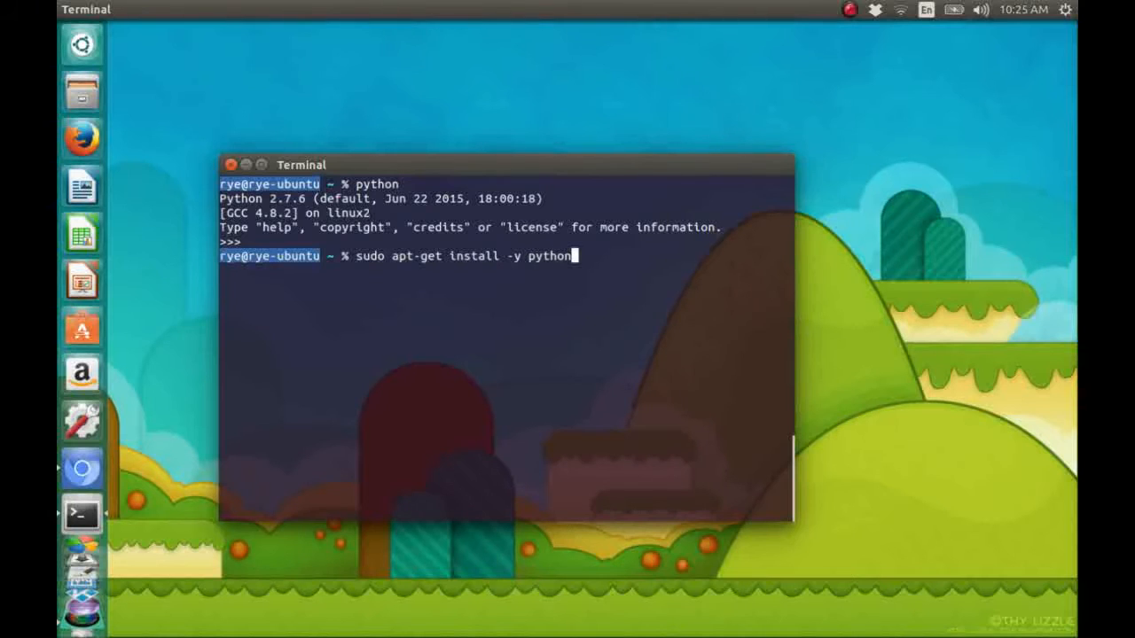
pyautogui.write('-')
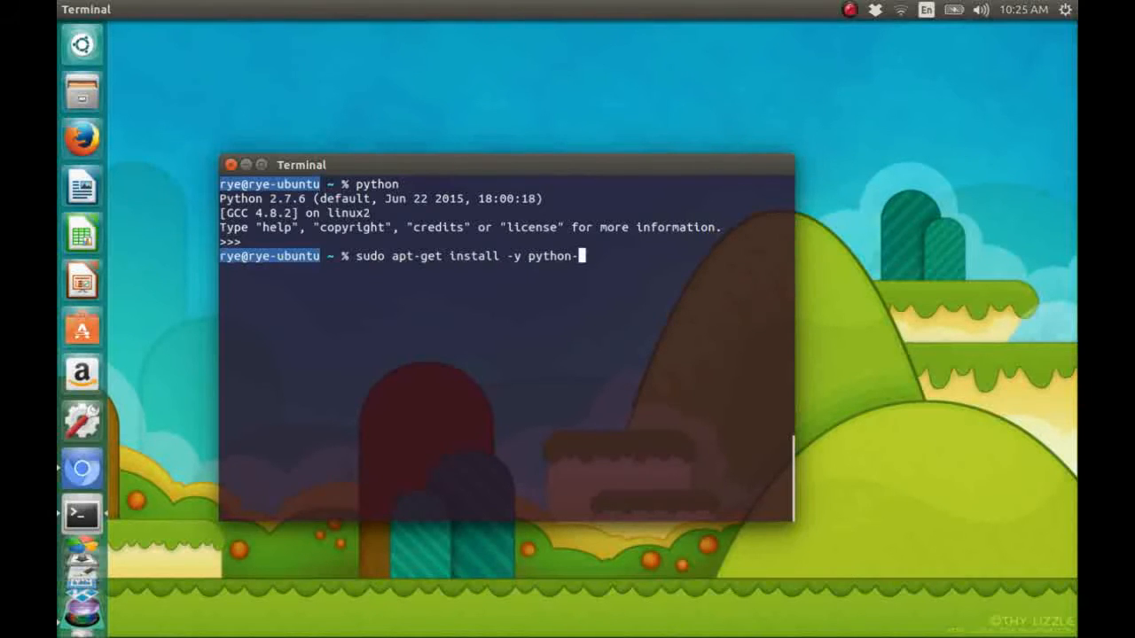
pyautogui.write('pygame')
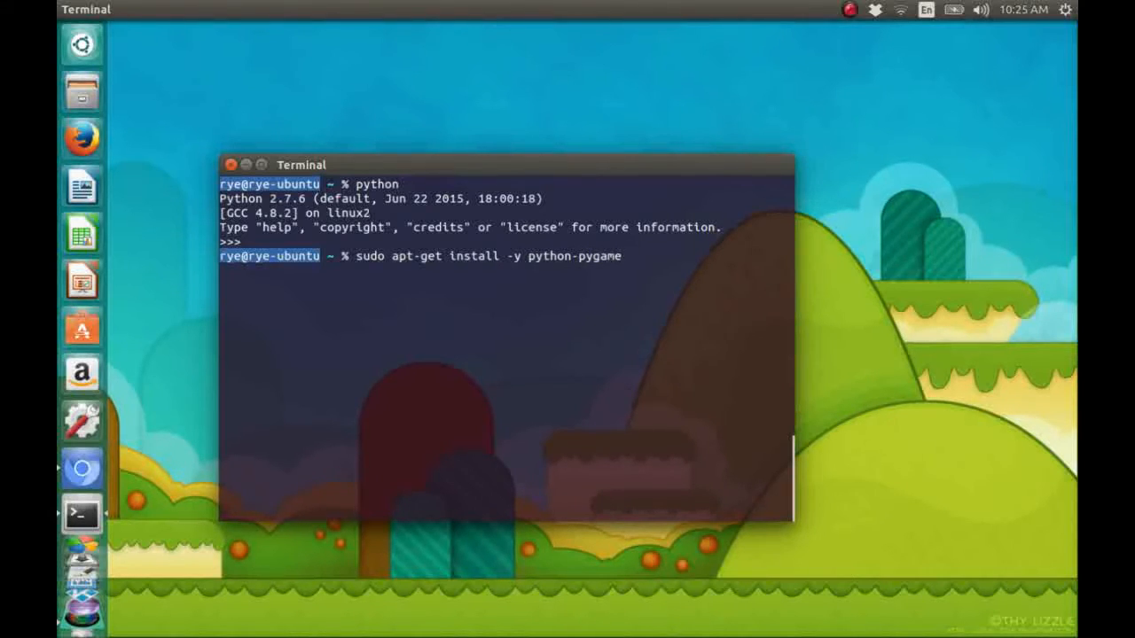
pyautogui.press('Return')
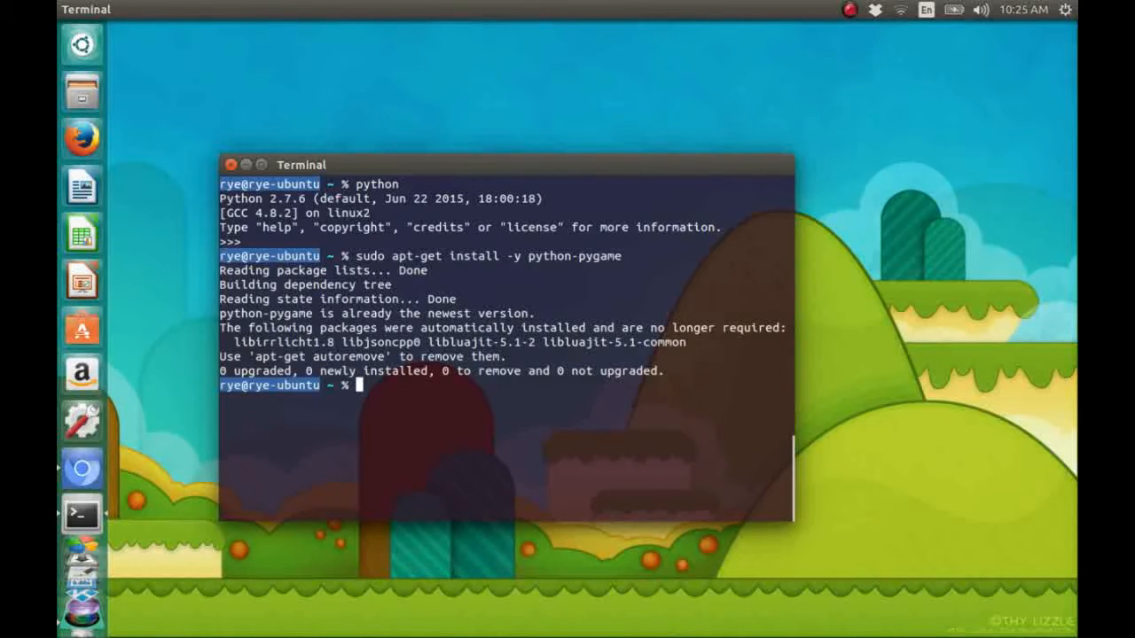
pyautogui.moveTo(556, 402)
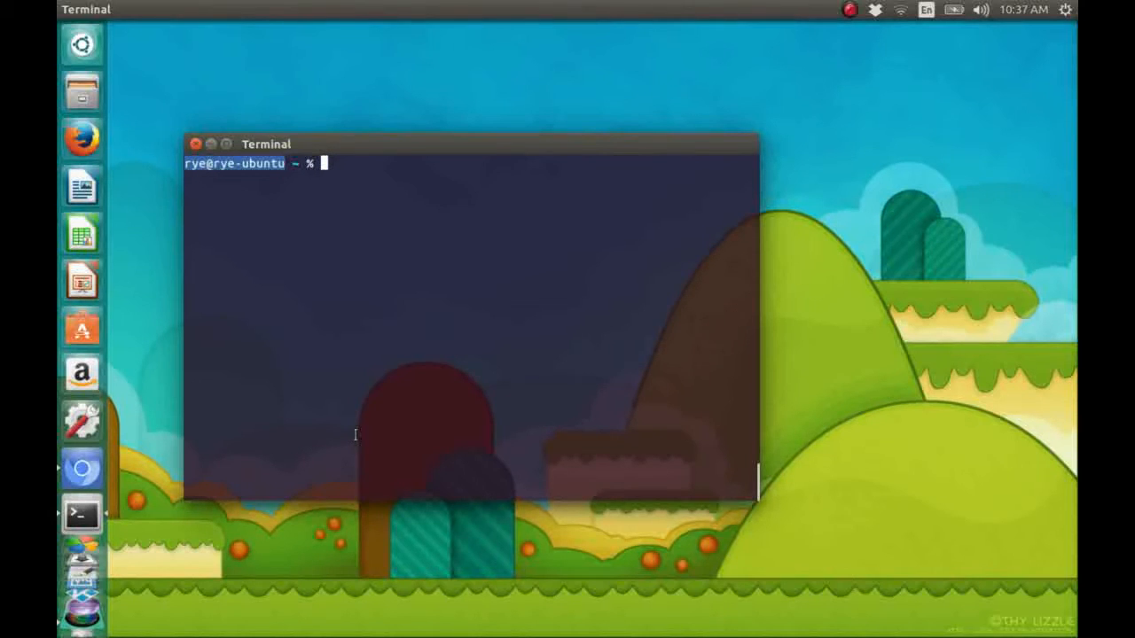
pyautogui.moveTo(82, 469)
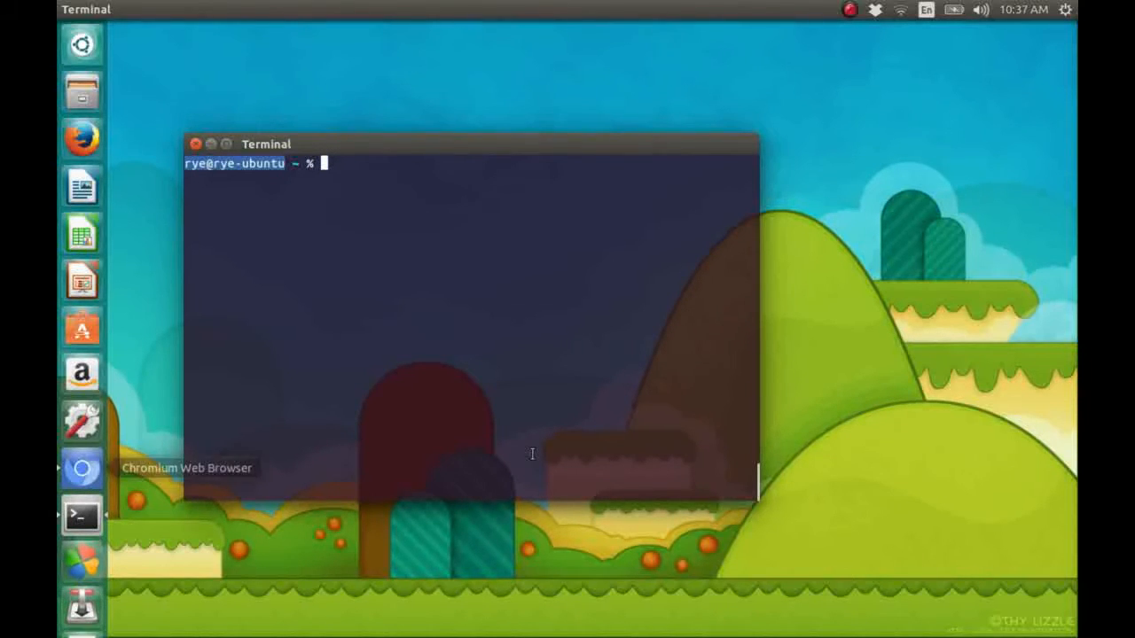
pyautogui.click(82, 468)
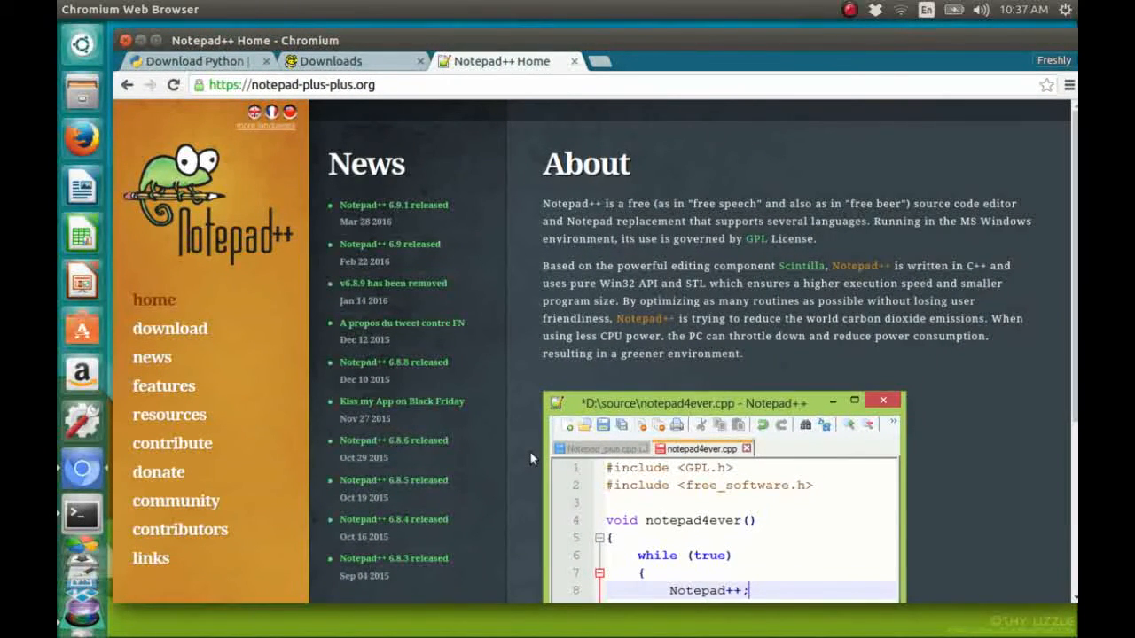
pyautogui.moveTo(324, 229)
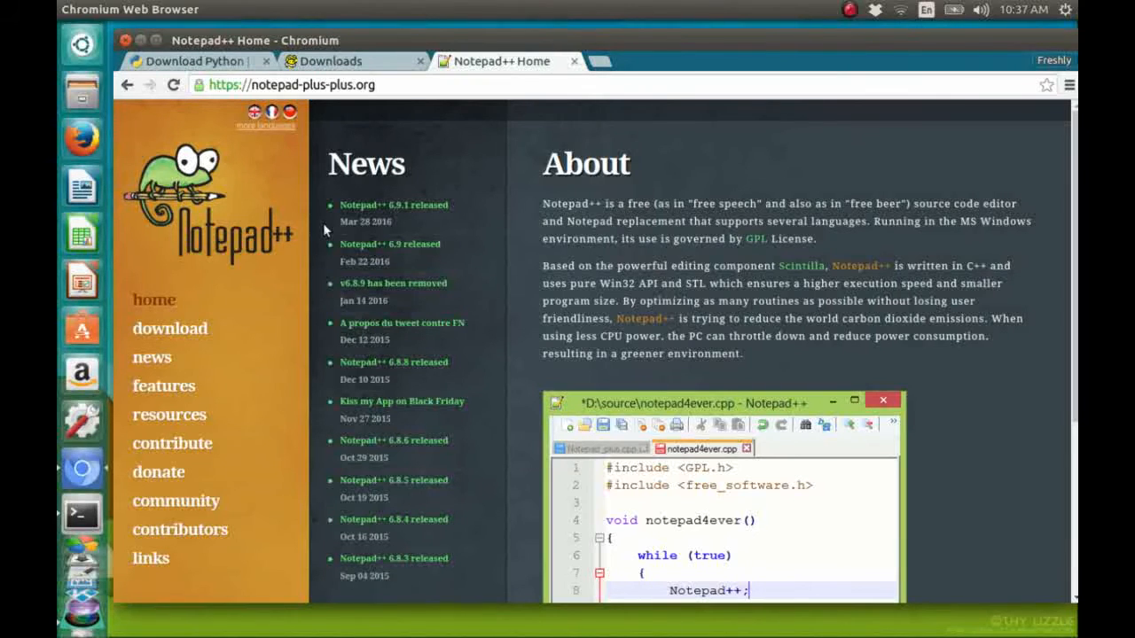
pyautogui.moveTo(227, 116)
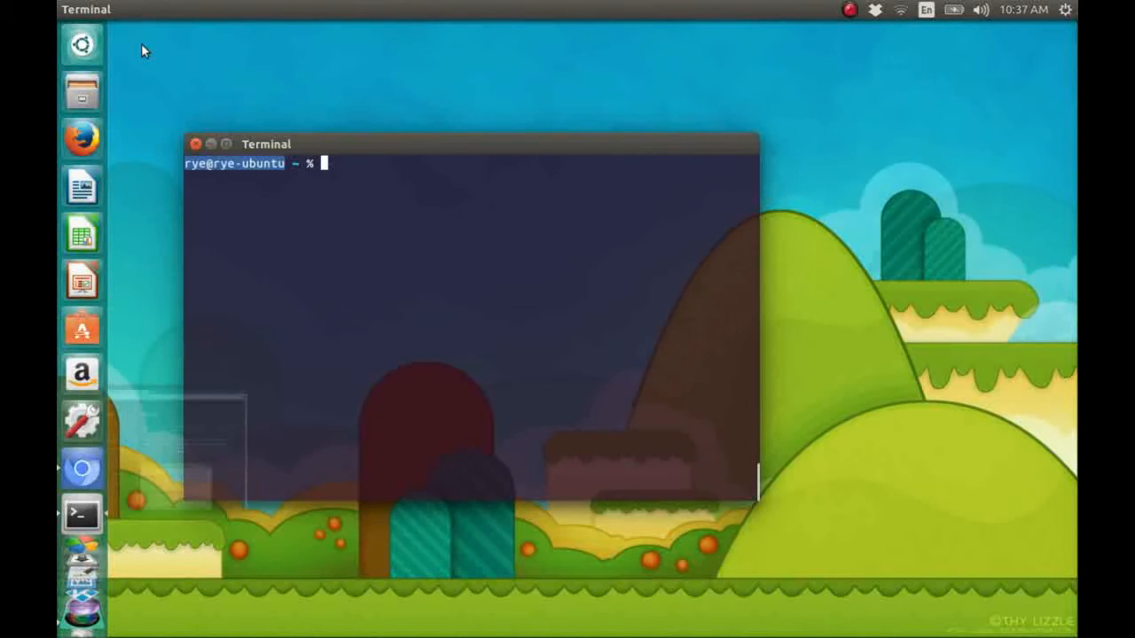
pyautogui.write('ged')
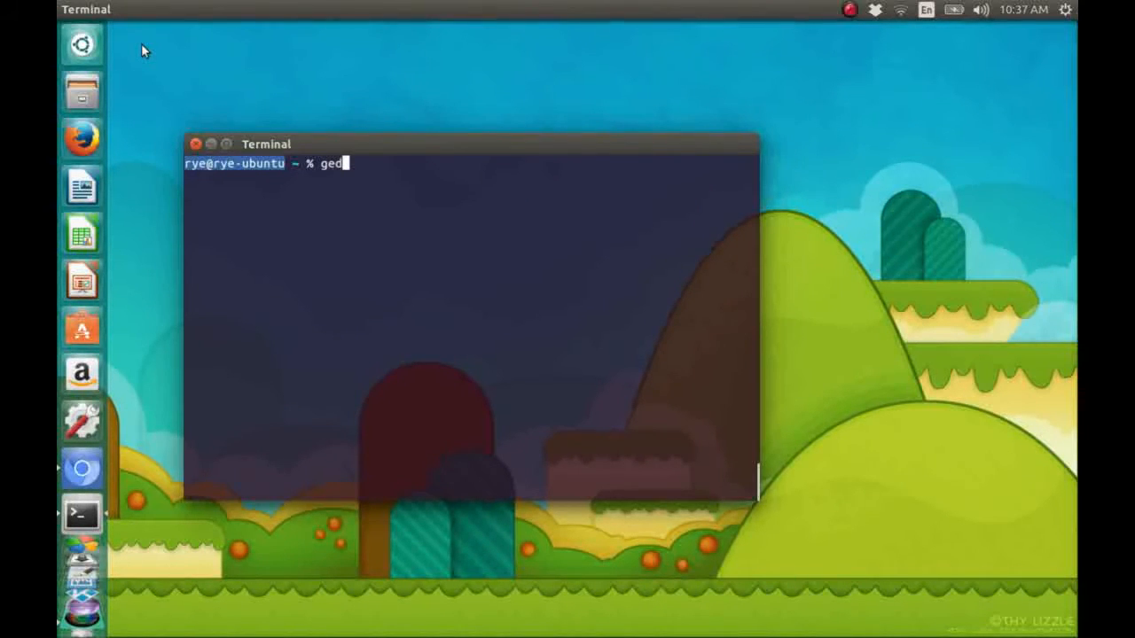
pyautogui.press('Return')
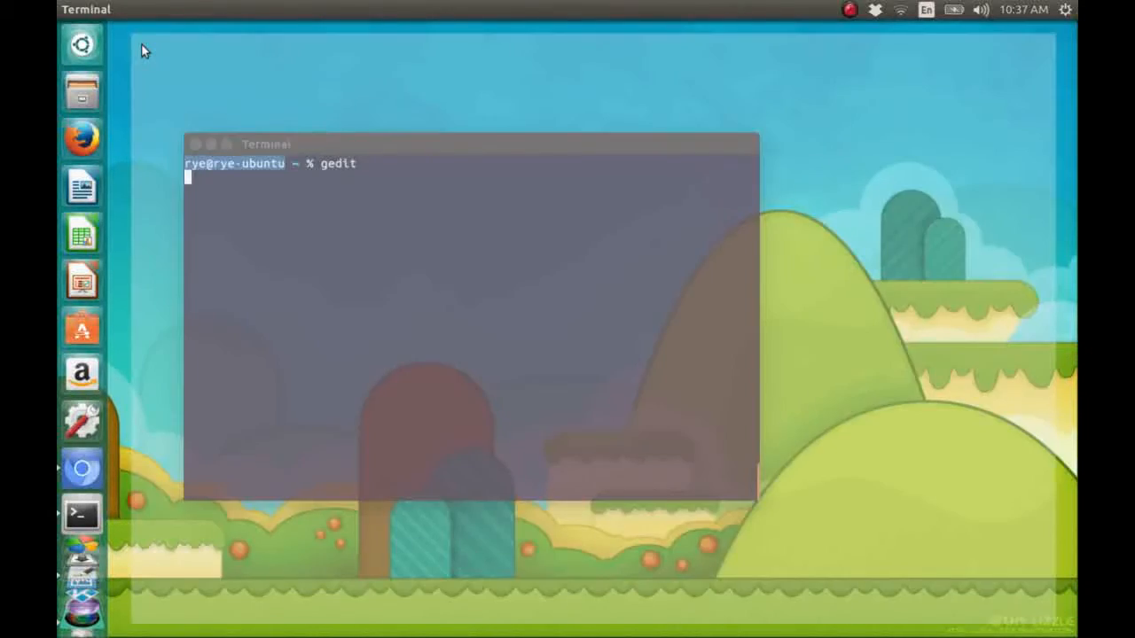
pyautogui.press('Return')
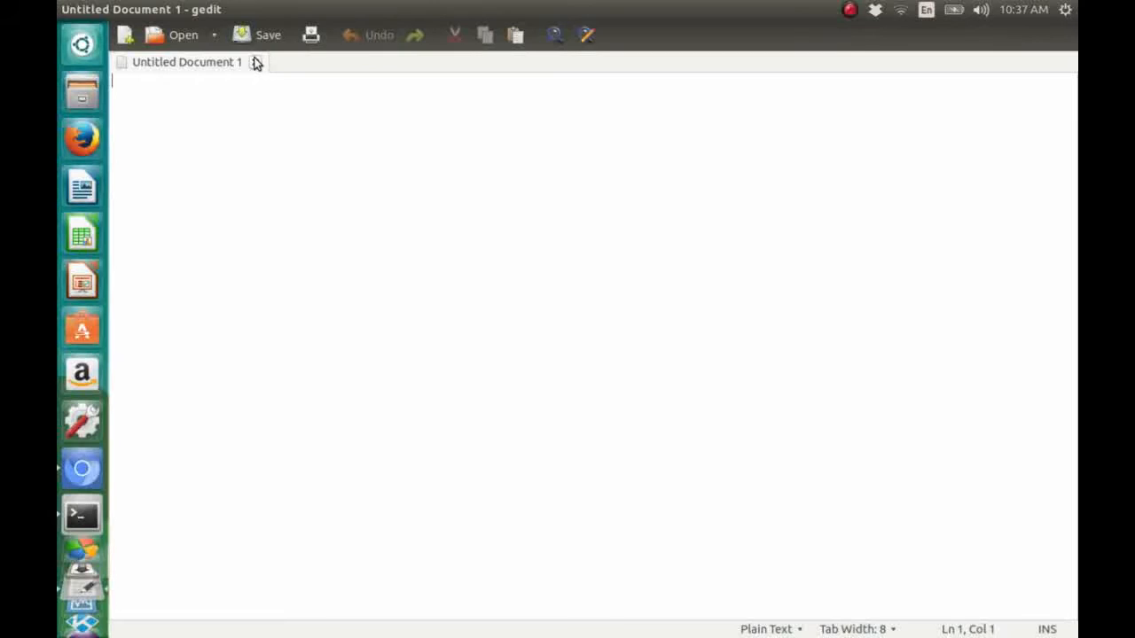
pyautogui.click(257, 62)
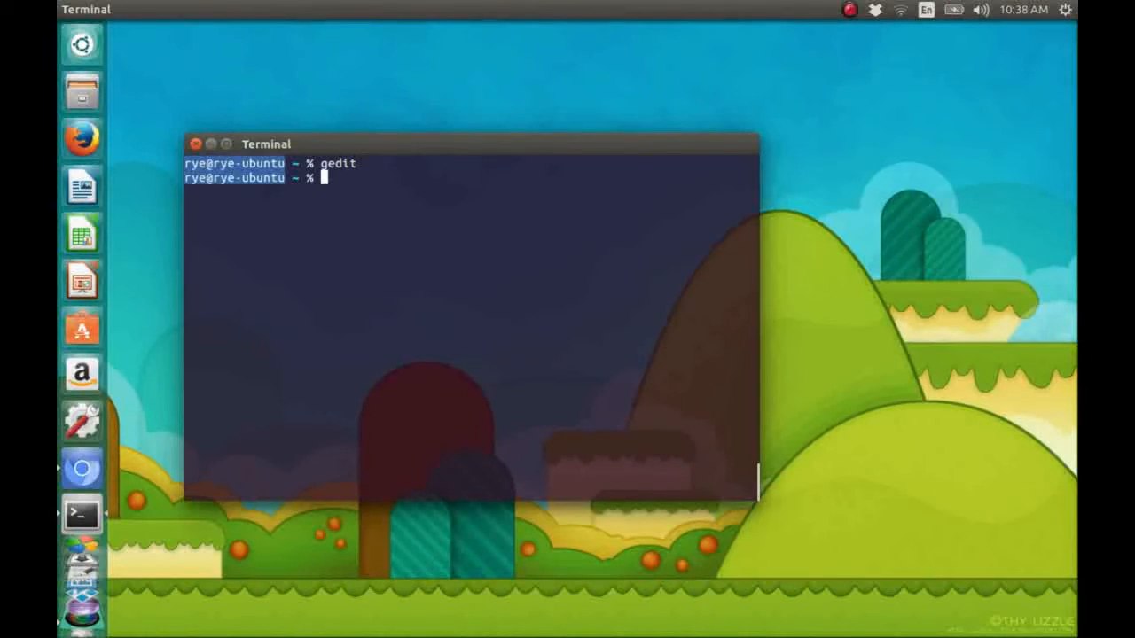
pyautogui.write('idle')
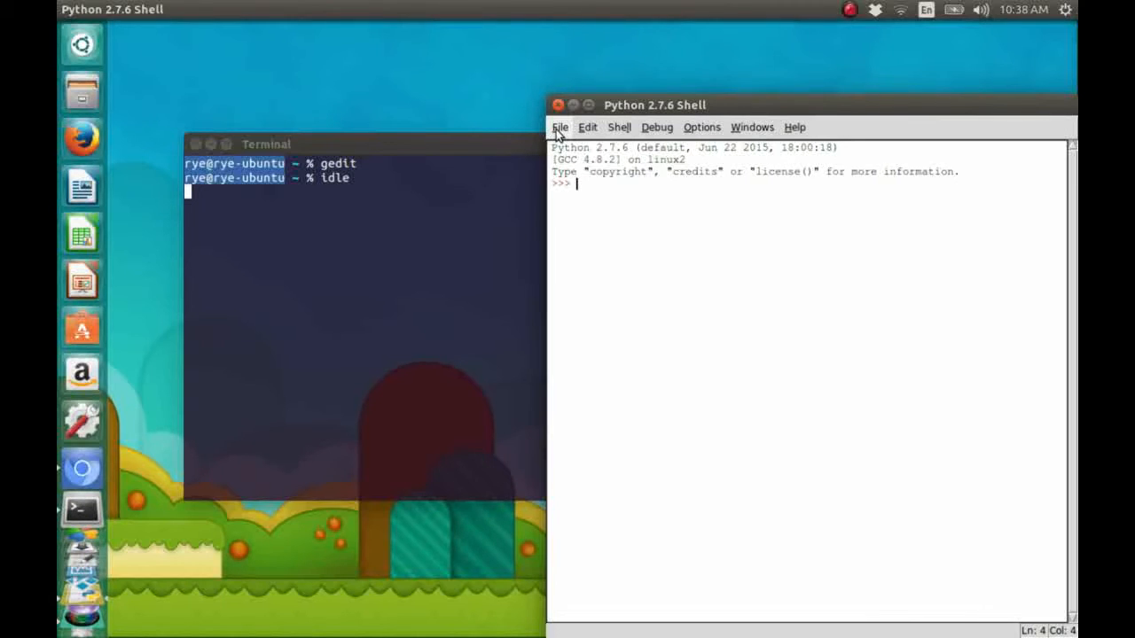
pyautogui.click(560, 127)
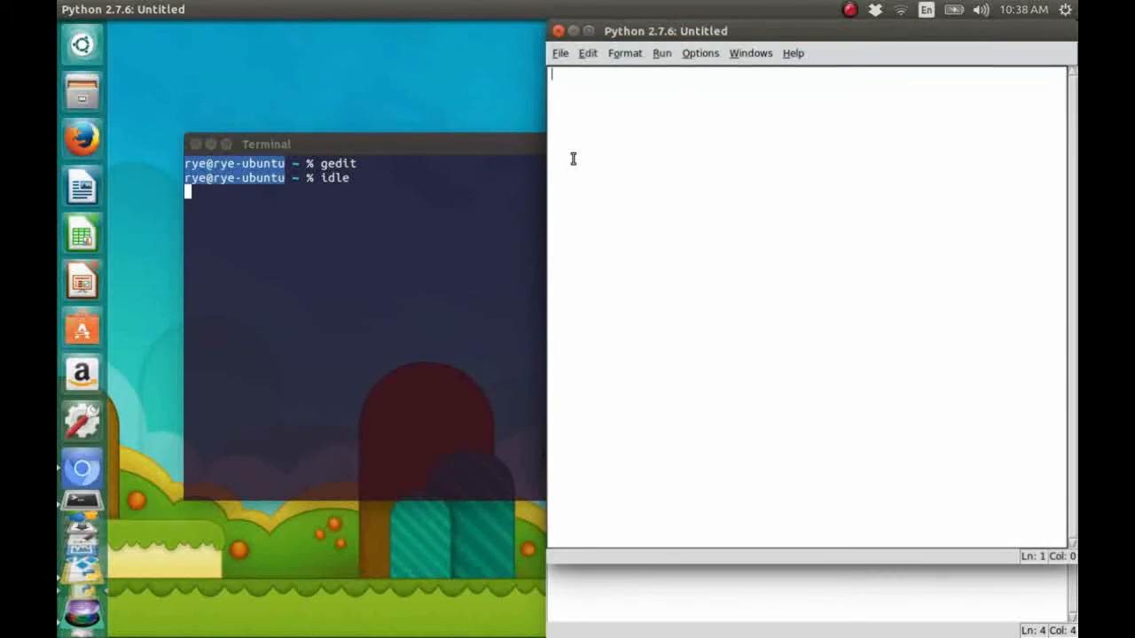
pyautogui.write('source')
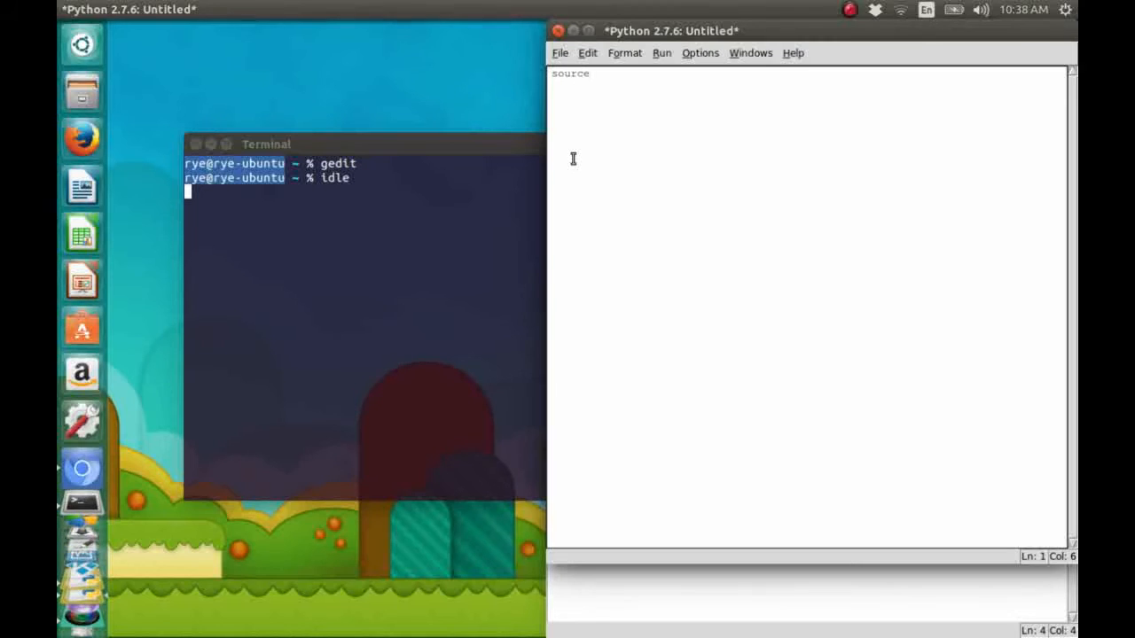
pyautogui.click(576, 73)
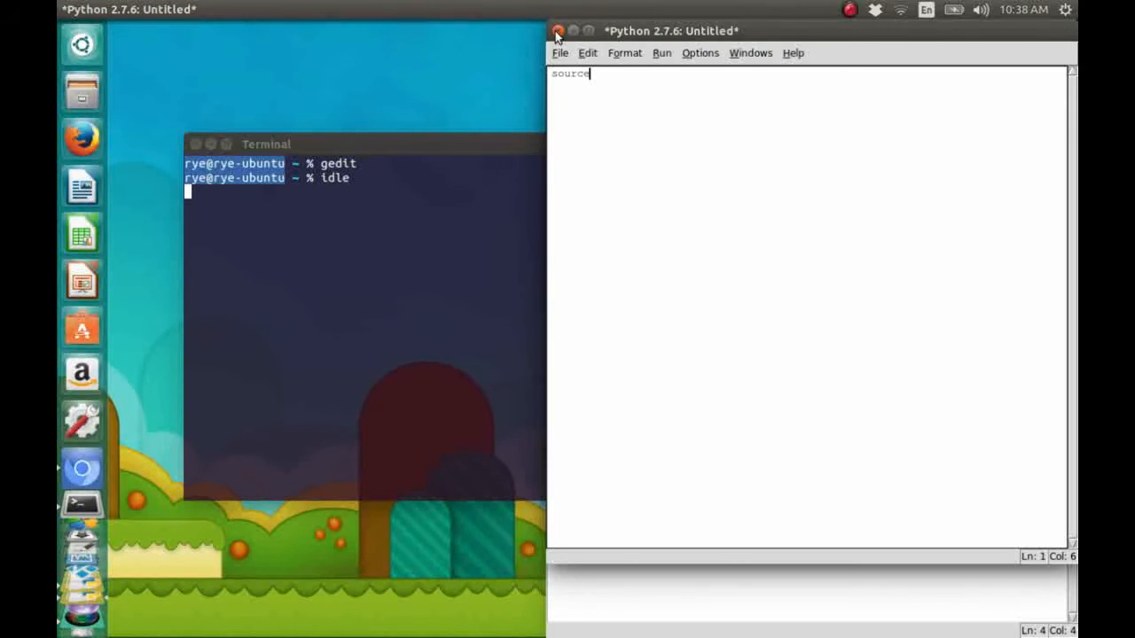
pyautogui.click(558, 30)
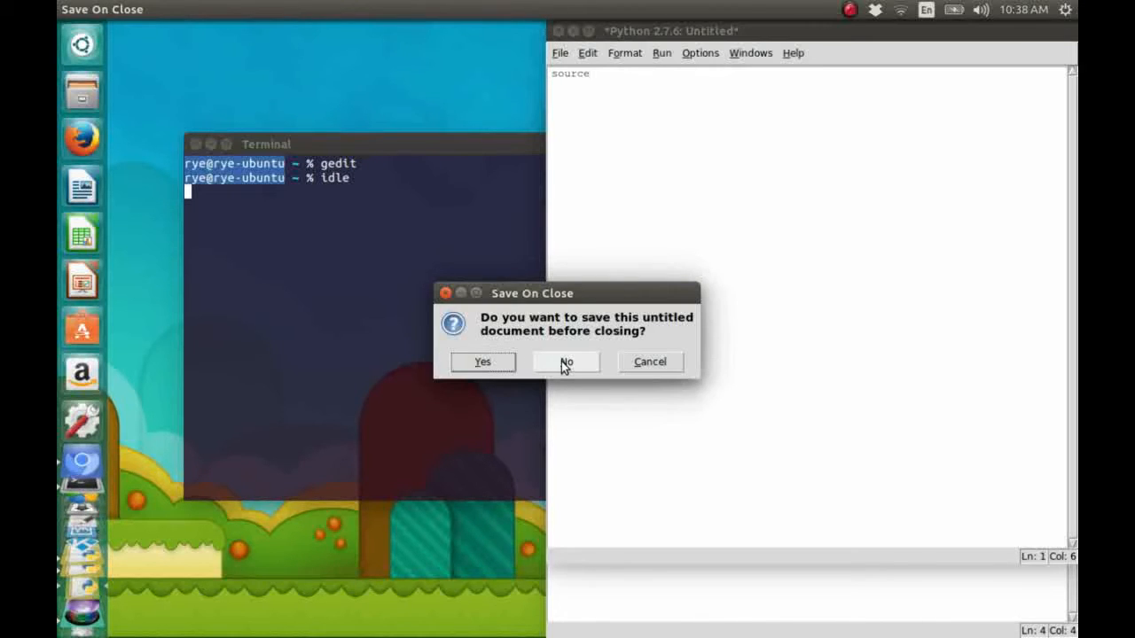
pyautogui.click(565, 362)
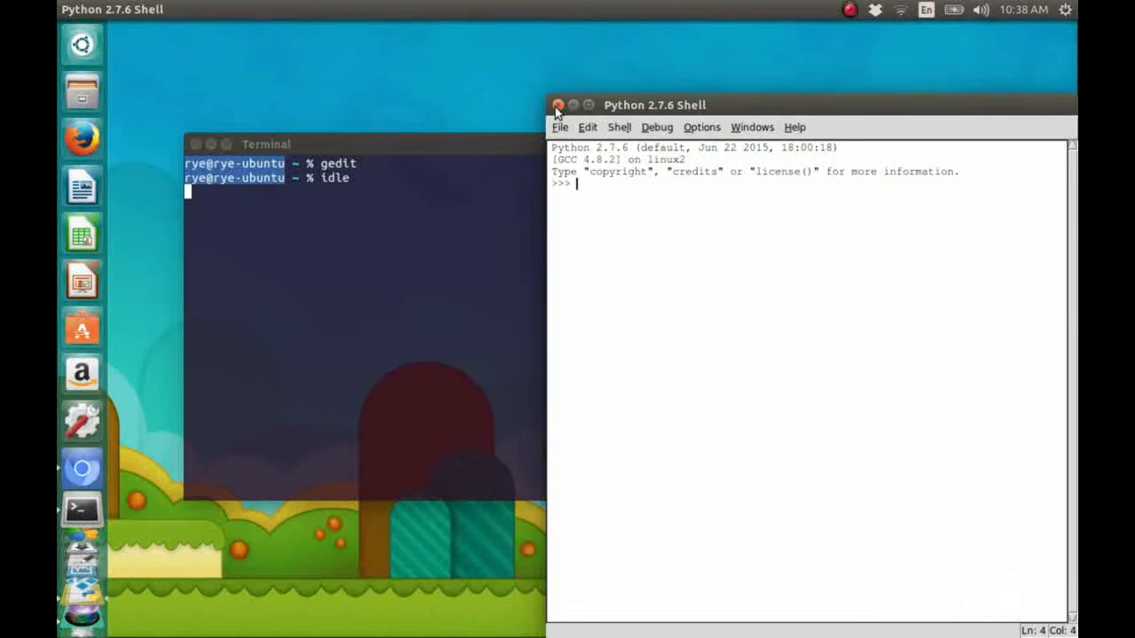
pyautogui.click(559, 104)
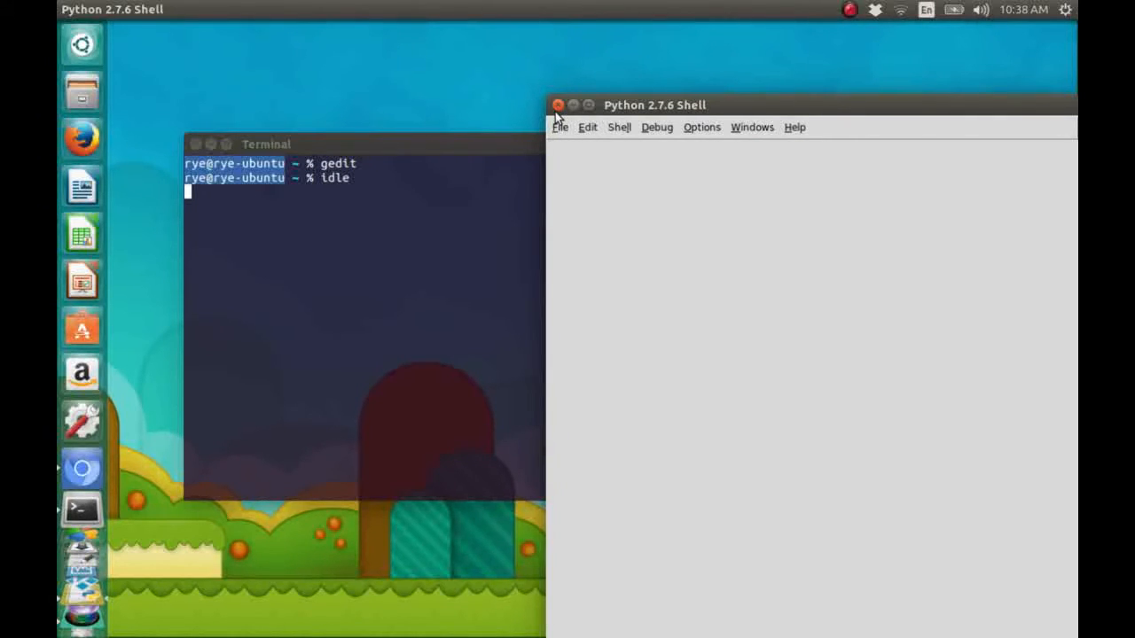
pyautogui.click(559, 105)
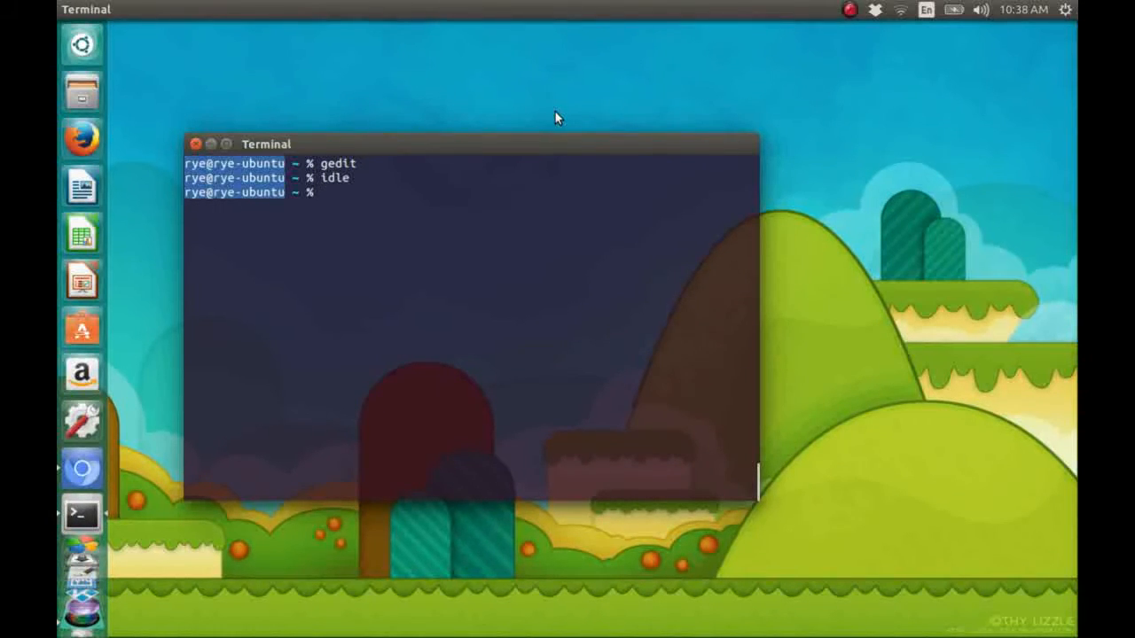
pyautogui.moveTo(485, 148)
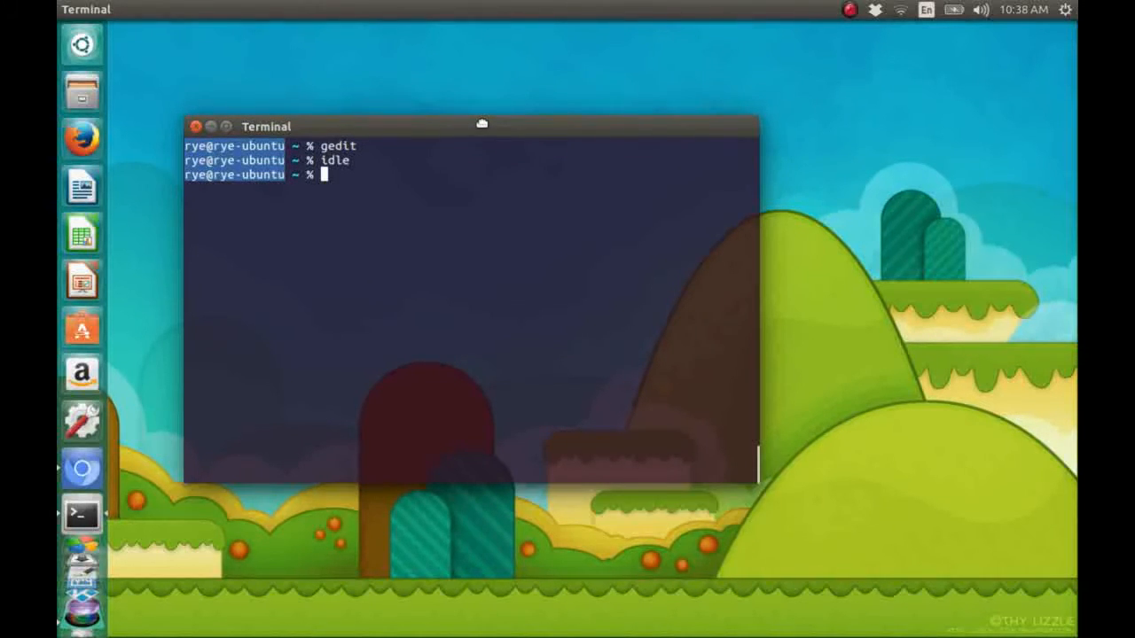
# - Move the Terminal window toward the upper left, then close it
pyautogui.moveTo(482, 125); pyautogui.dragTo(447, 97)
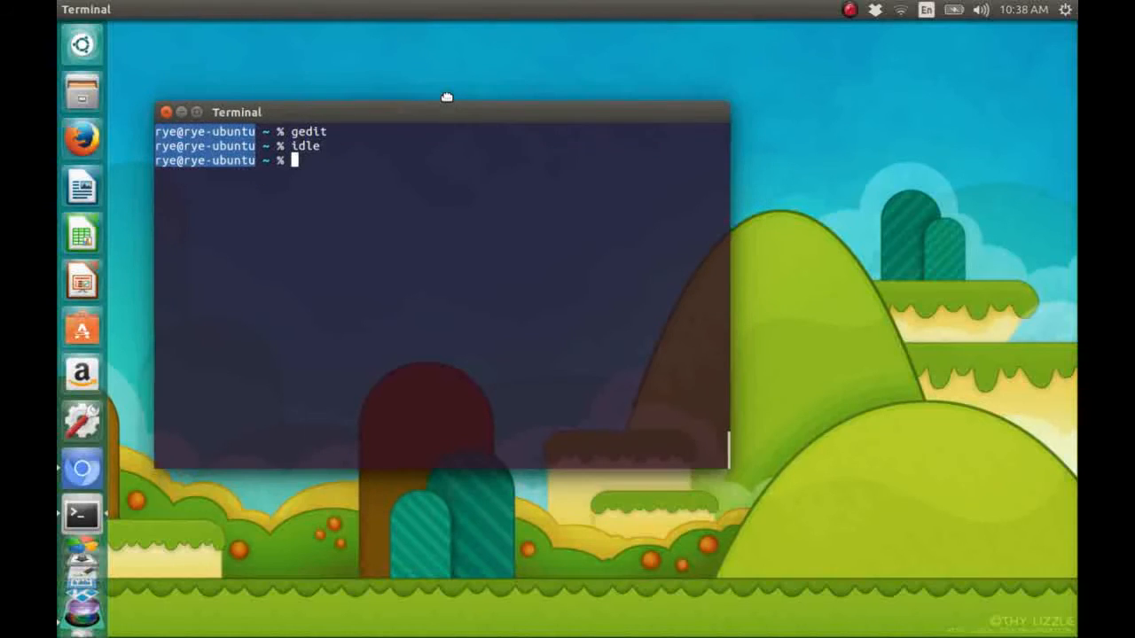
pyautogui.moveTo(448, 98); pyautogui.dragTo(448, 98)
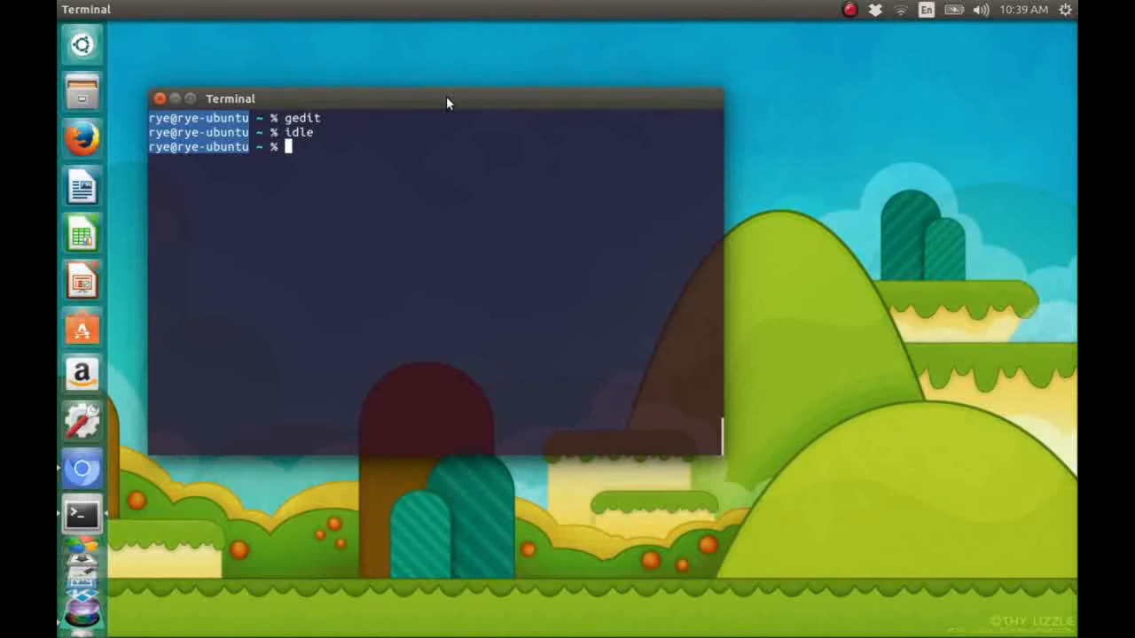
pyautogui.click(160, 99)
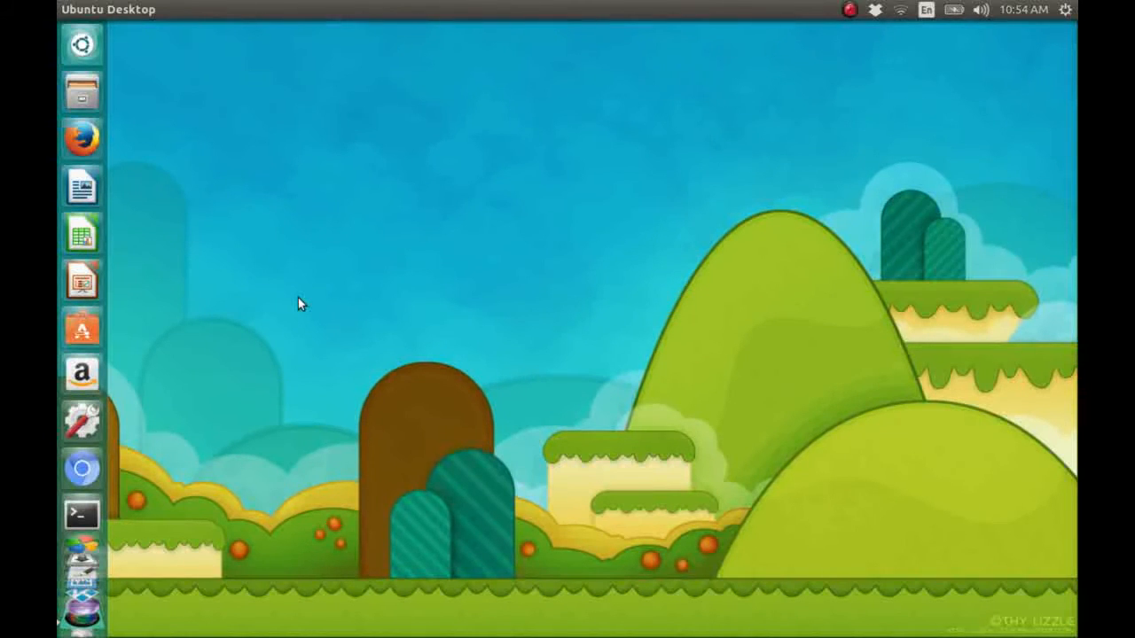
pyautogui.moveTo(350, 118)
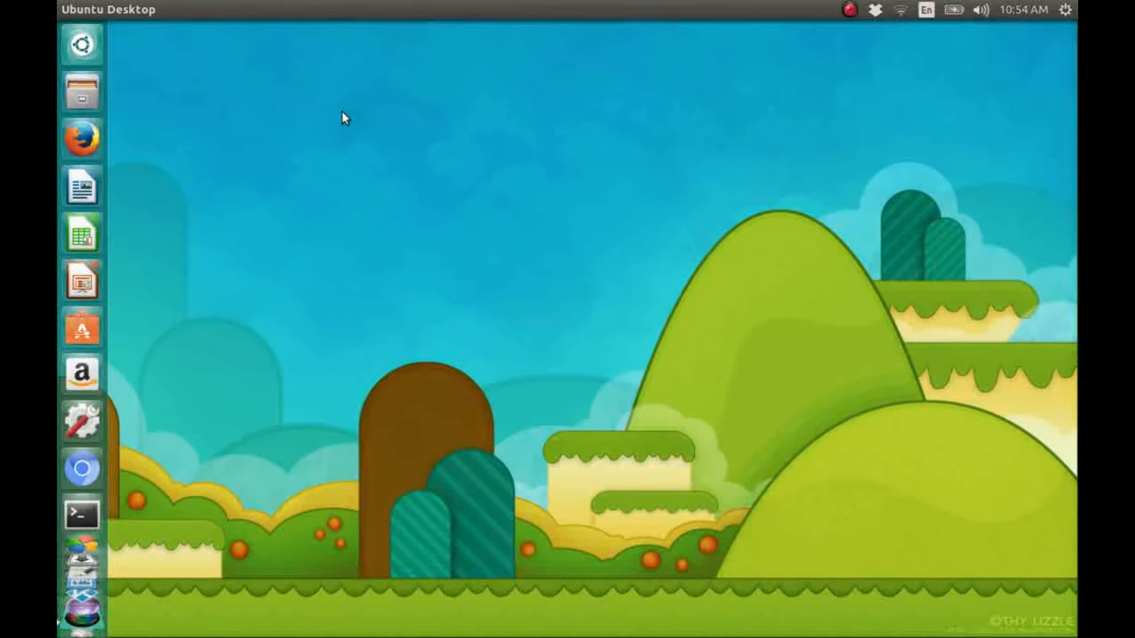
pyautogui.moveTo(200, 73)
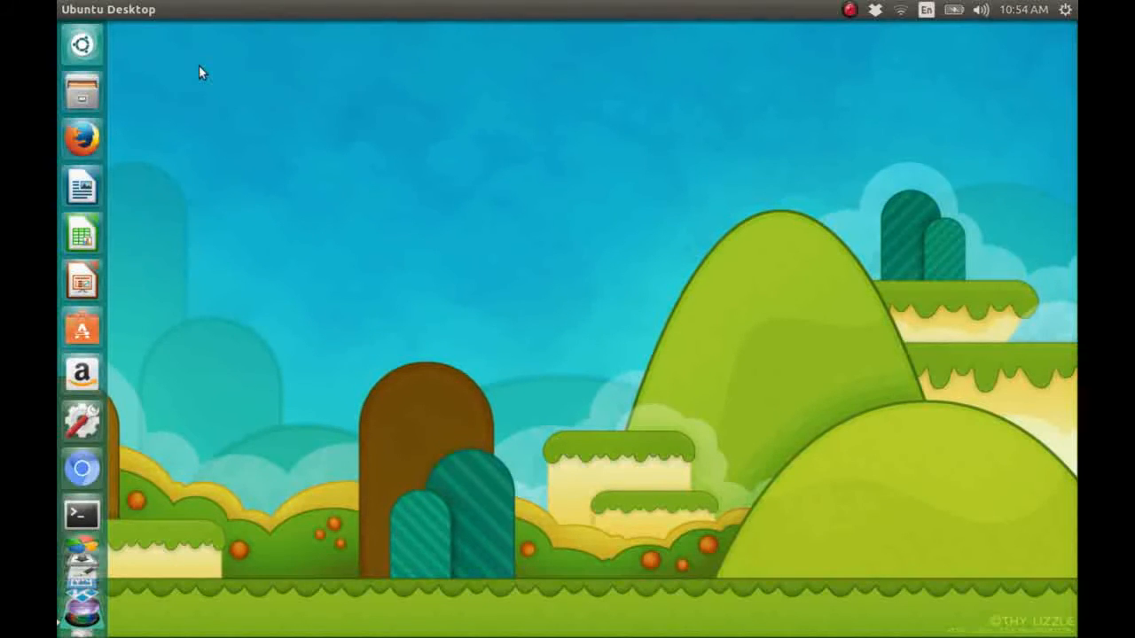
pyautogui.moveTo(169, 55)
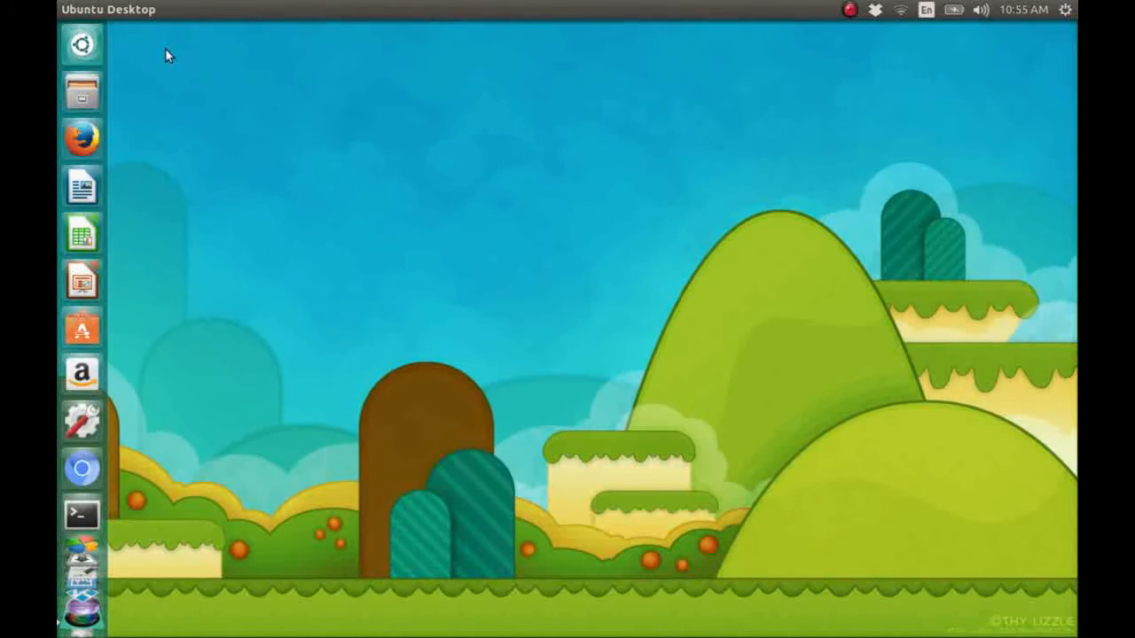
# - Create a blasteroids folder on the desktop and open it in Files
pyautogui.rightClick(168, 55)
pyautogui.write('bl')
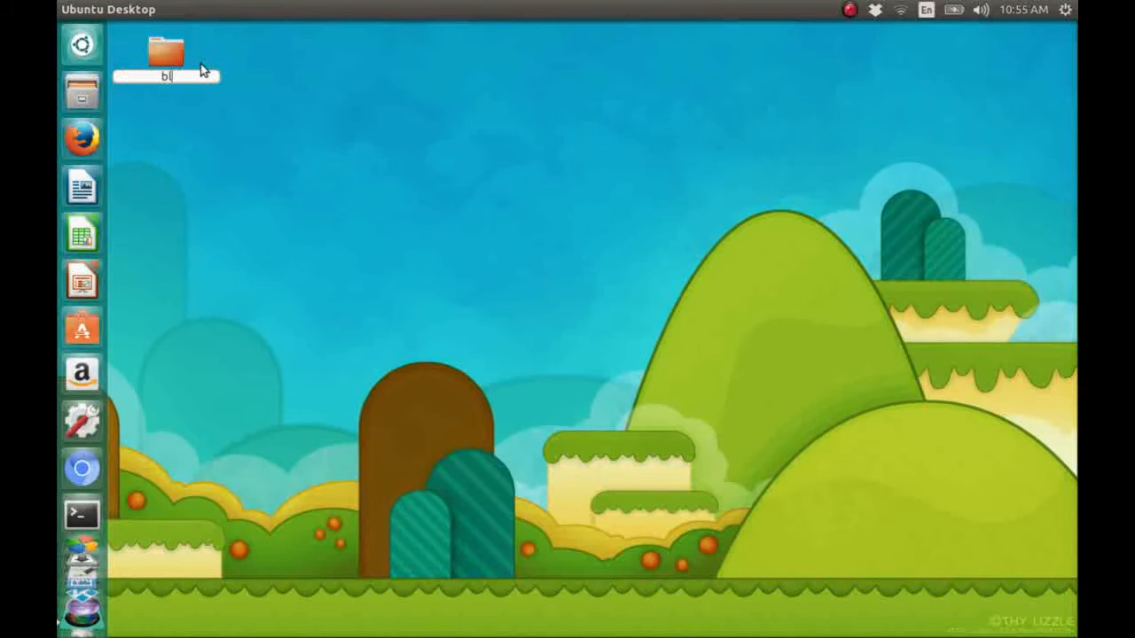
pyautogui.write('asteroids')
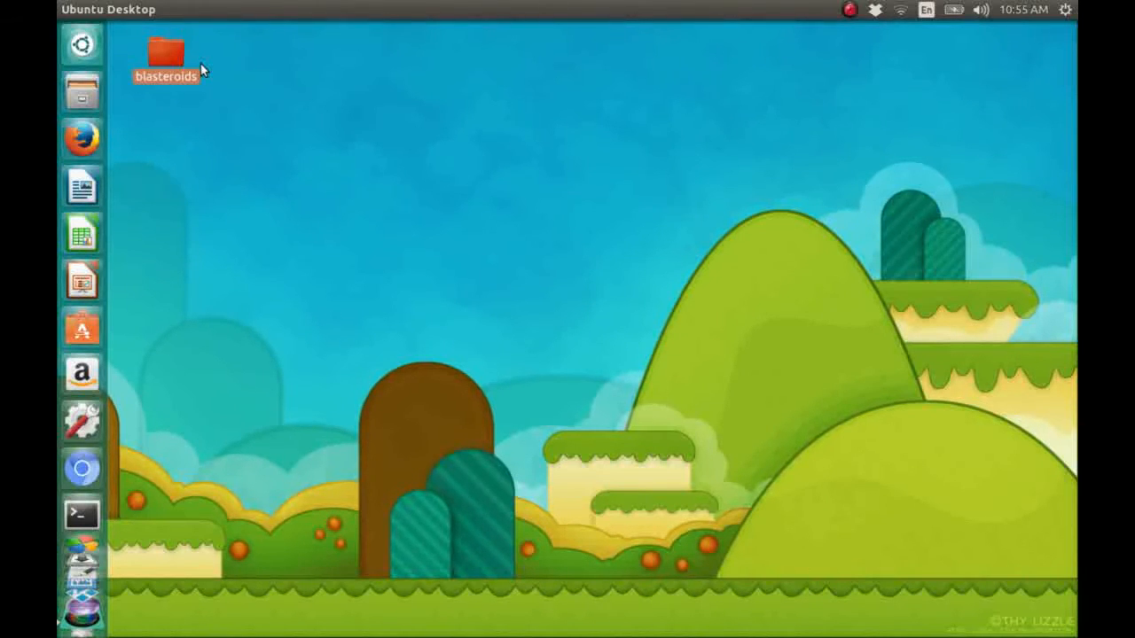
pyautogui.moveTo(202, 105)
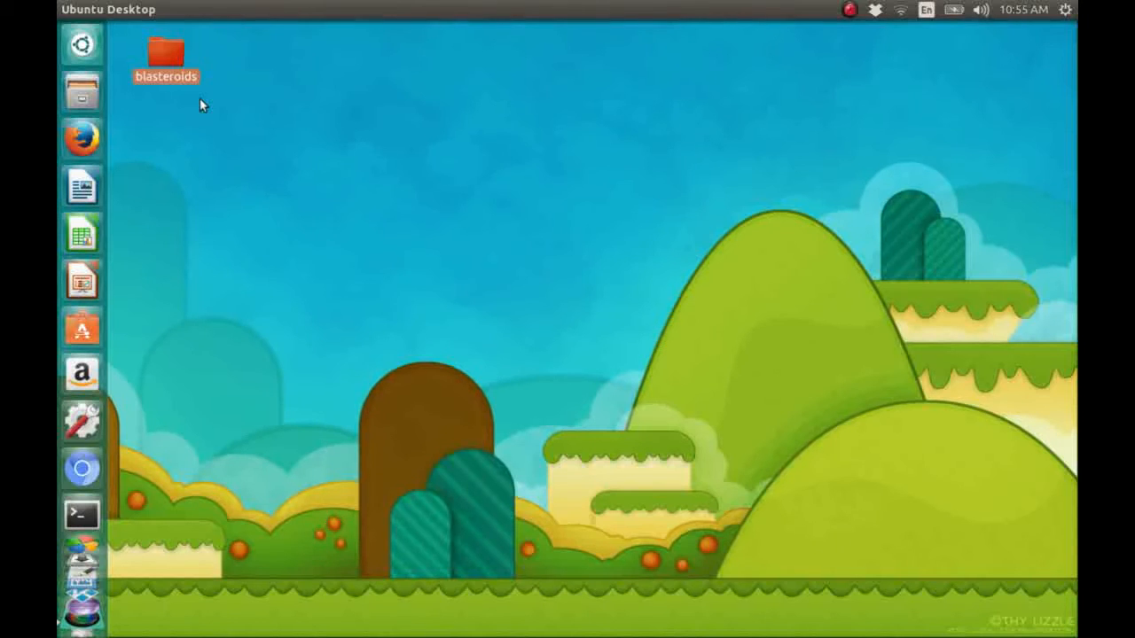
pyautogui.doubleClick(165, 52)
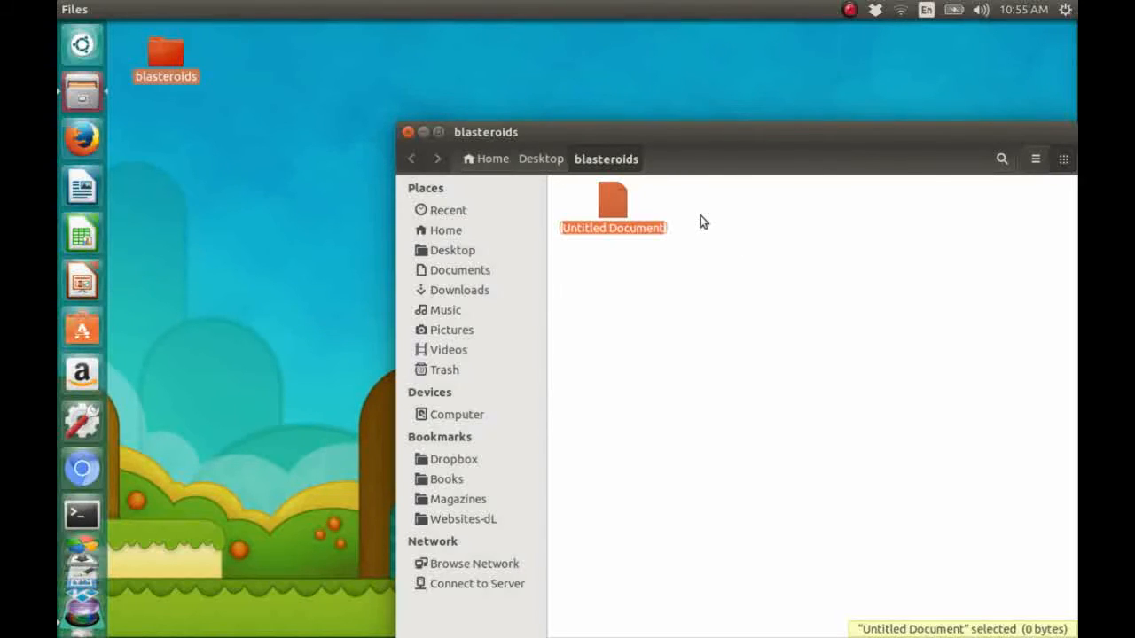
# - Name the new document blasteroids_01.py and confirm the file name
pyautogui.write('blasteroids_01.')
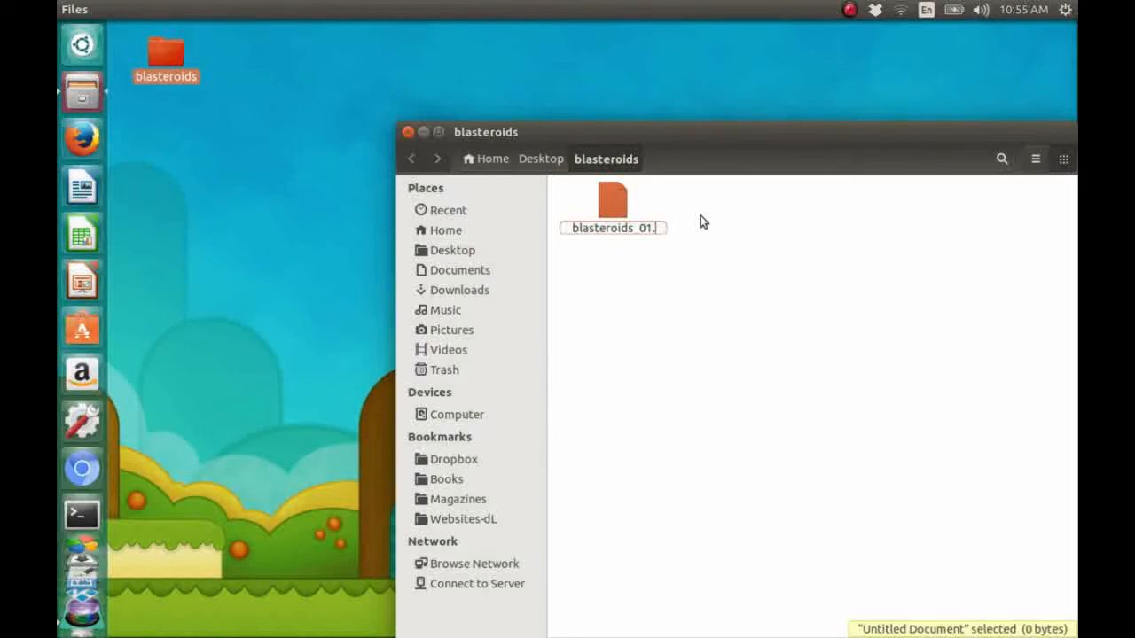
pyautogui.write('py')
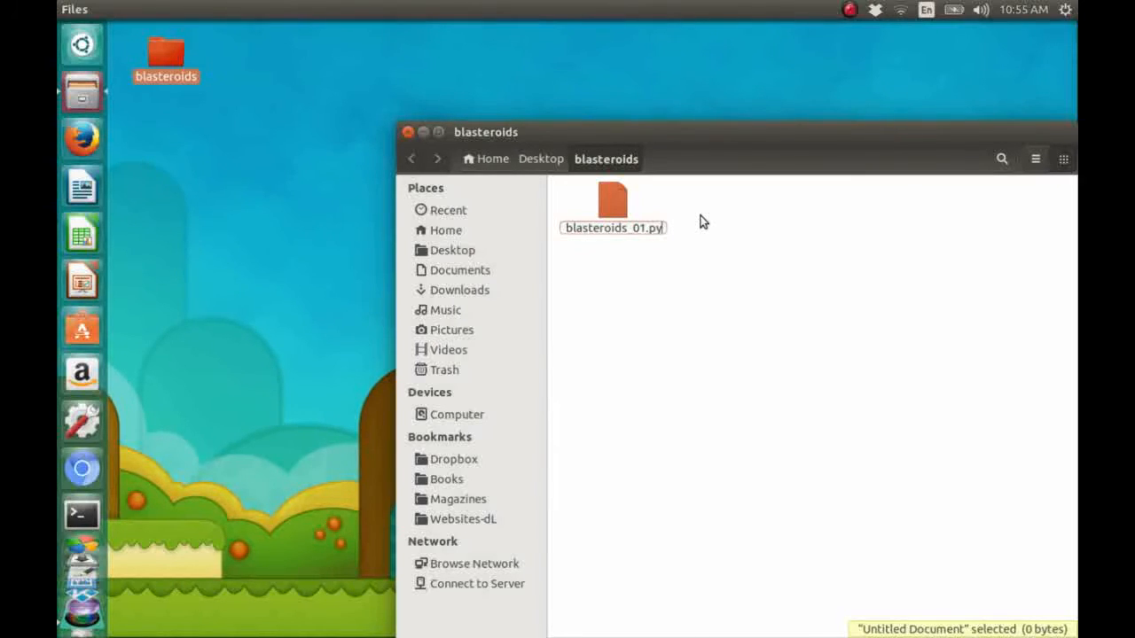
pyautogui.click(612, 199)
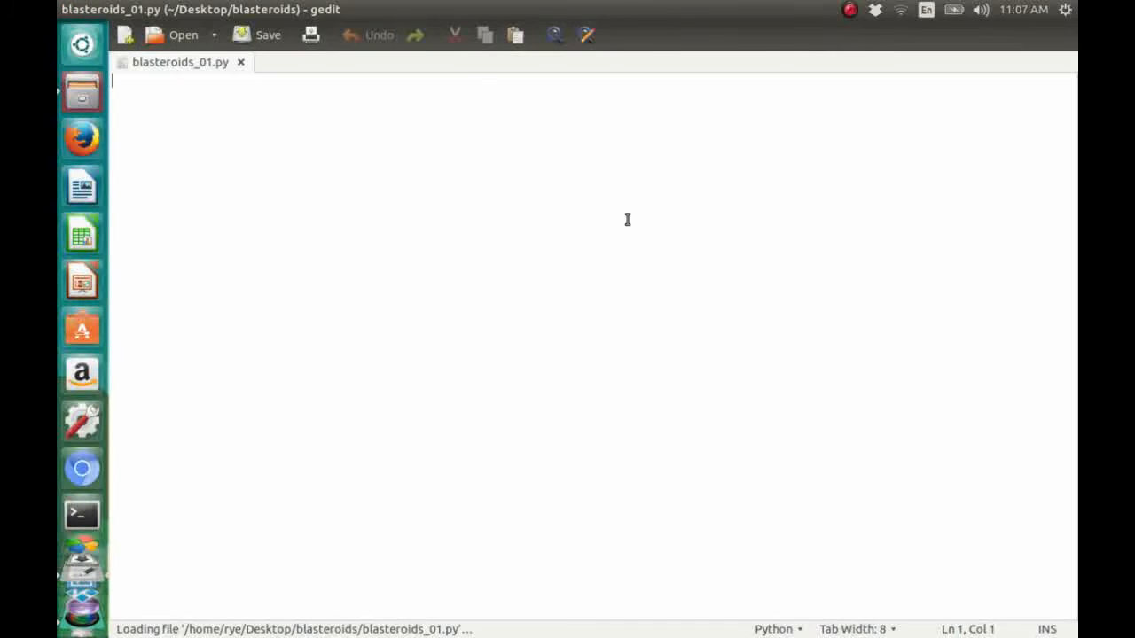
# - Add 'import pygame' and define SCREEN_WIDTH = 400 and SCREEN_HEIGHT = 350
pyautogui.write('import')
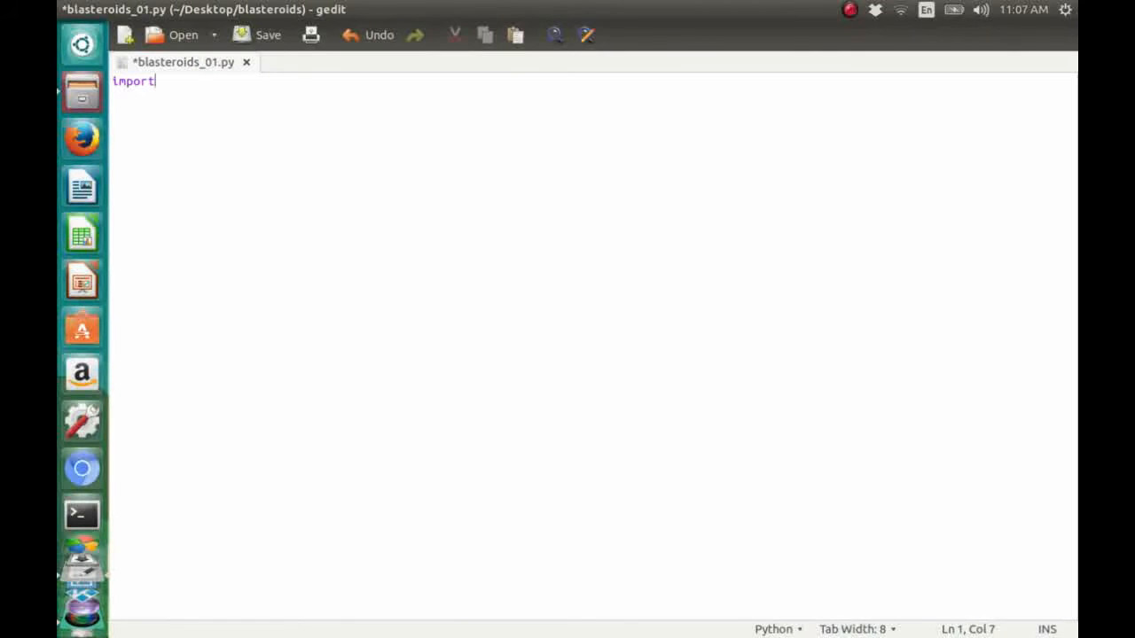
pyautogui.write('pygame')
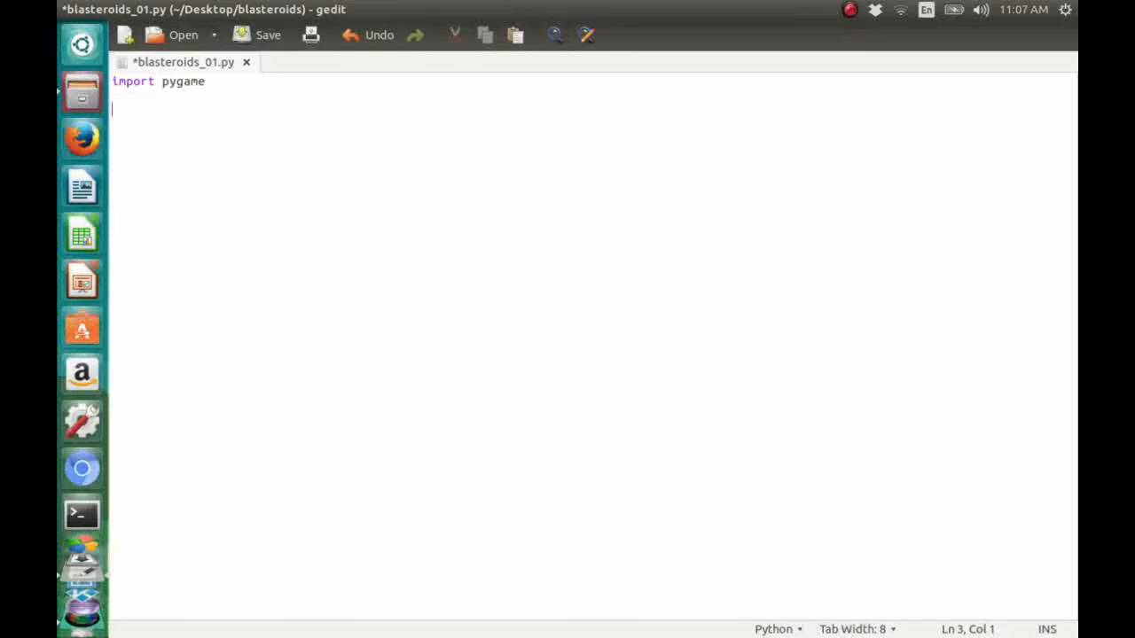
pyautogui.write('SCREE')
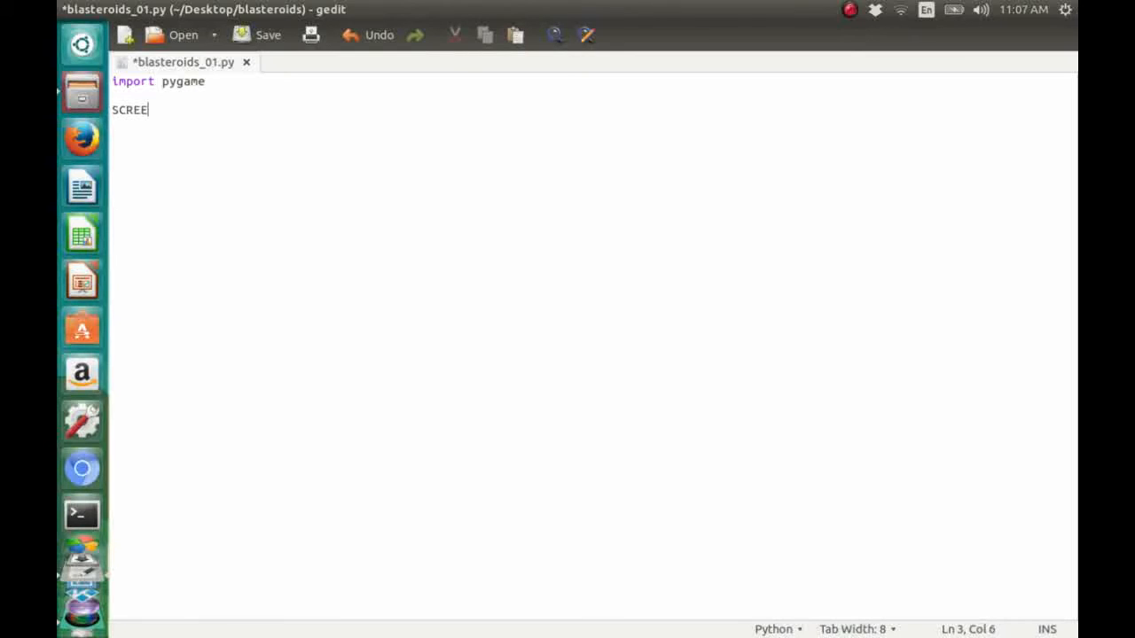
pyautogui.write('N_WI')
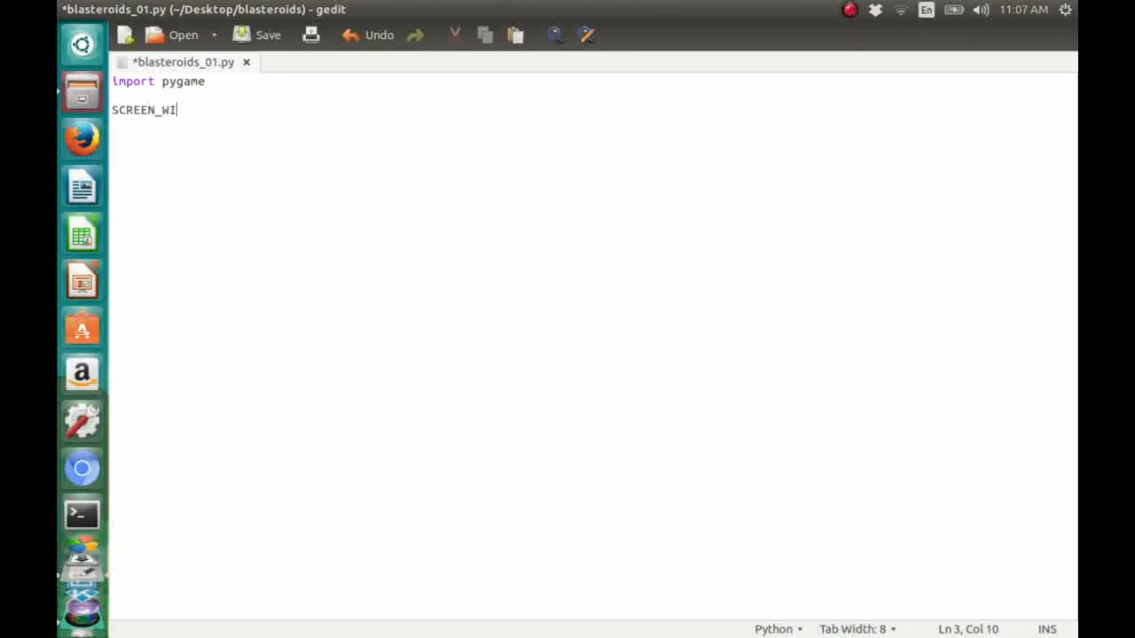
pyautogui.write('DTH =')
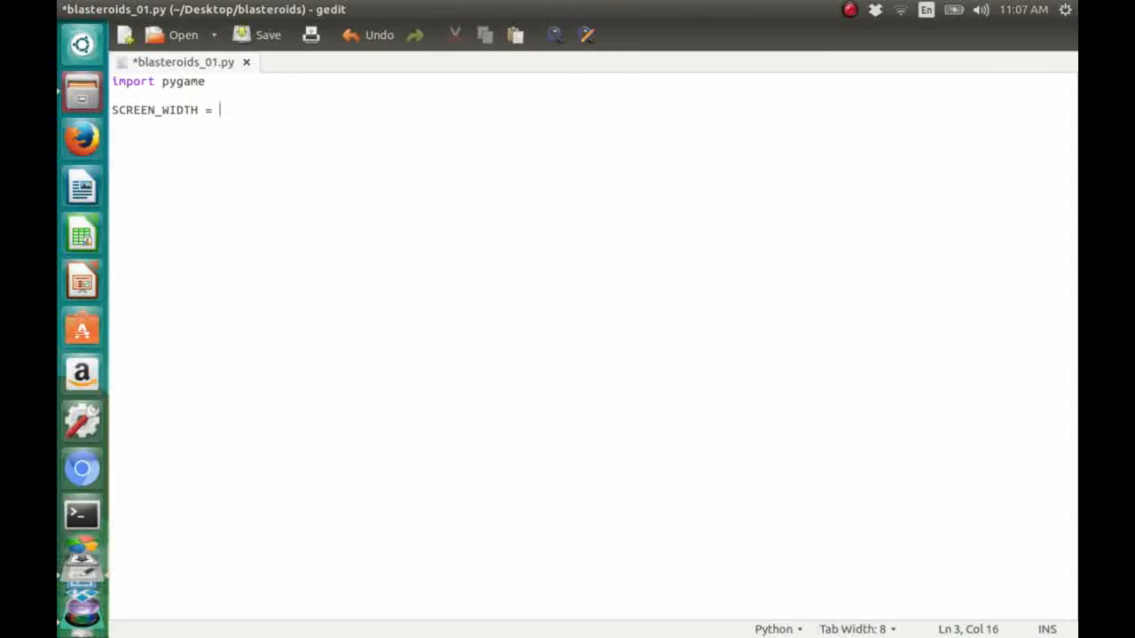
pyautogui.write('400')
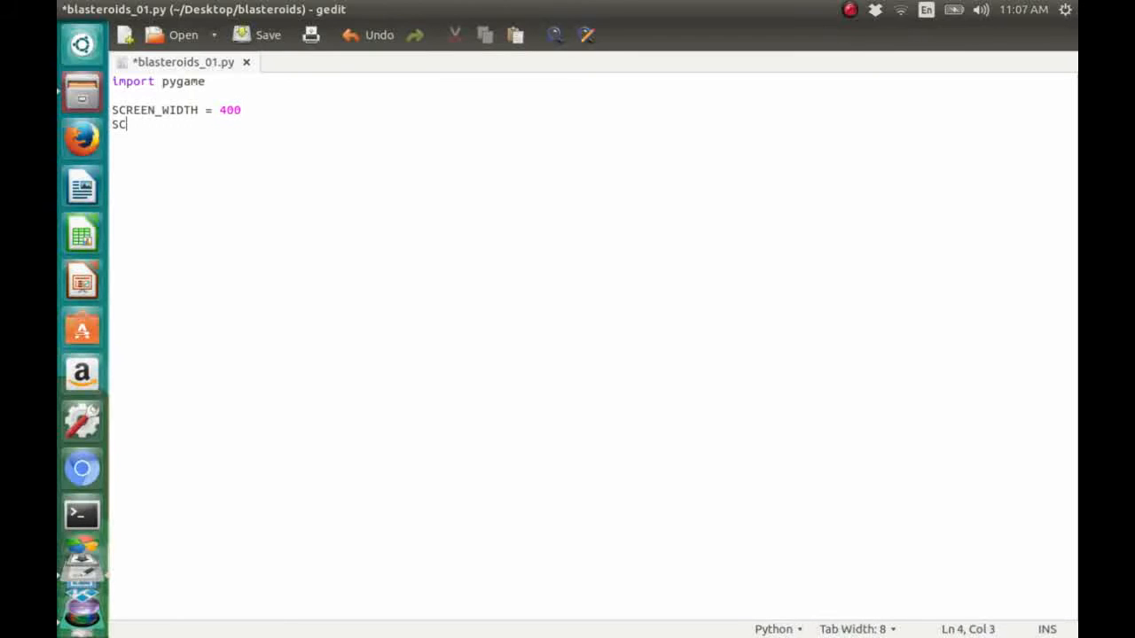
pyautogui.write('REEN_HE')
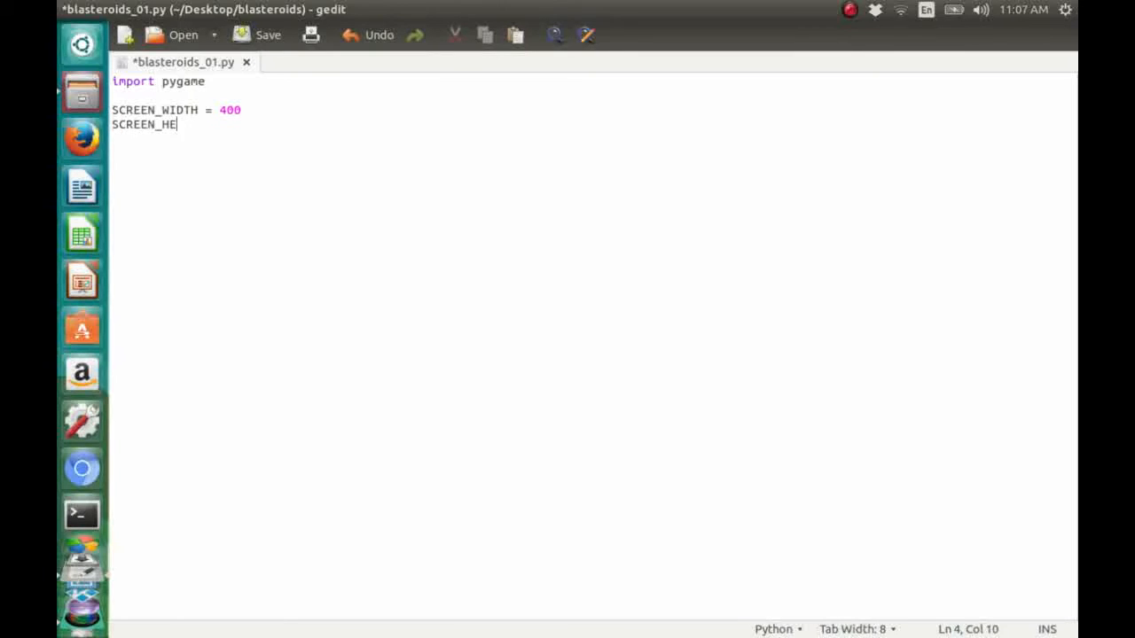
pyautogui.write('IGHT = 350')
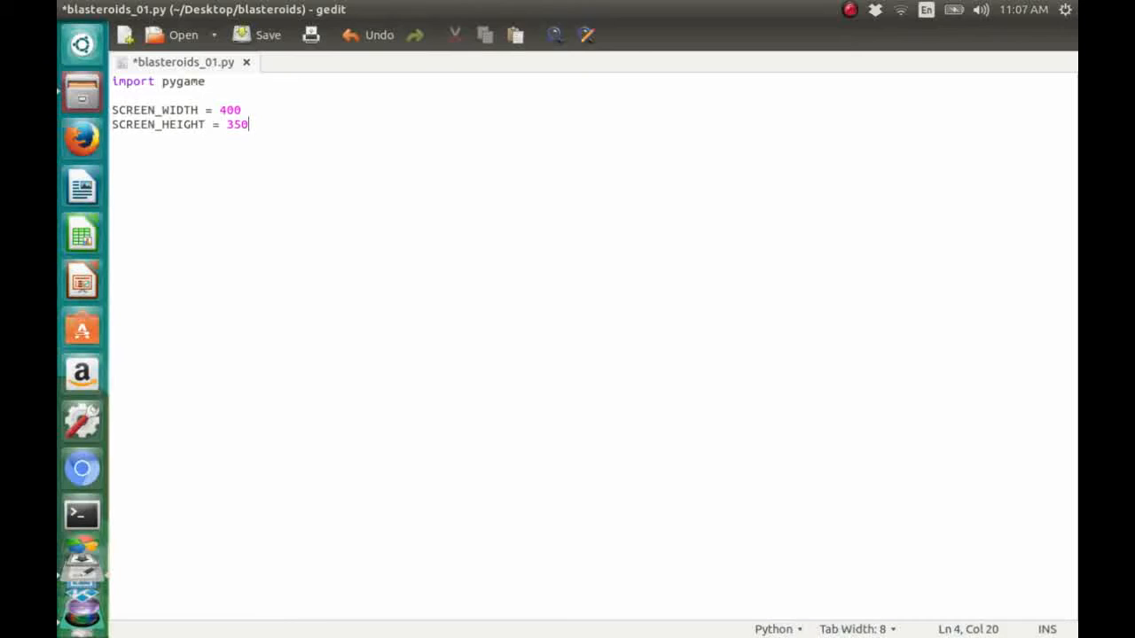
# - Define WHITE as (255, 255, 255)
pyautogui.write('W')
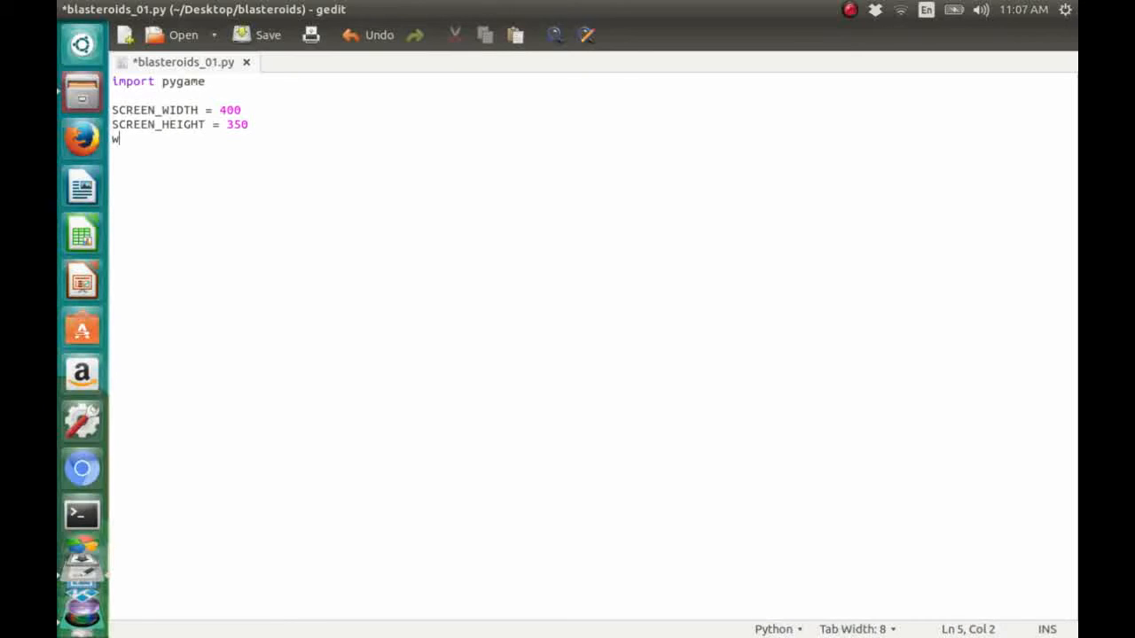
pyautogui.write('HI')
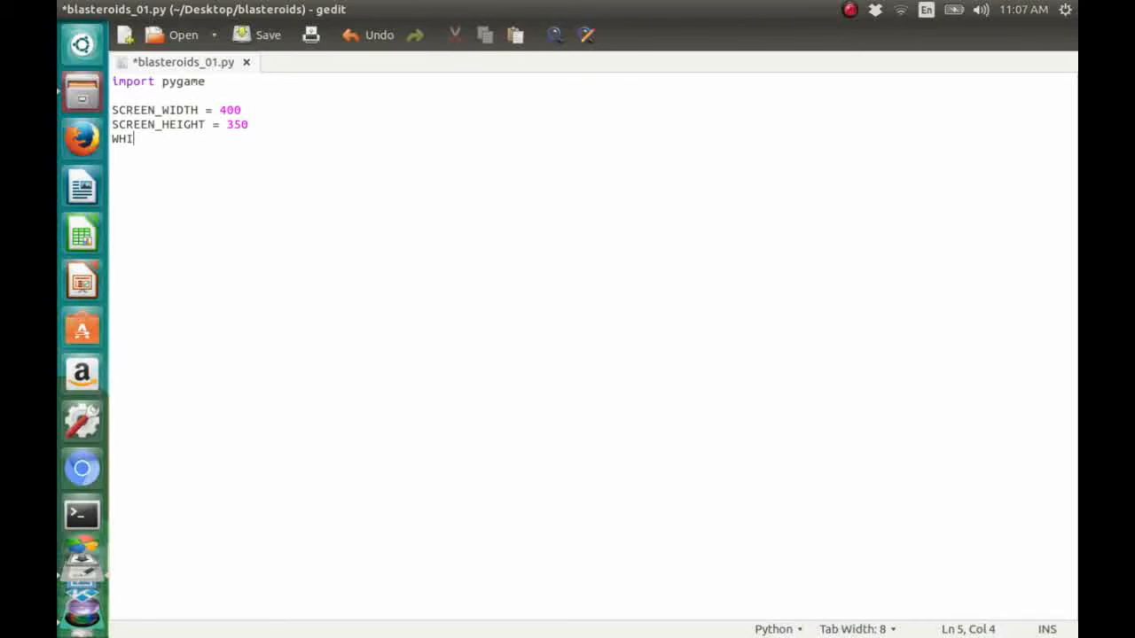
pyautogui.write('TE = (')
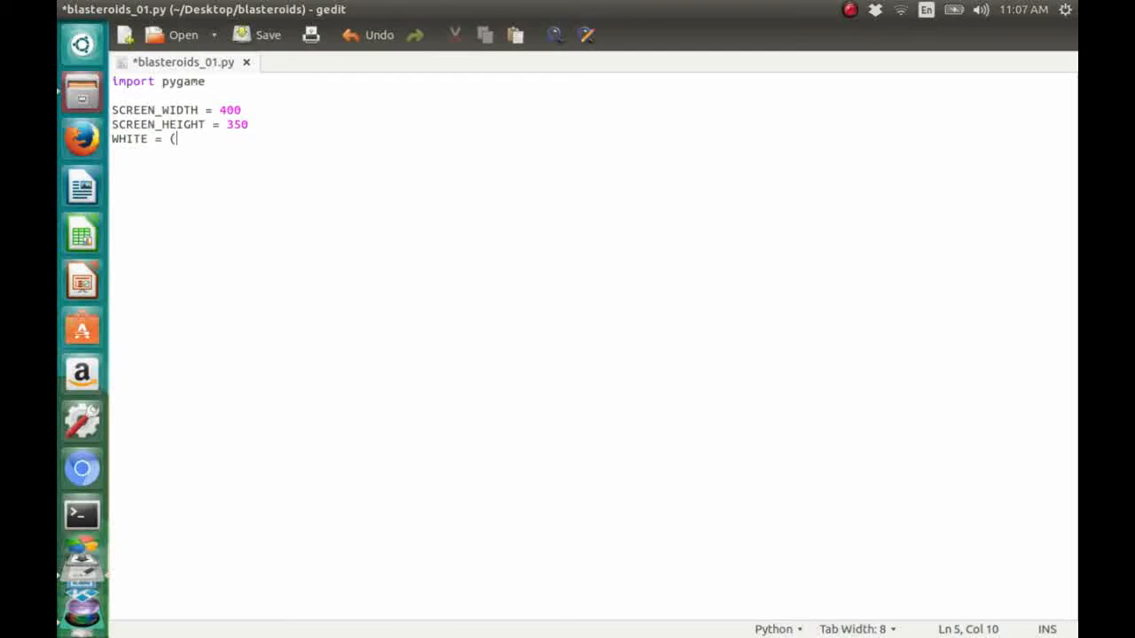
pyautogui.write('255')
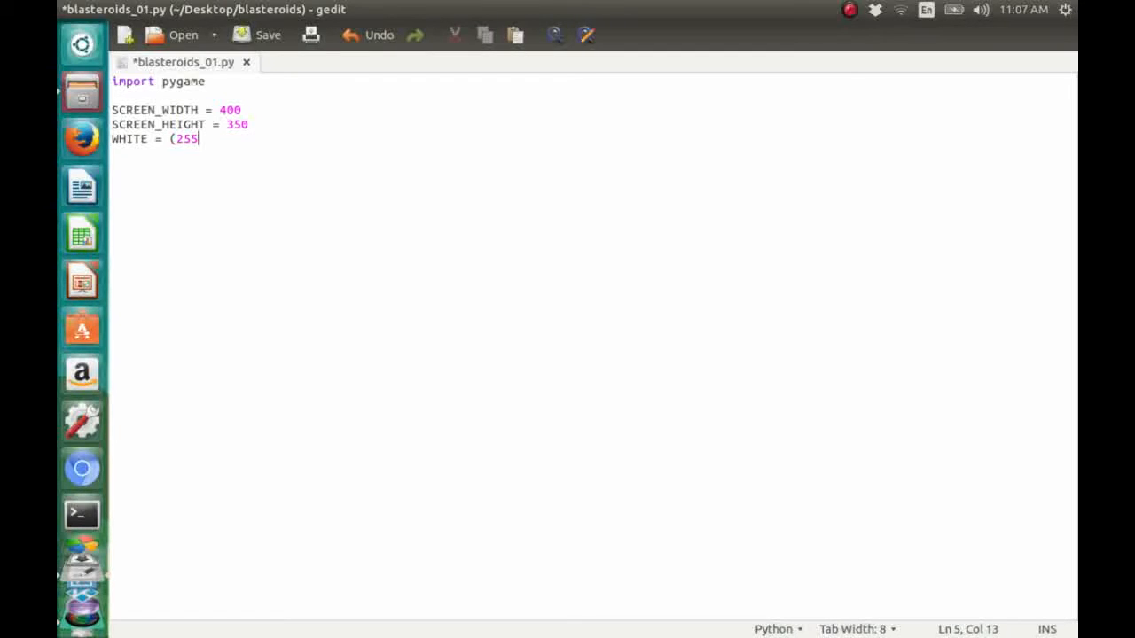
pyautogui.write(', 255')
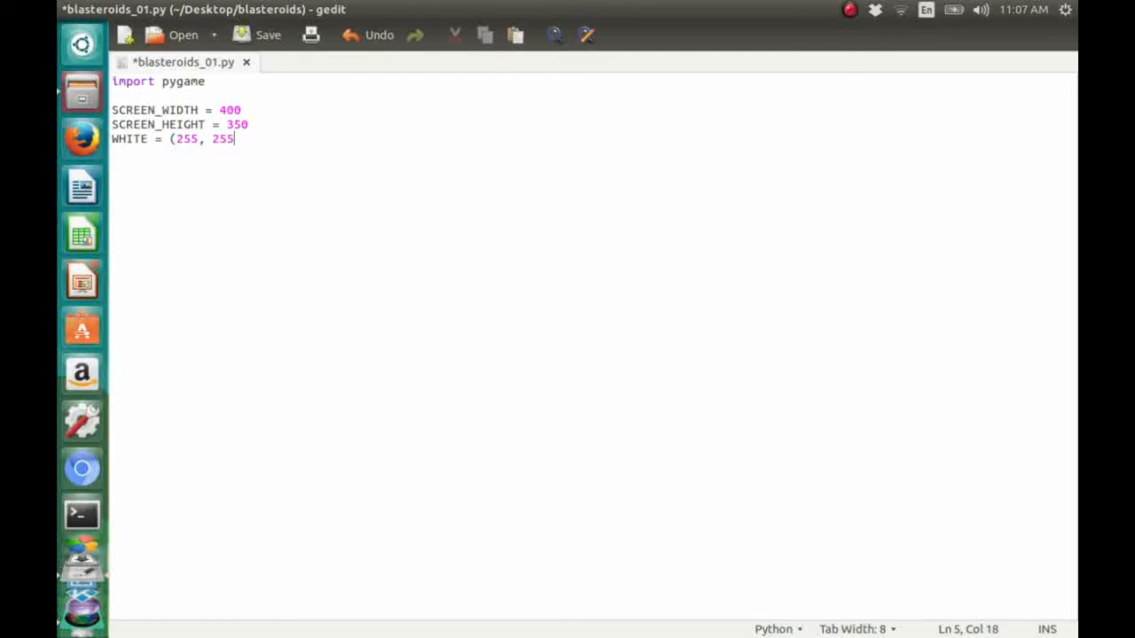
pyautogui.write(',')
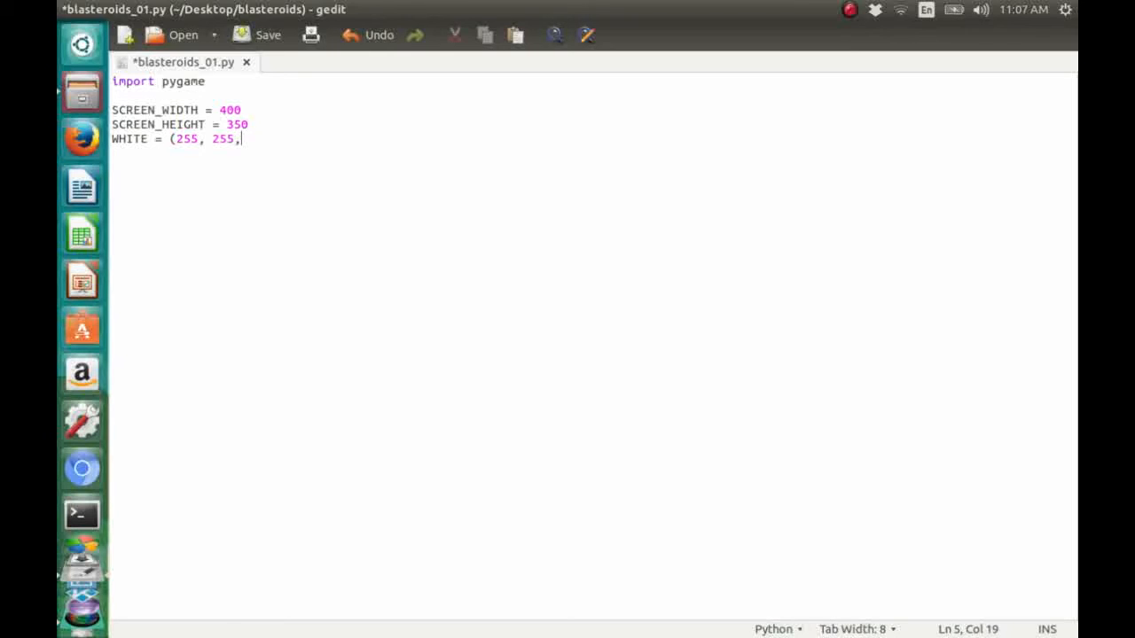
pyautogui.write('255)')
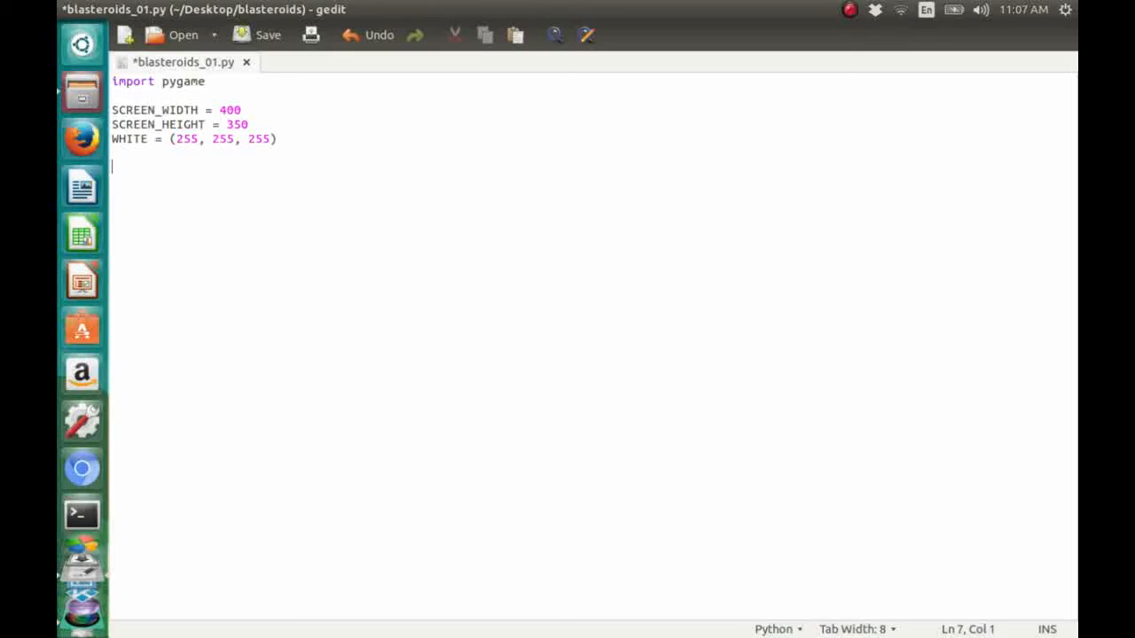
pyautogui.write('py')
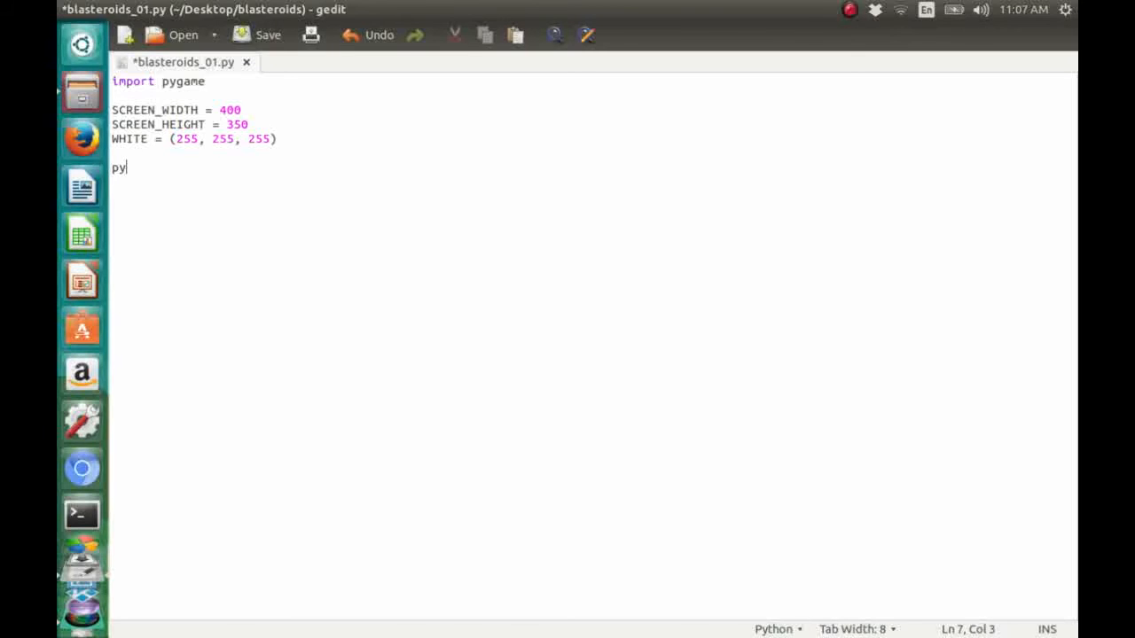
# - Add the pygame.init() line followed by a new line
pyautogui.write('game.')
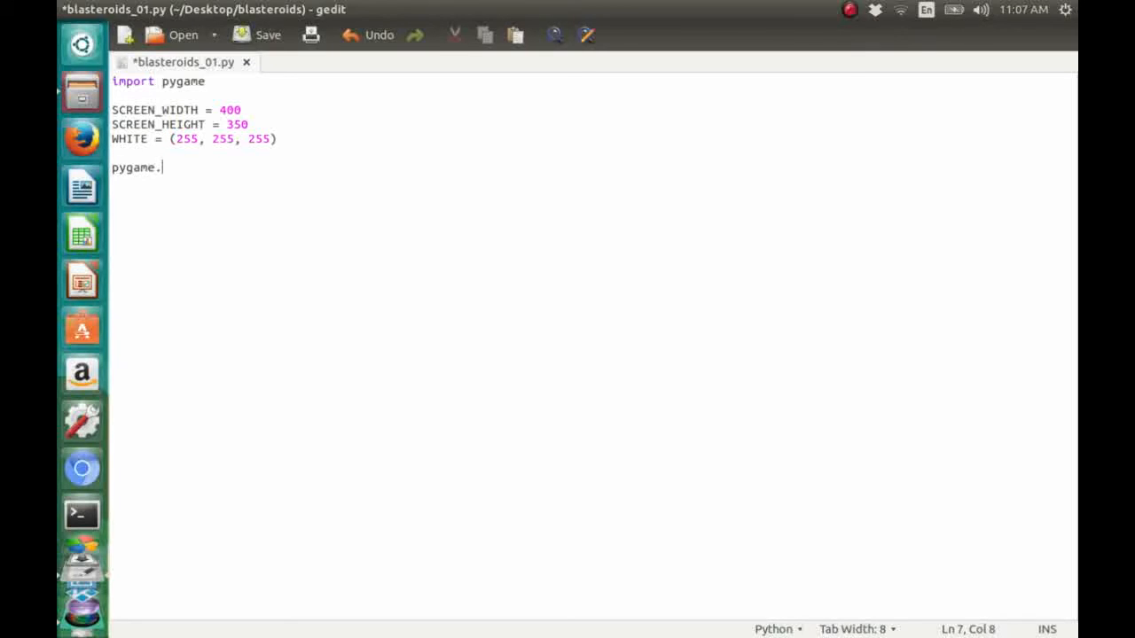
pyautogui.write('init()')
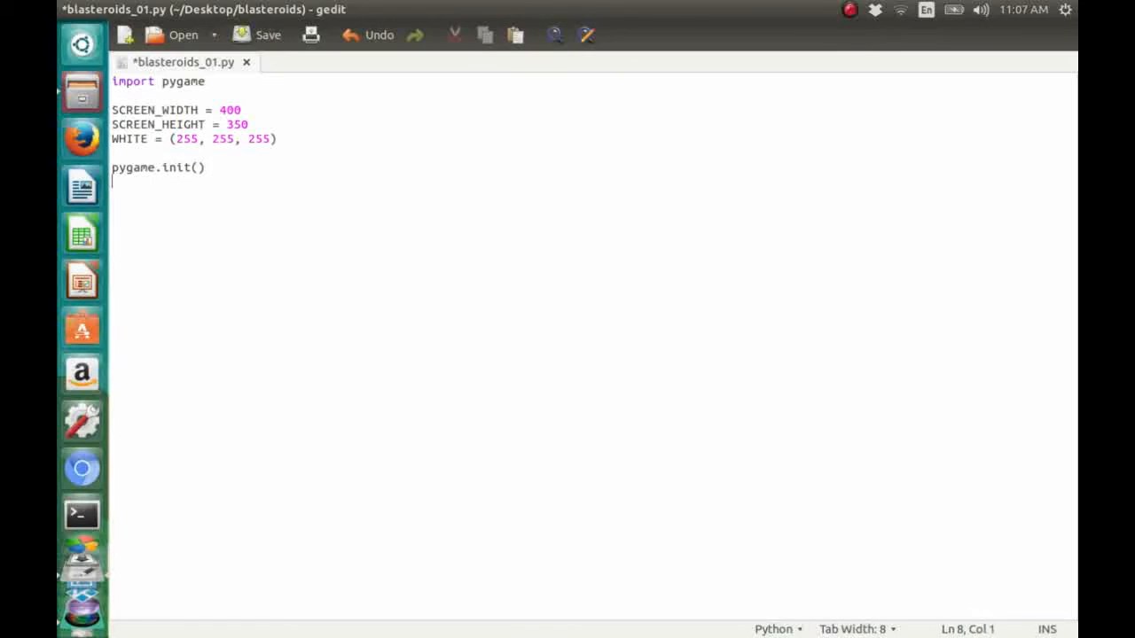
pyautogui.press('Return')
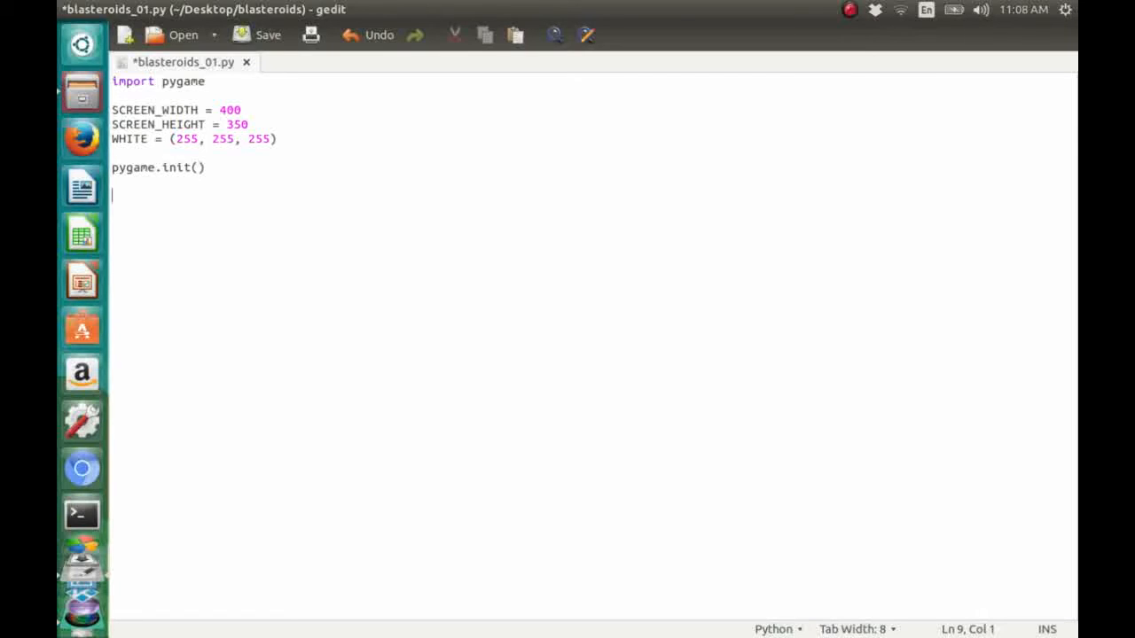
pyautogui.write('screen')
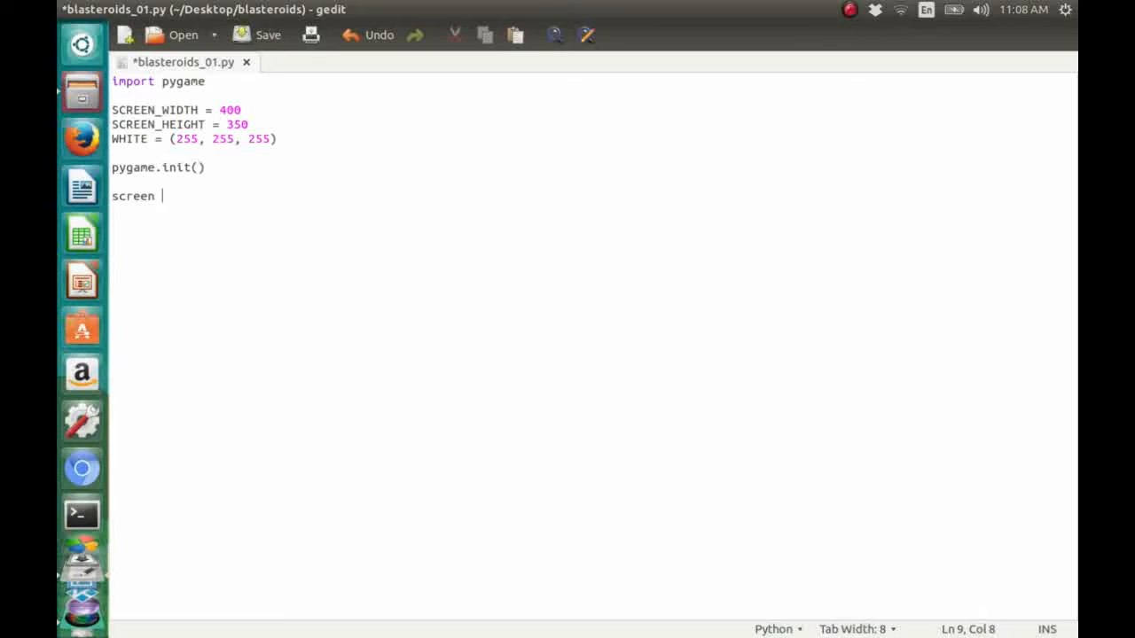
# - Type the start of 'screen = pygame.display.set_mode([' on the new line
pyautogui.write('= pygam')
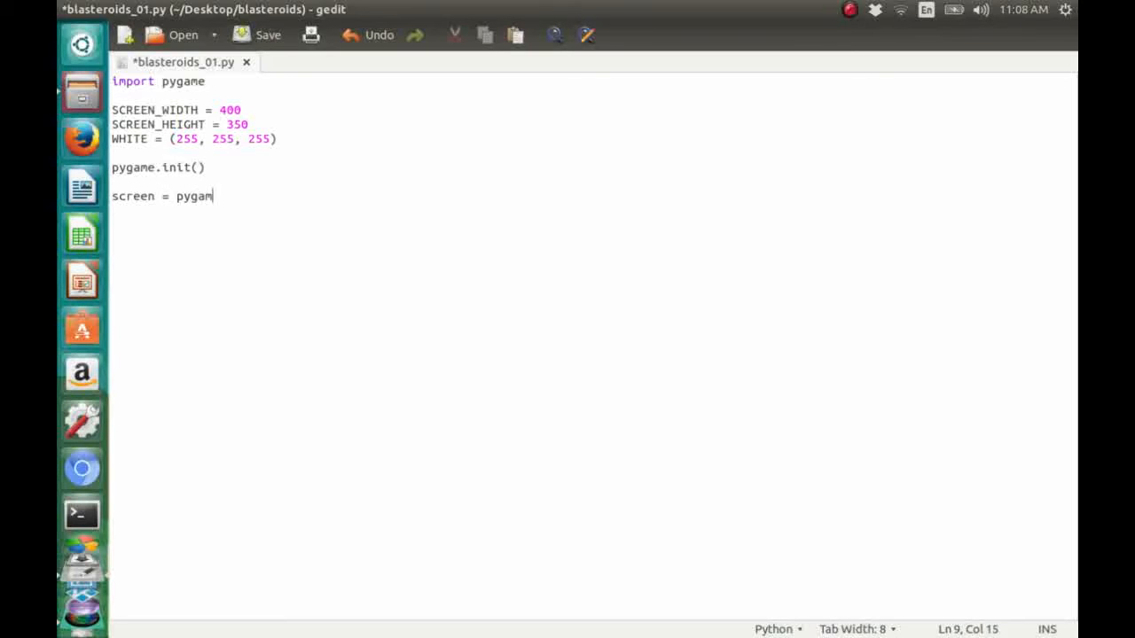
pyautogui.write('.disp')
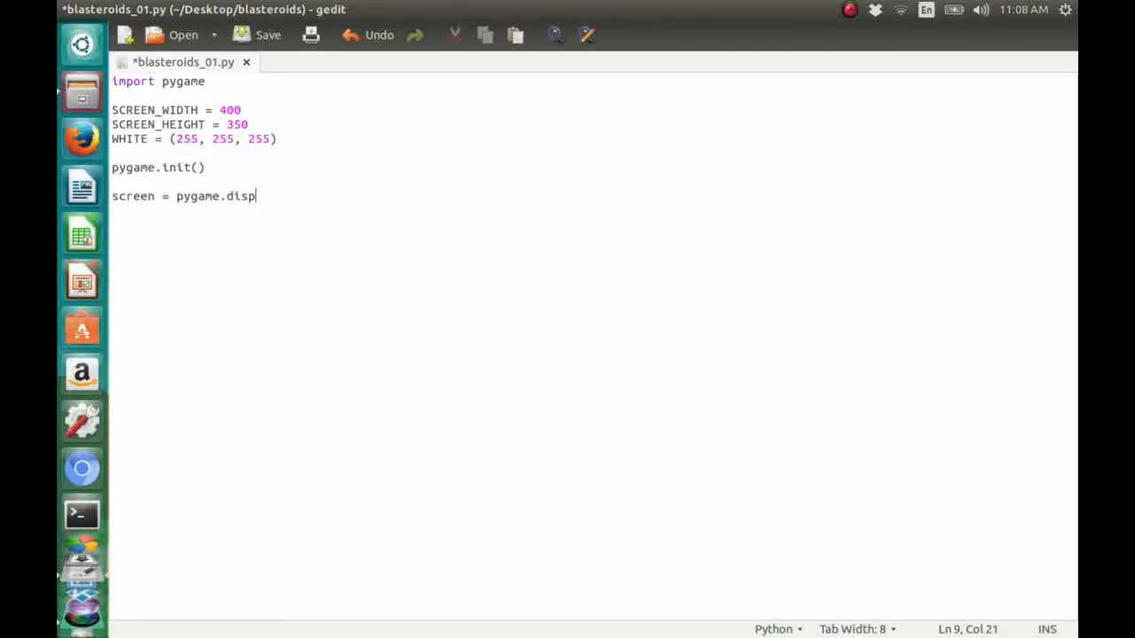
pyautogui.write('lay')
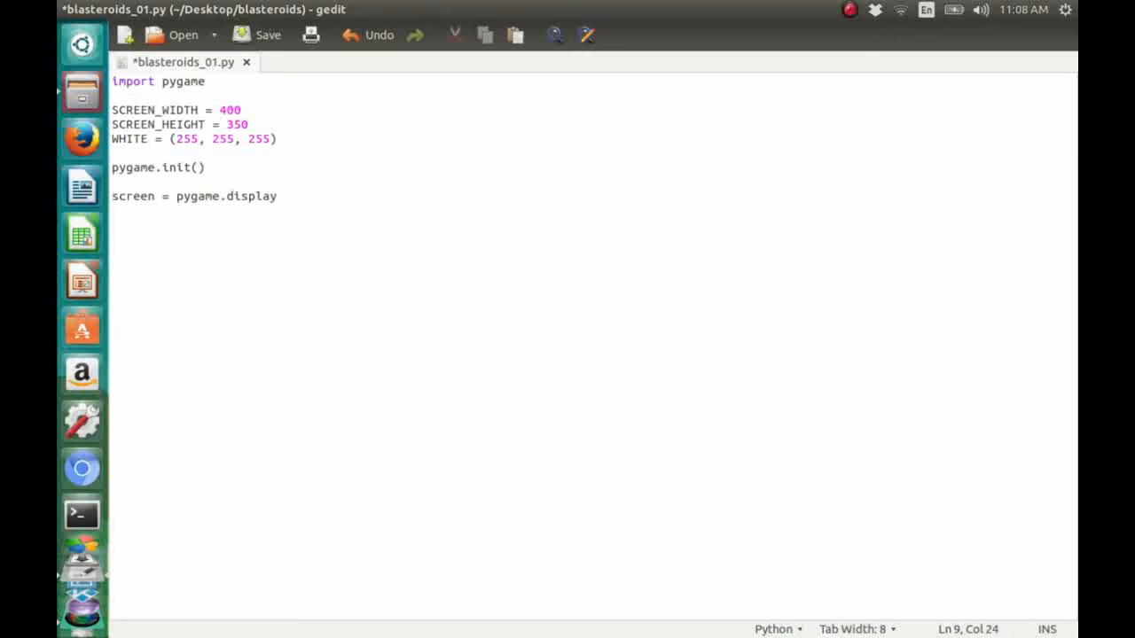
pyautogui.write('.')
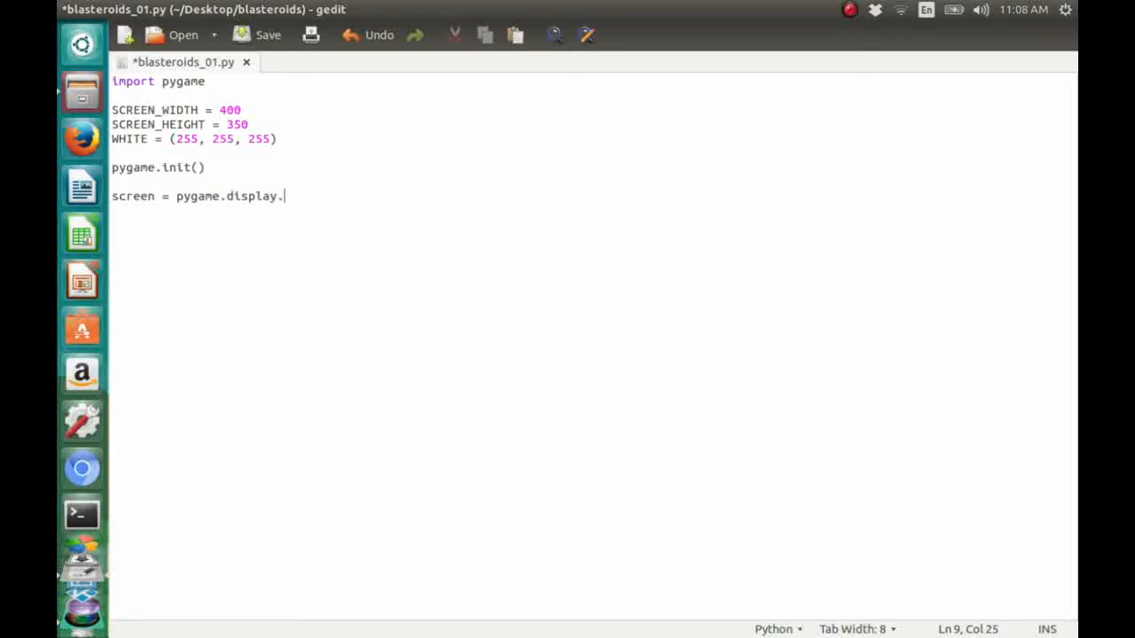
pyautogui.write('set_')
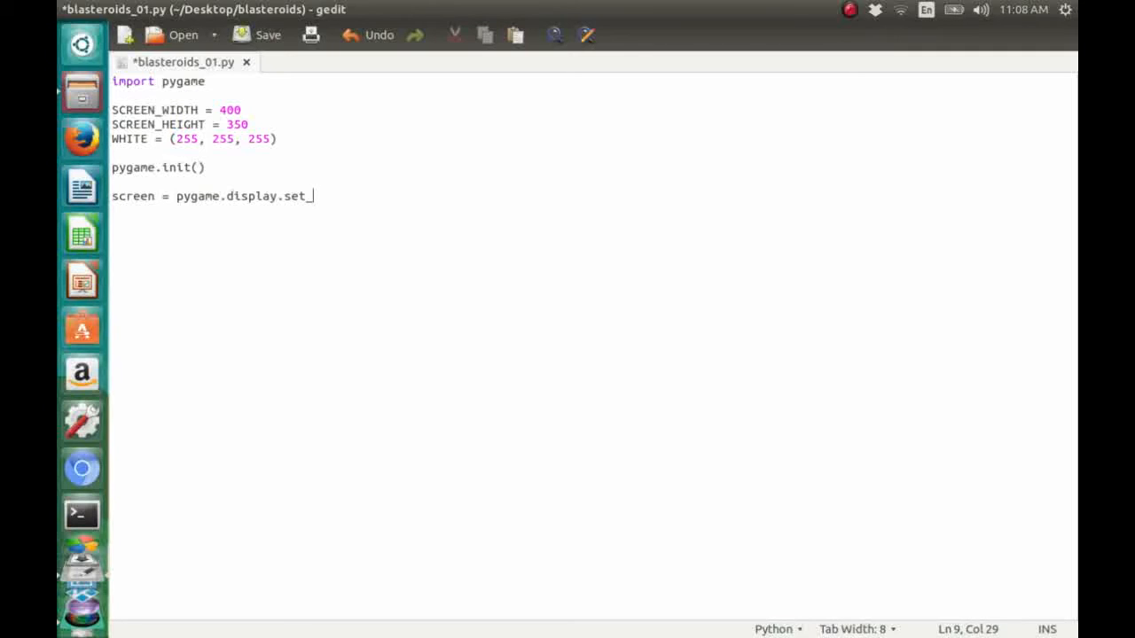
pyautogui.write('mode(')
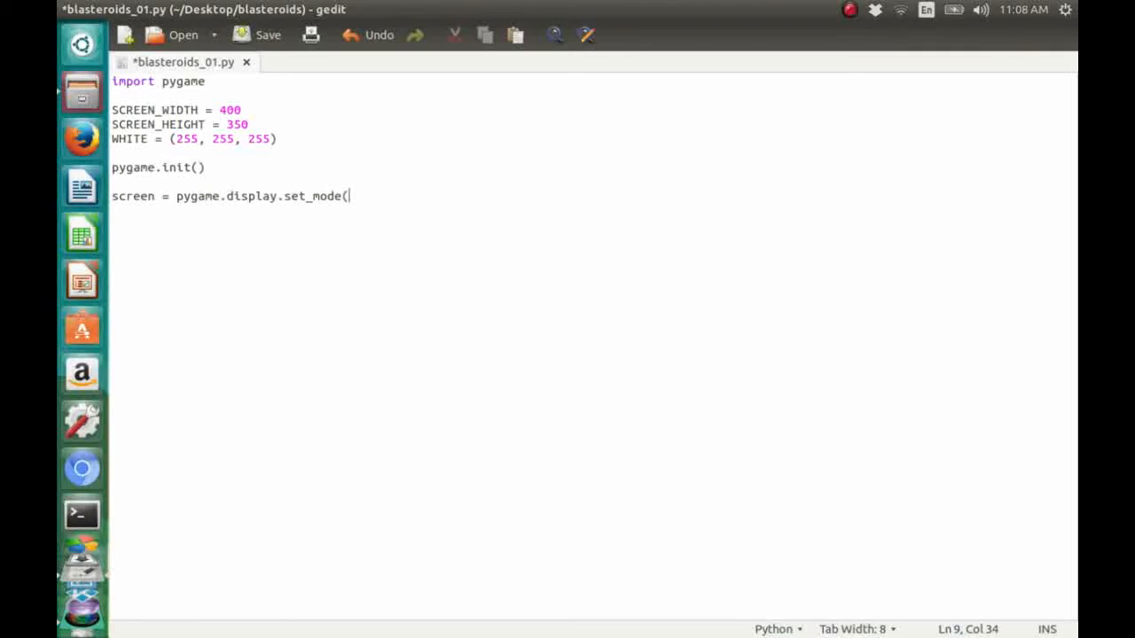
pyautogui.write('[')
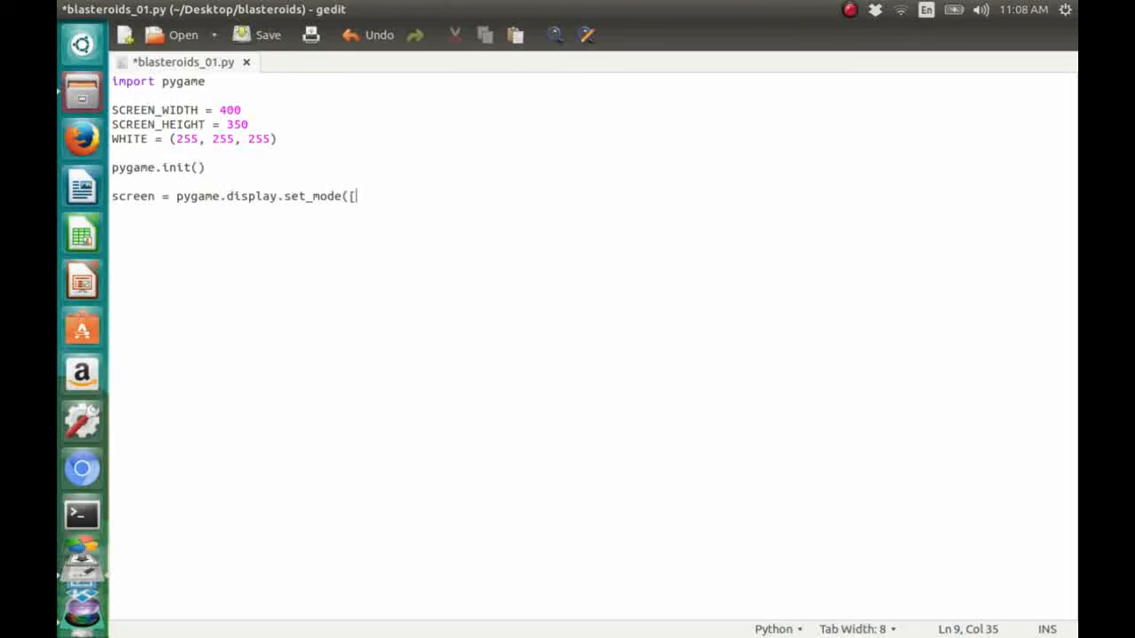
# - Pass SCREEN_WIDTH and SCREEN_HEIGHT as the window size, then start a new line
pyautogui.write('sc')
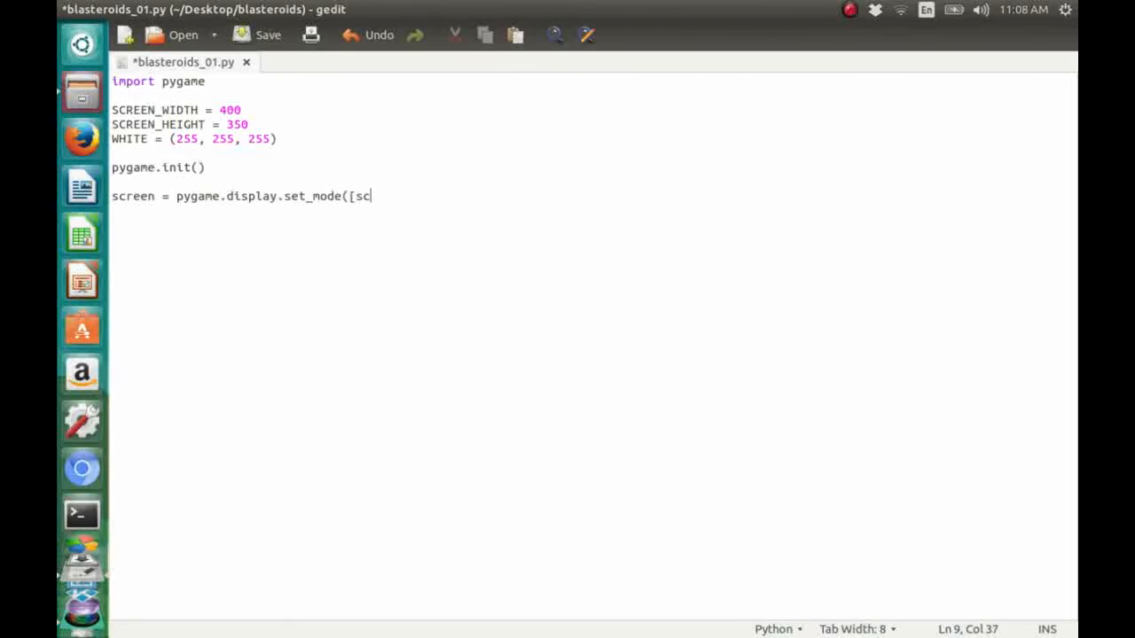
pyautogui.write('SC')
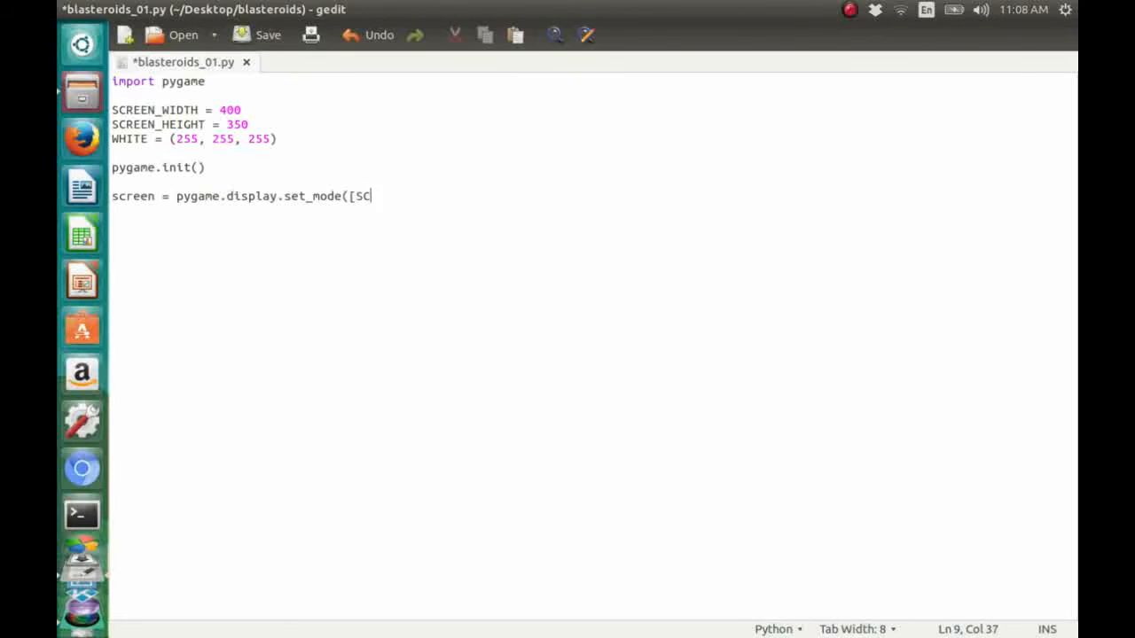
pyautogui.write('REEN_')
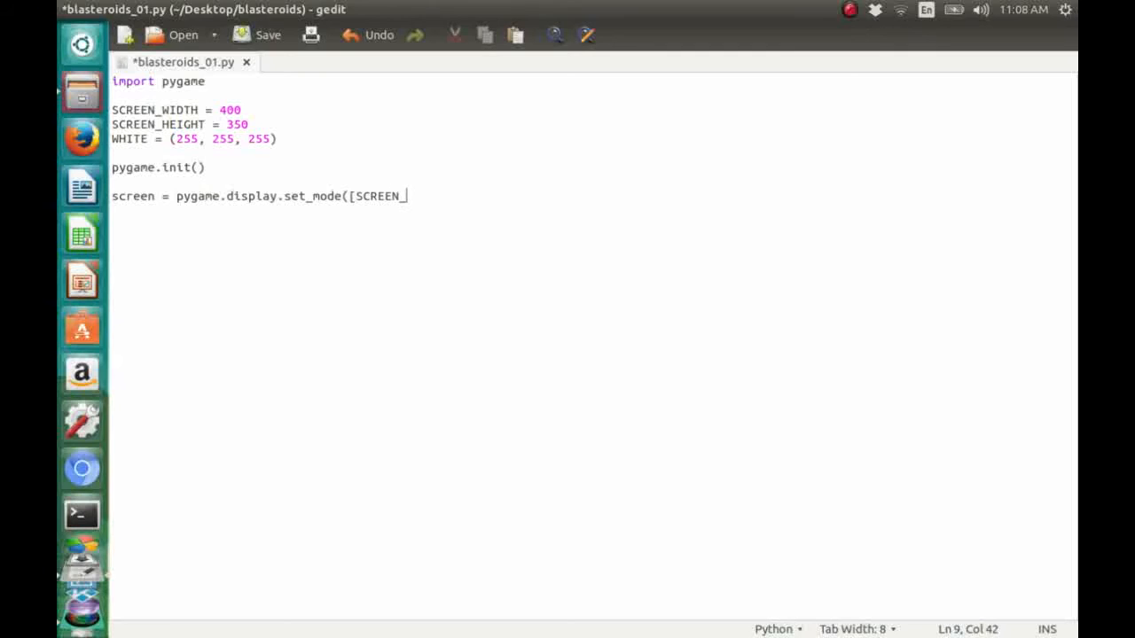
pyautogui.write('WIDTH,')
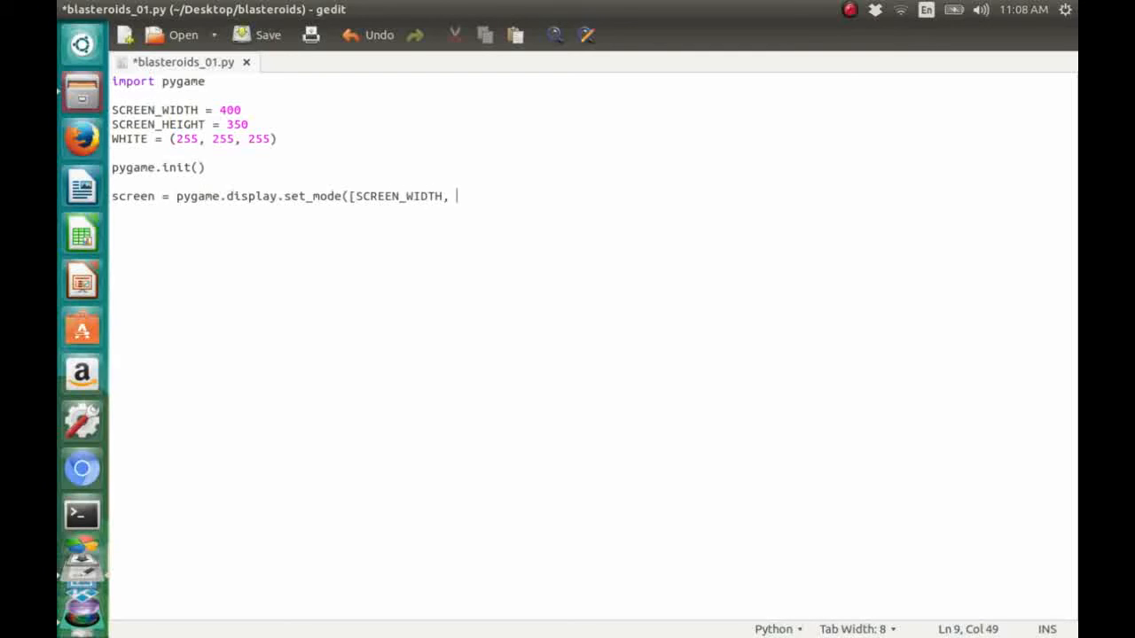
pyautogui.write('SCREE')
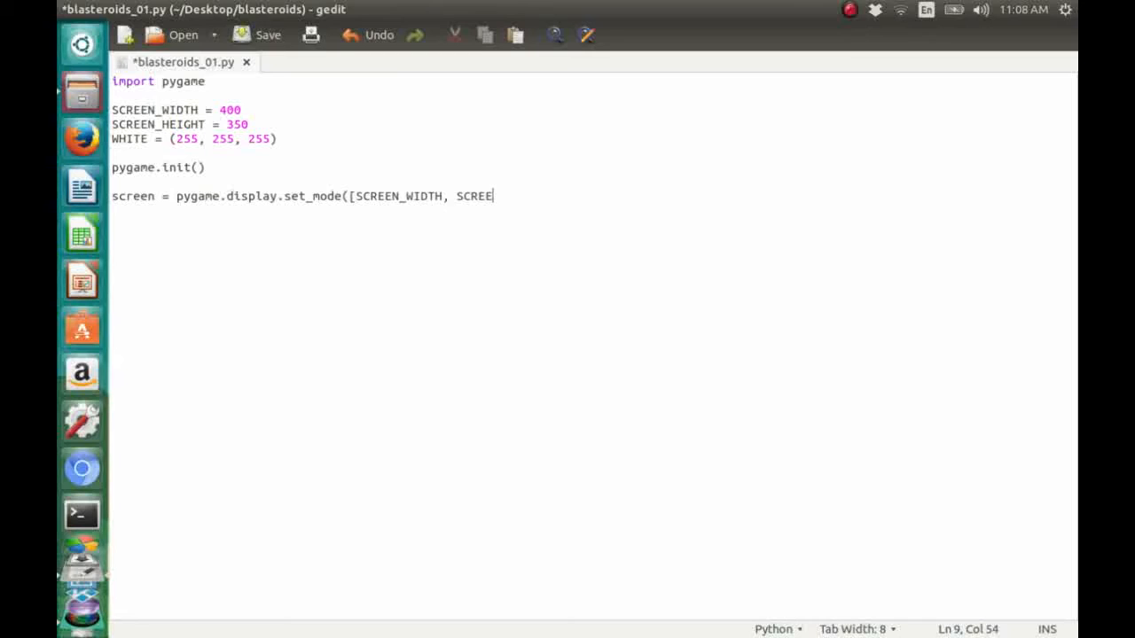
pyautogui.write('N_HEIGH')
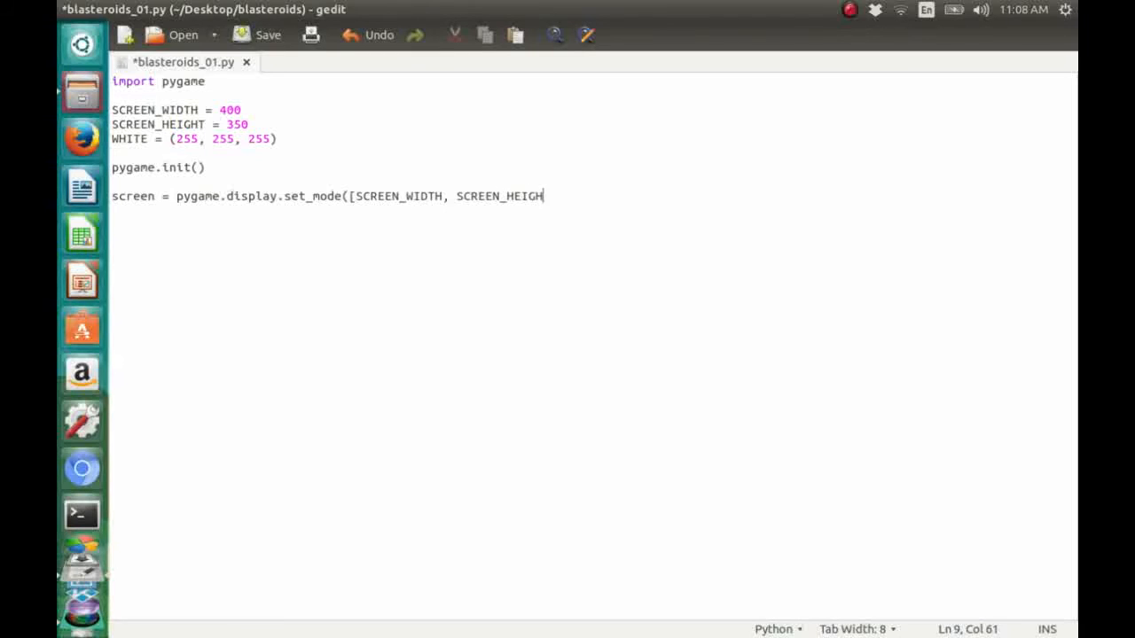
pyautogui.write('T])')
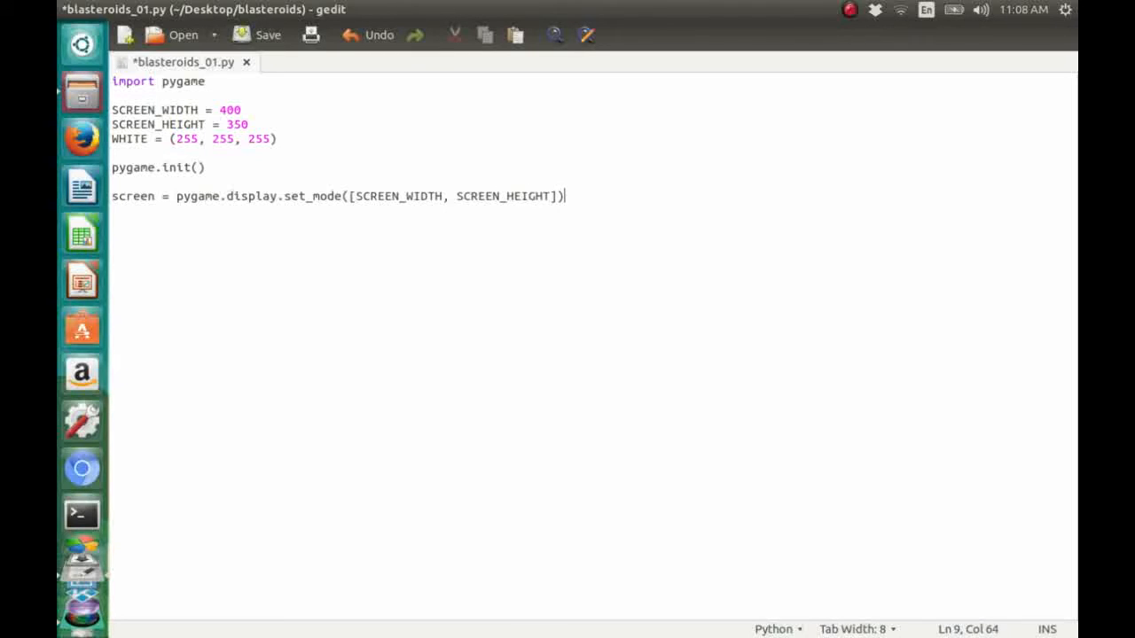
pyautogui.press('Return')
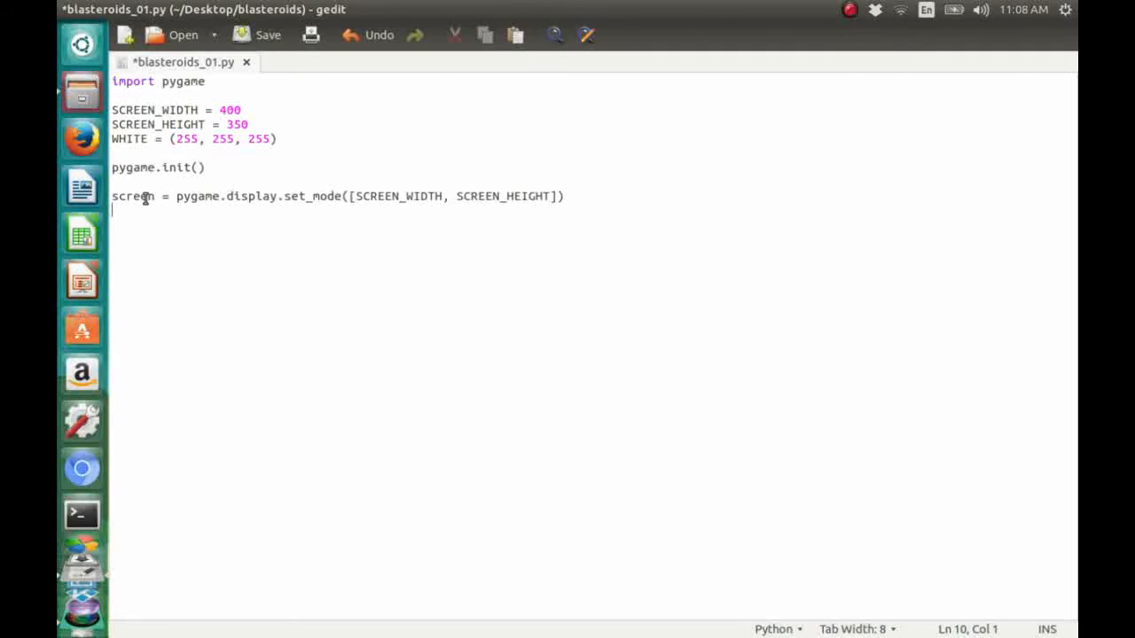
pyautogui.doubleClick(133, 196)
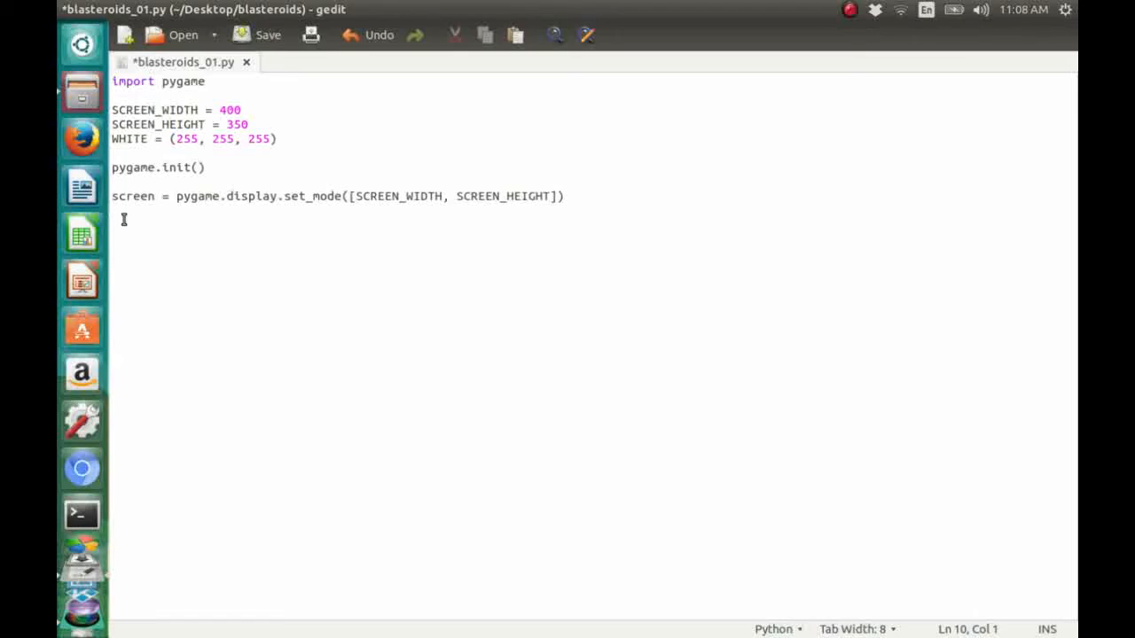
# - Add pygame.display.set_caption('Hello, World!') followed by a blank line
pyautogui.write('py')
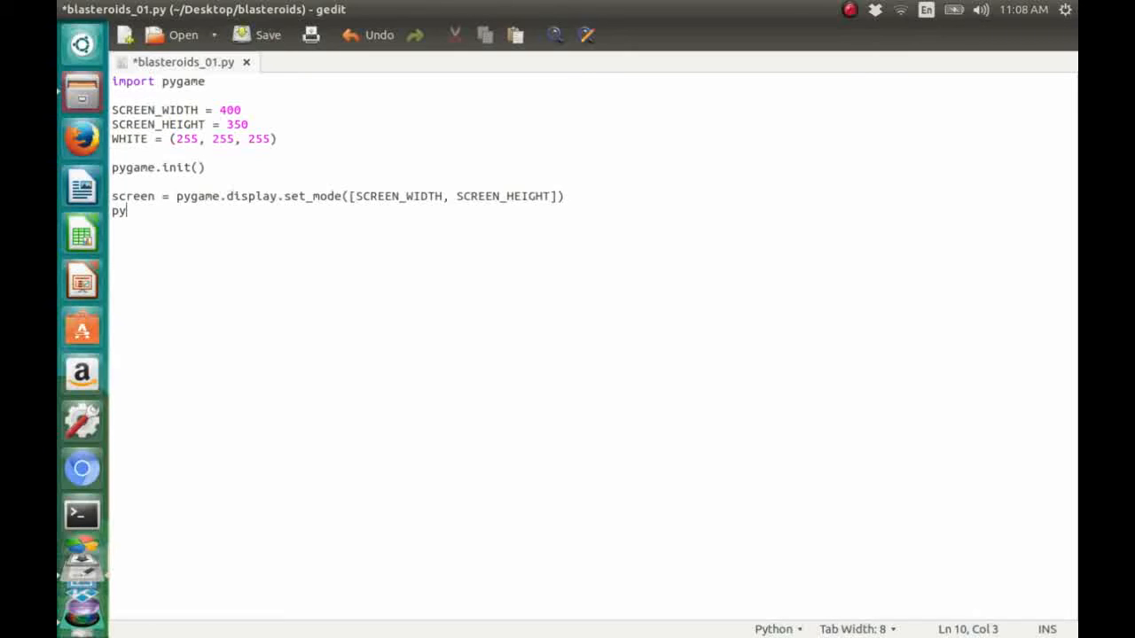
pyautogui.write('game.')
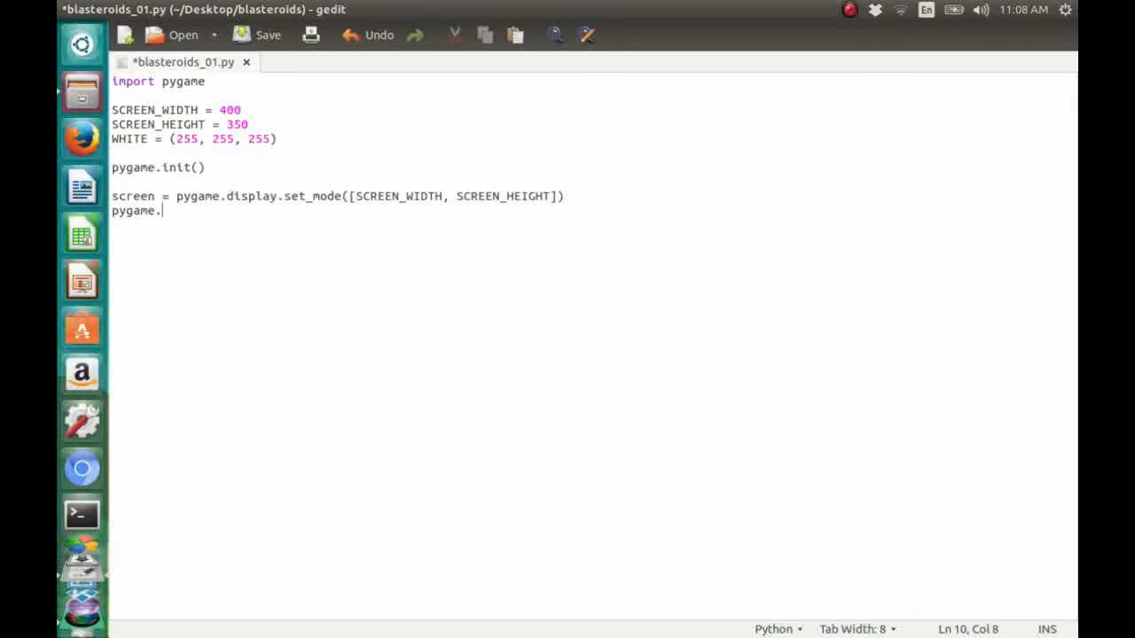
pyautogui.write('disp')
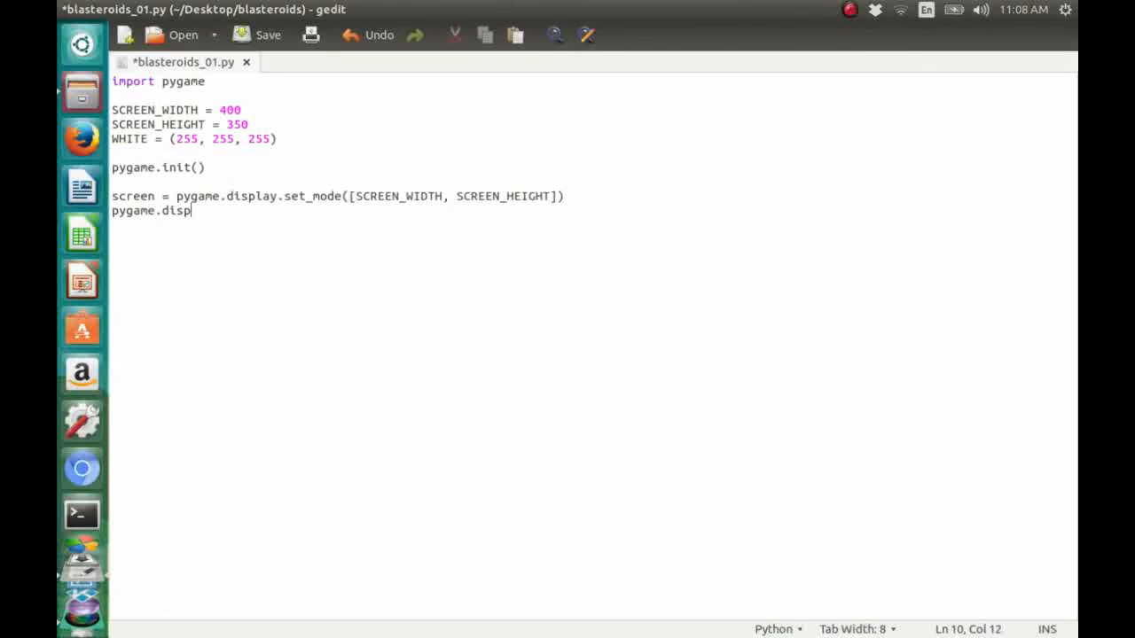
pyautogui.write('lay.set')
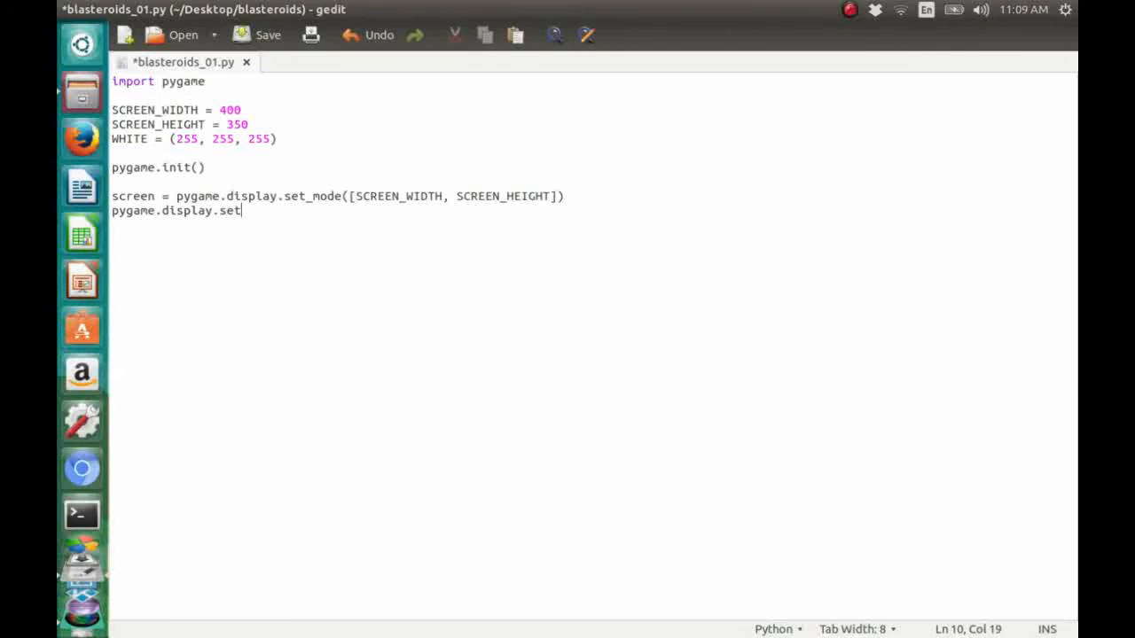
pyautogui.write('_caption(')
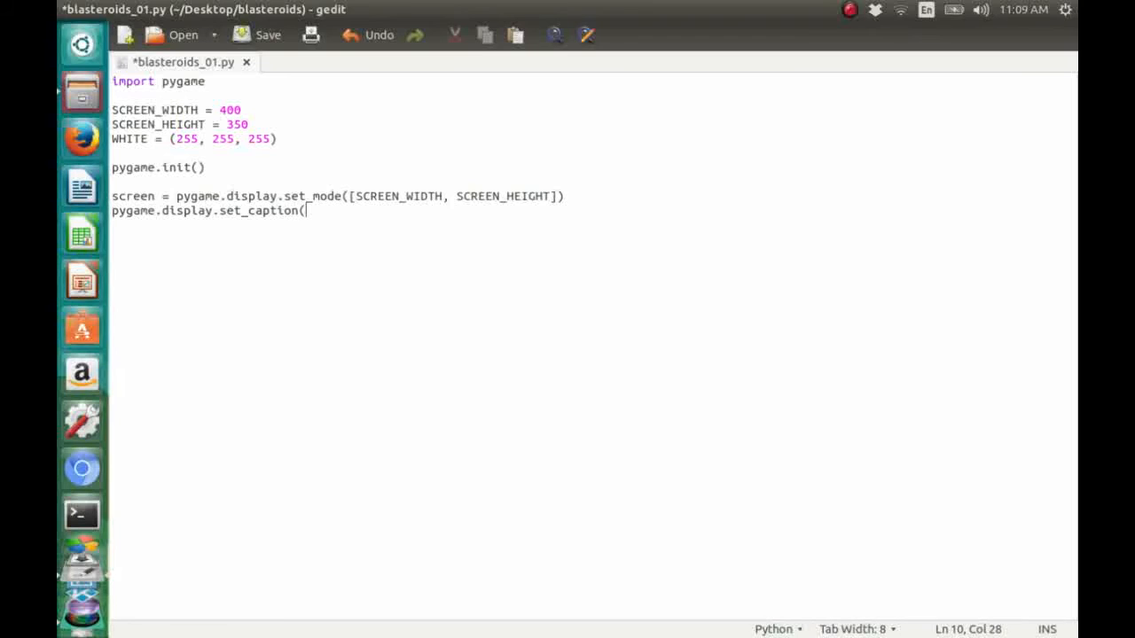
pyautogui.write("'")
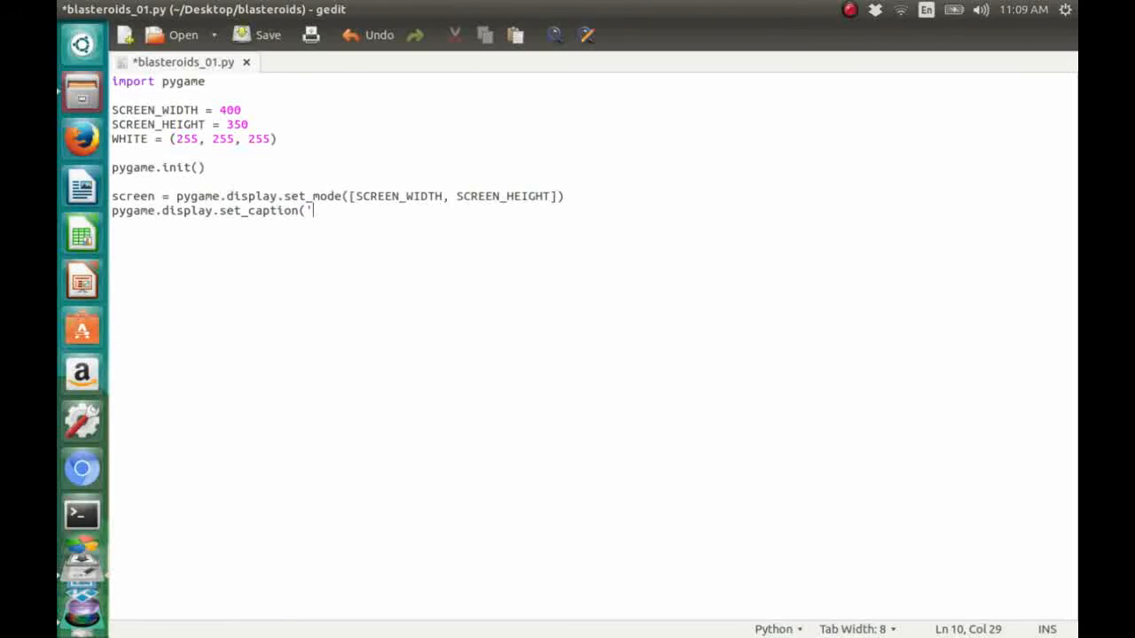
pyautogui.write('Hello,')
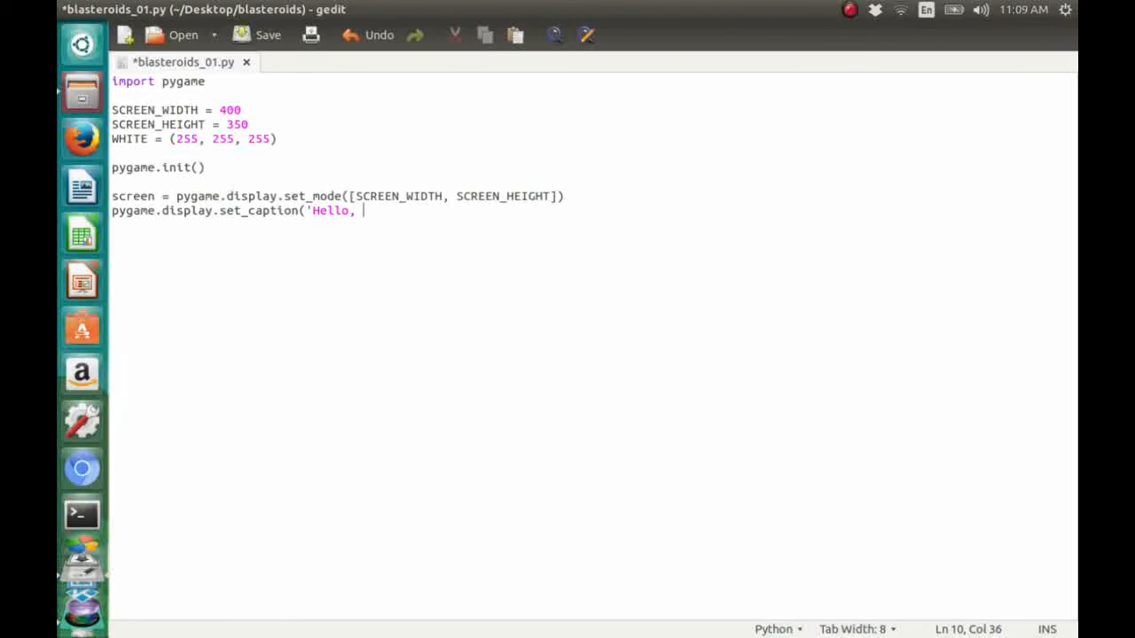
pyautogui.write("World!'")
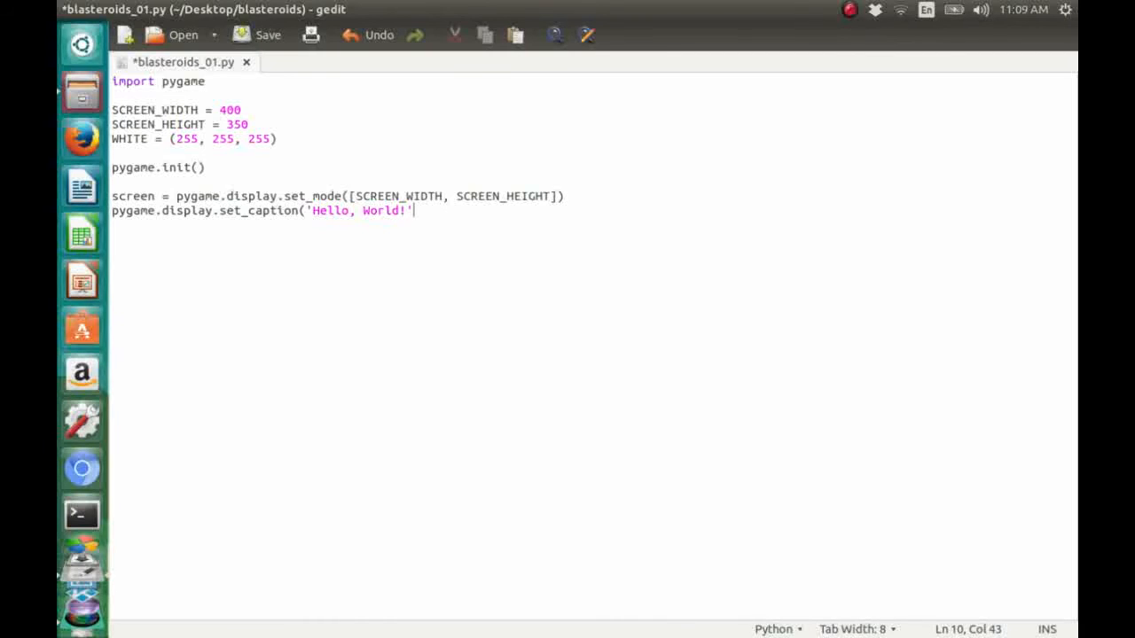
pyautogui.write(')')
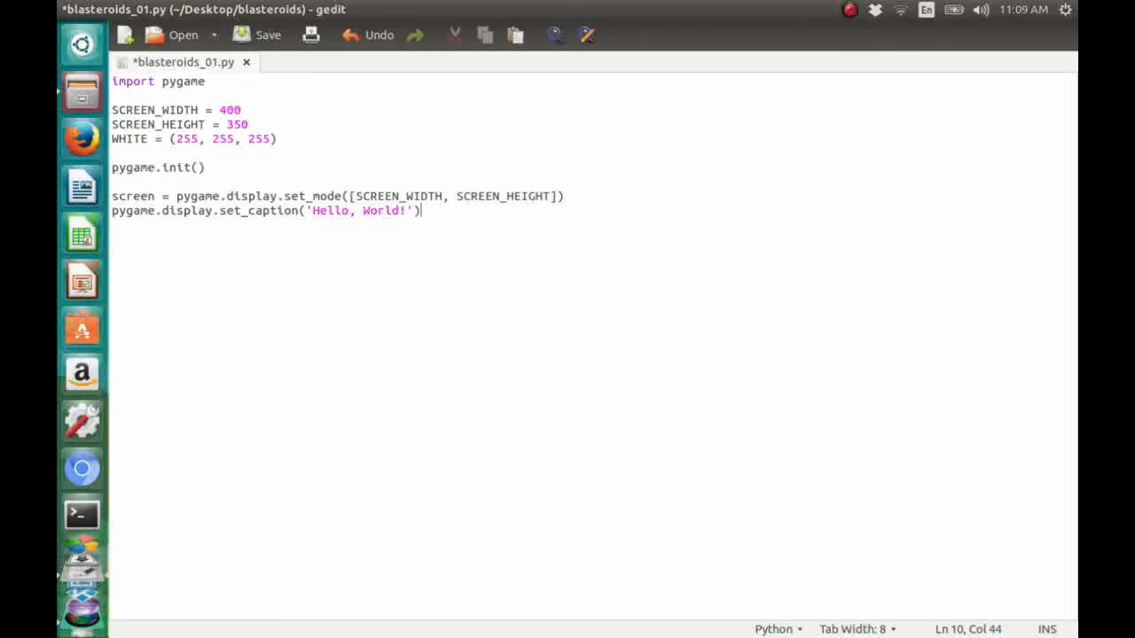
pyautogui.press('Return')
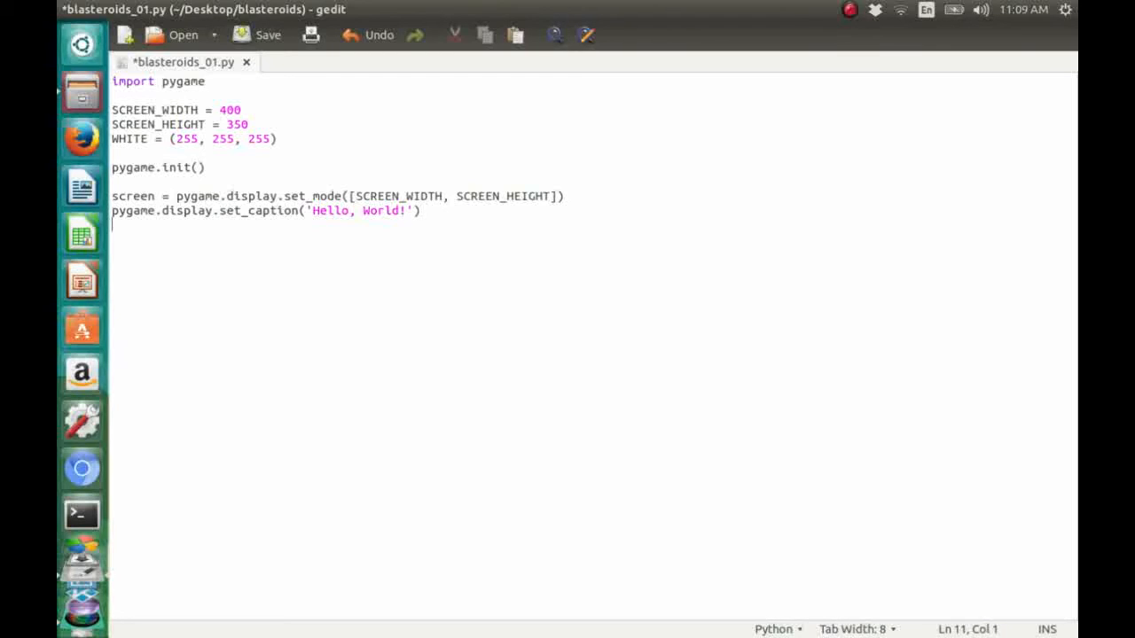
pyautogui.press('Return')
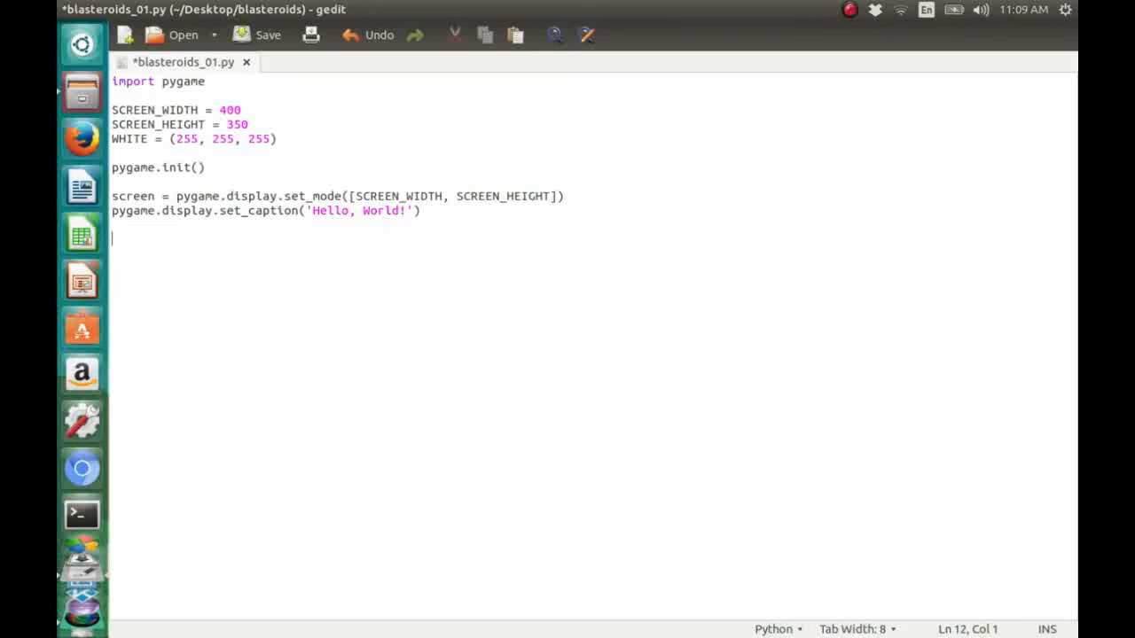
# - Add the line screen.fill(WHITE)
pyautogui.write('sc')
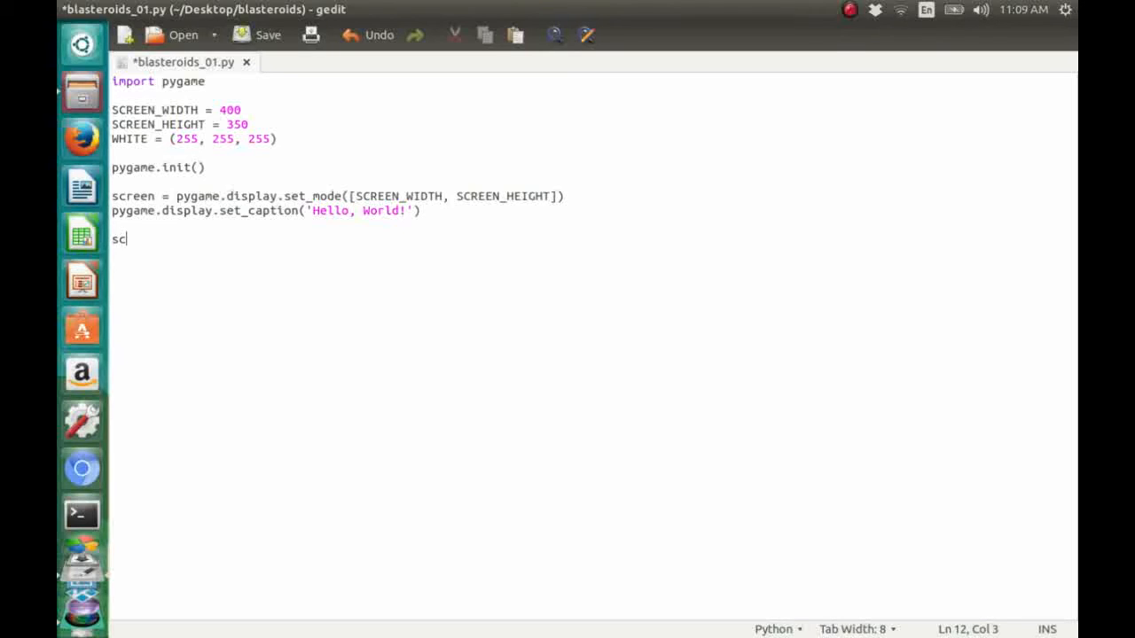
pyautogui.write('reen.')
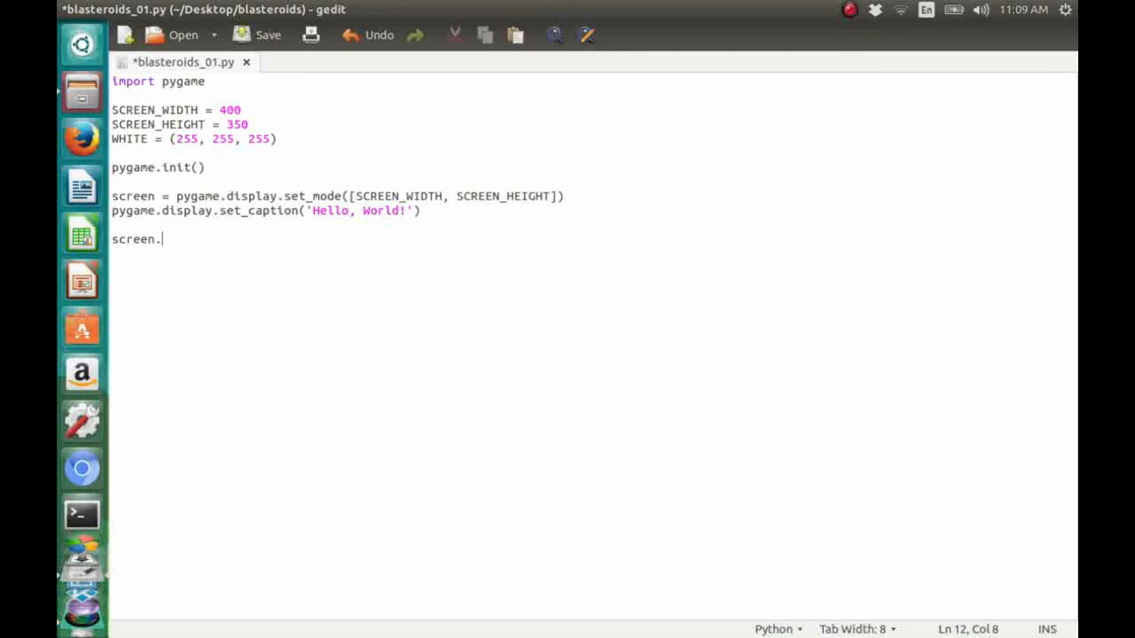
pyautogui.write('fill(')
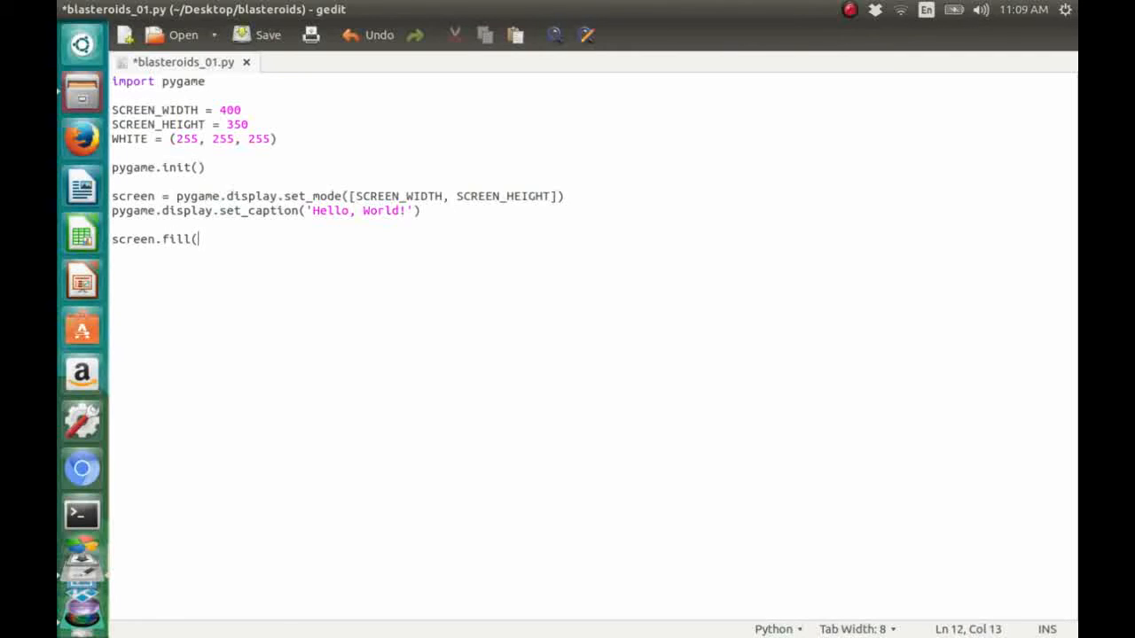
pyautogui.write('WHITE')
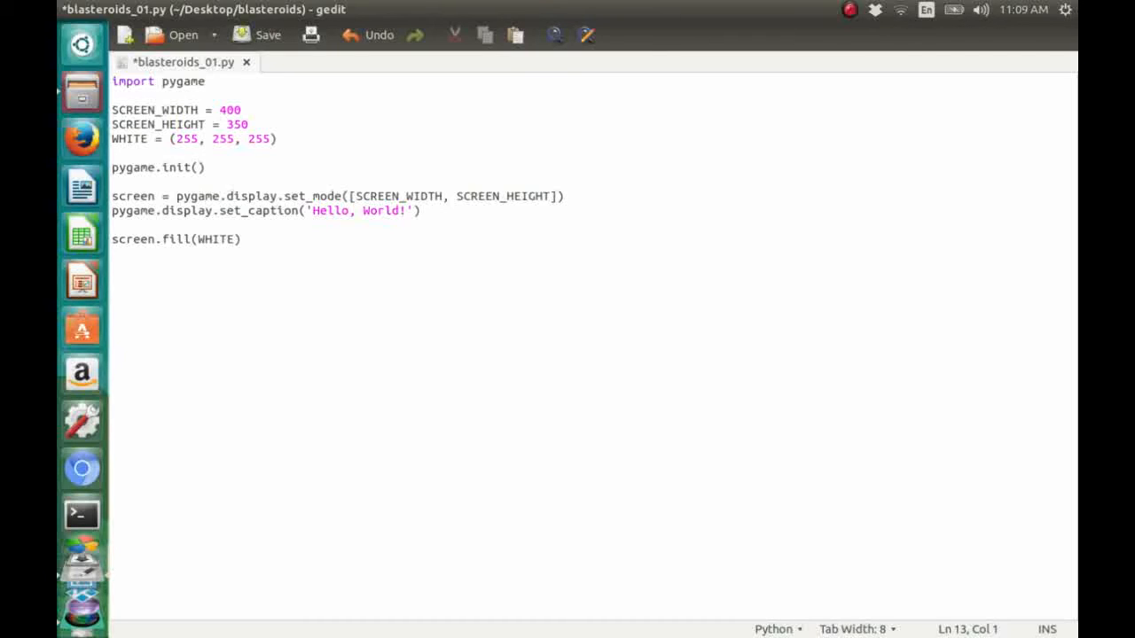
# - Add pygame.display.update() below it, correcting the capitalised typo
pyautogui.write('PYG')
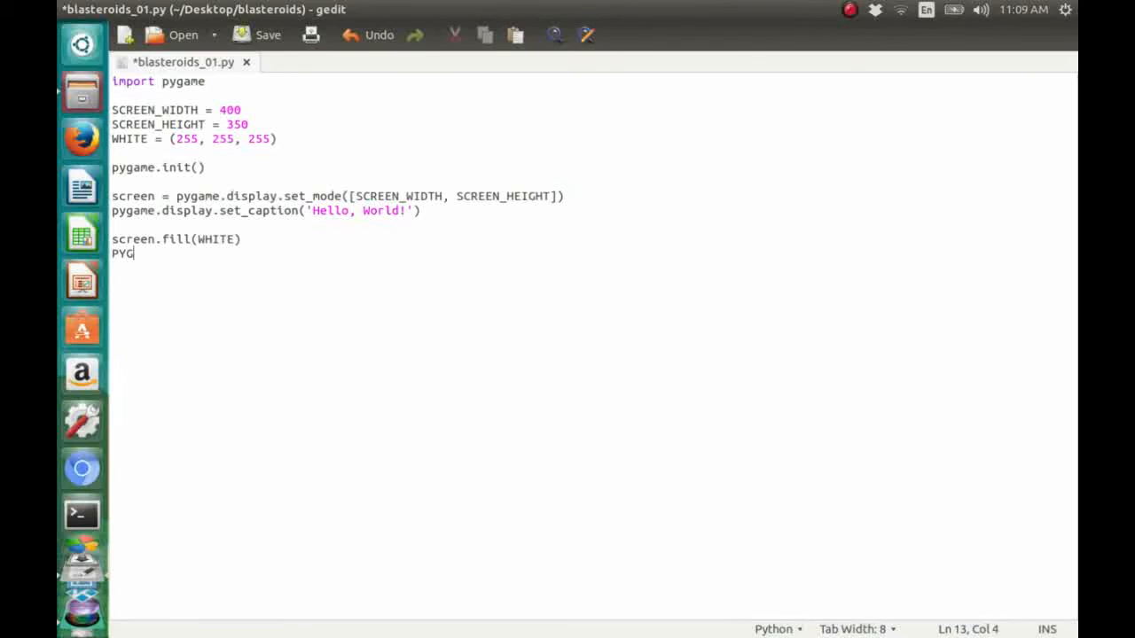
pyautogui.press('BackSpace')
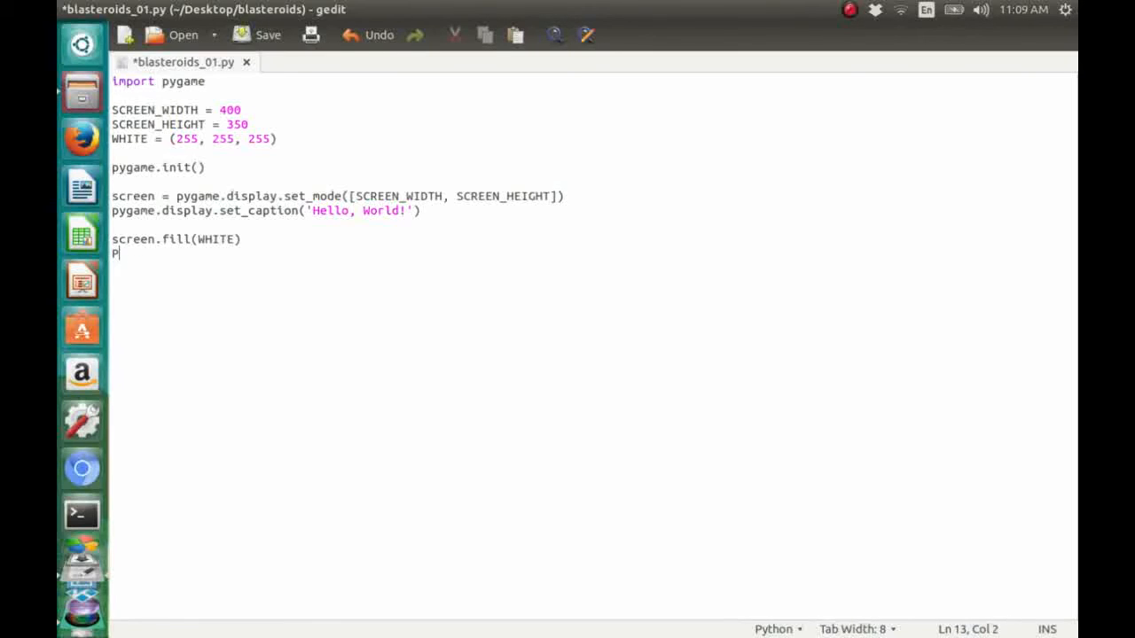
pyautogui.write('yga')
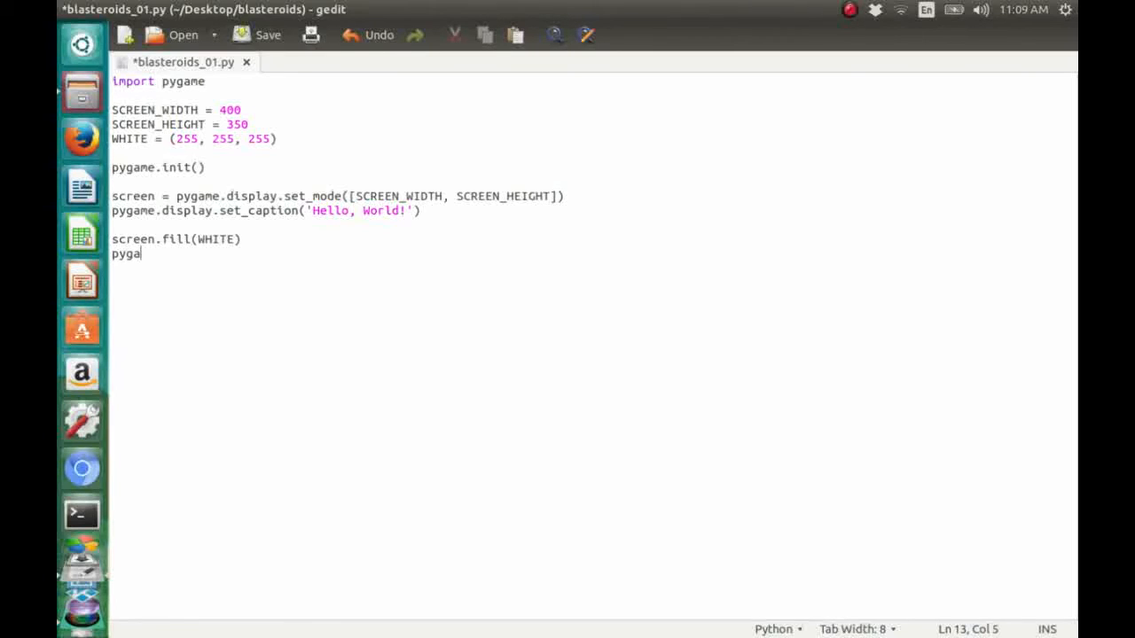
pyautogui.write('me.display.update(')
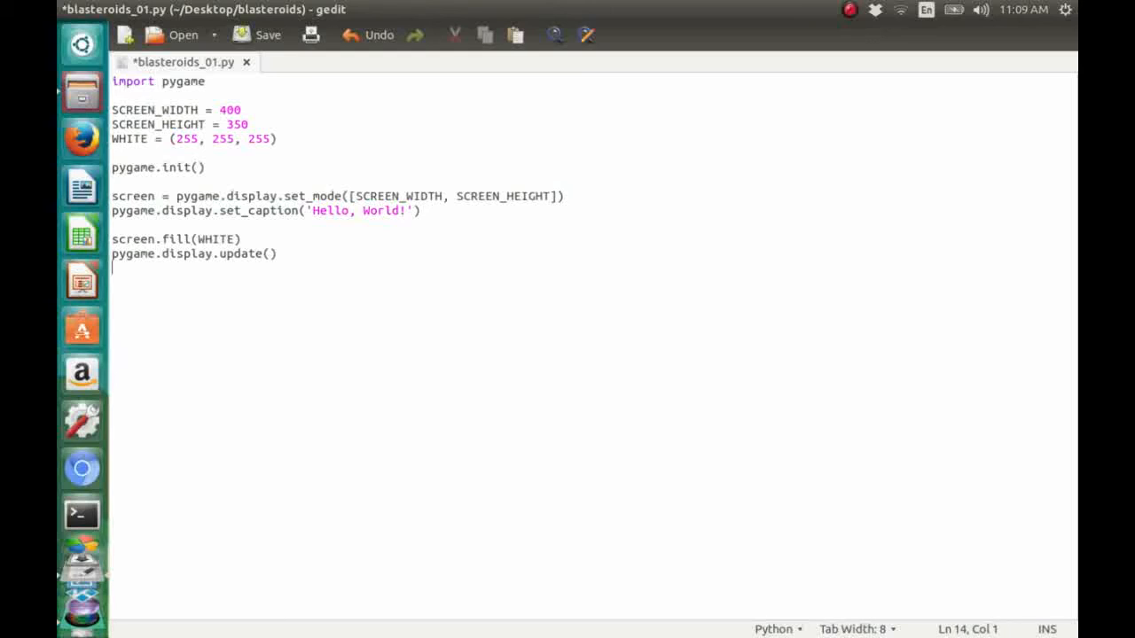
pyautogui.press('Return')
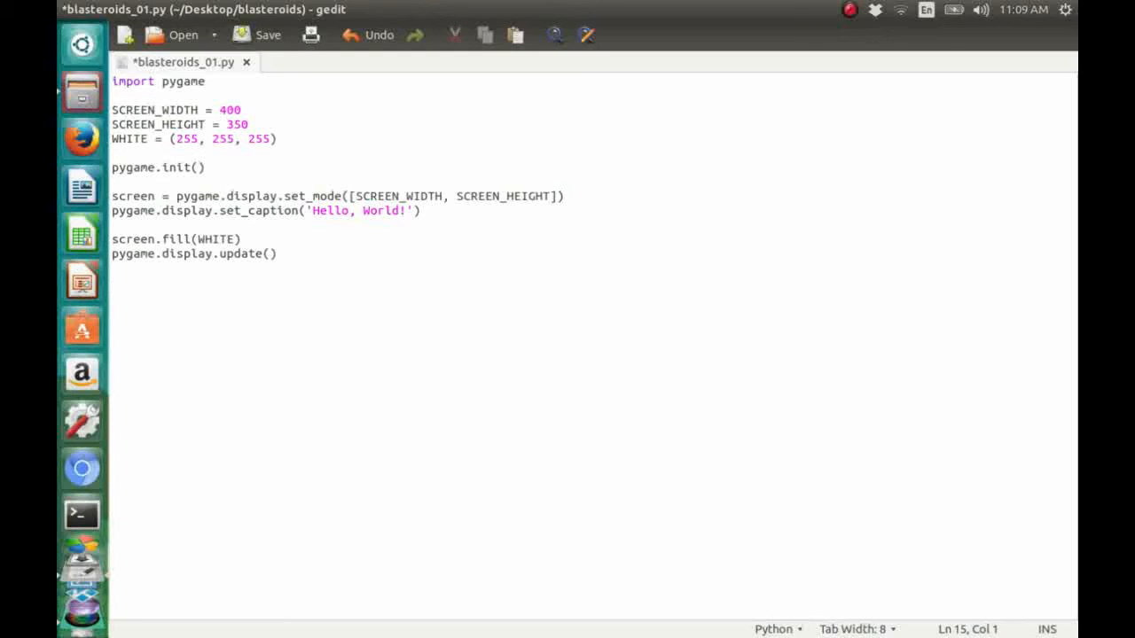
pyautogui.write('pyg')
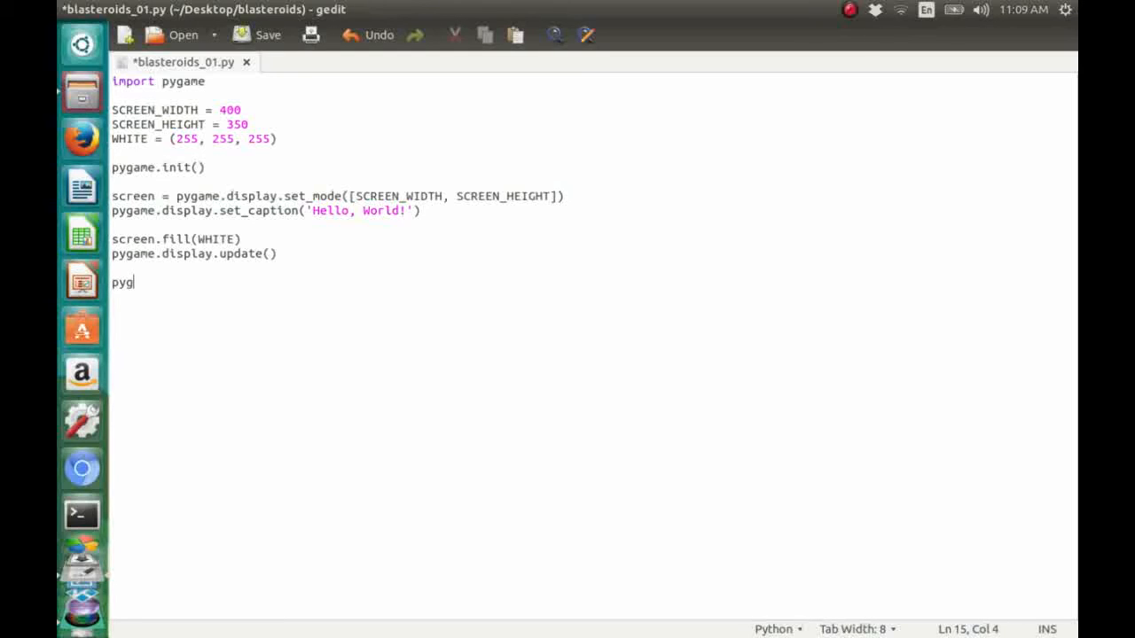
# - Add pygame.time.wait(4000) and end the line
pyautogui.write('ame.ti')
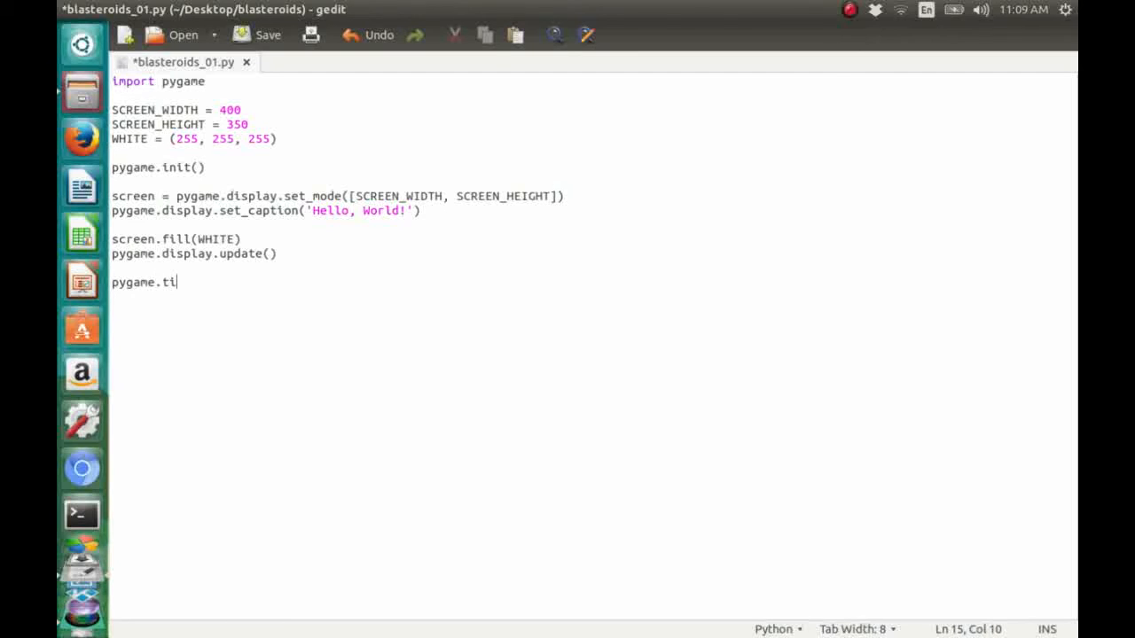
pyautogui.write('me.wi')
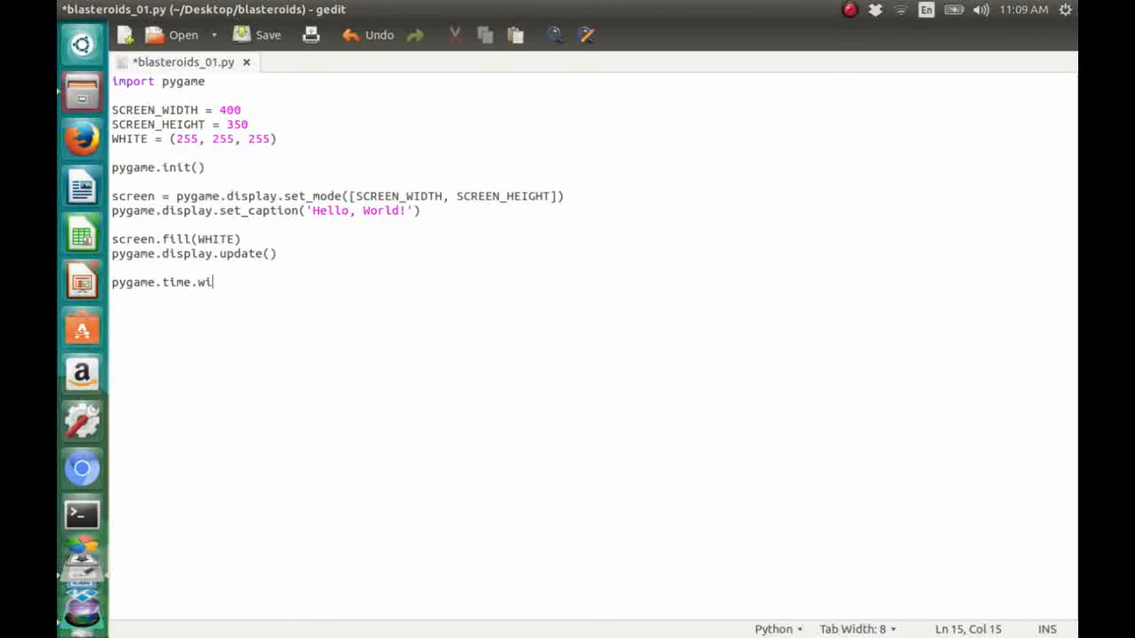
pyautogui.write('it')
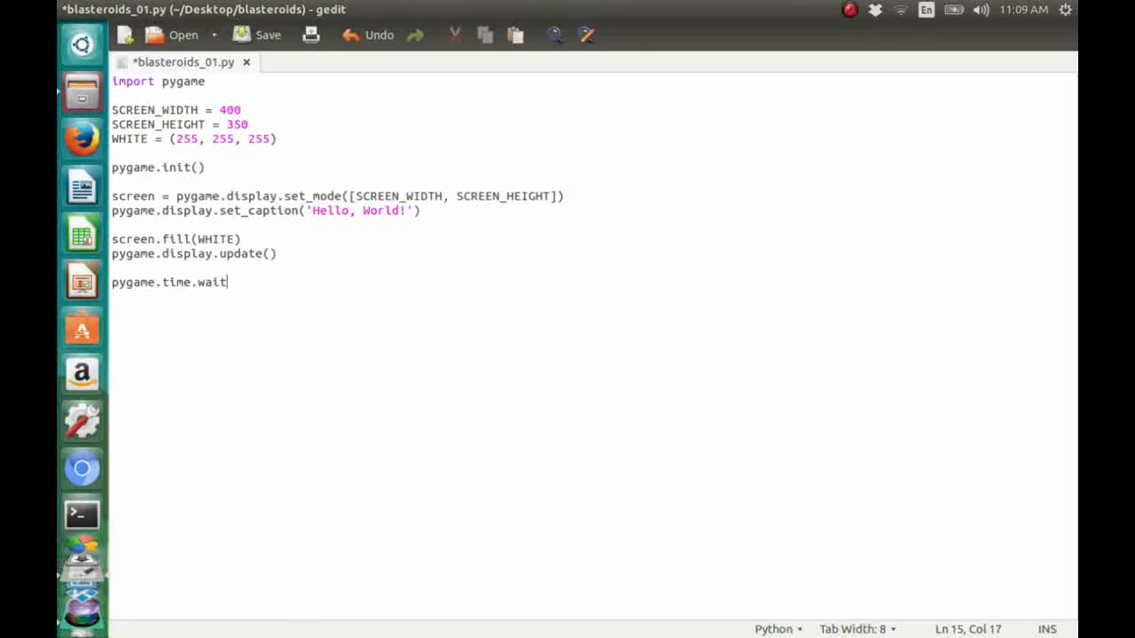
pyautogui.write('(')
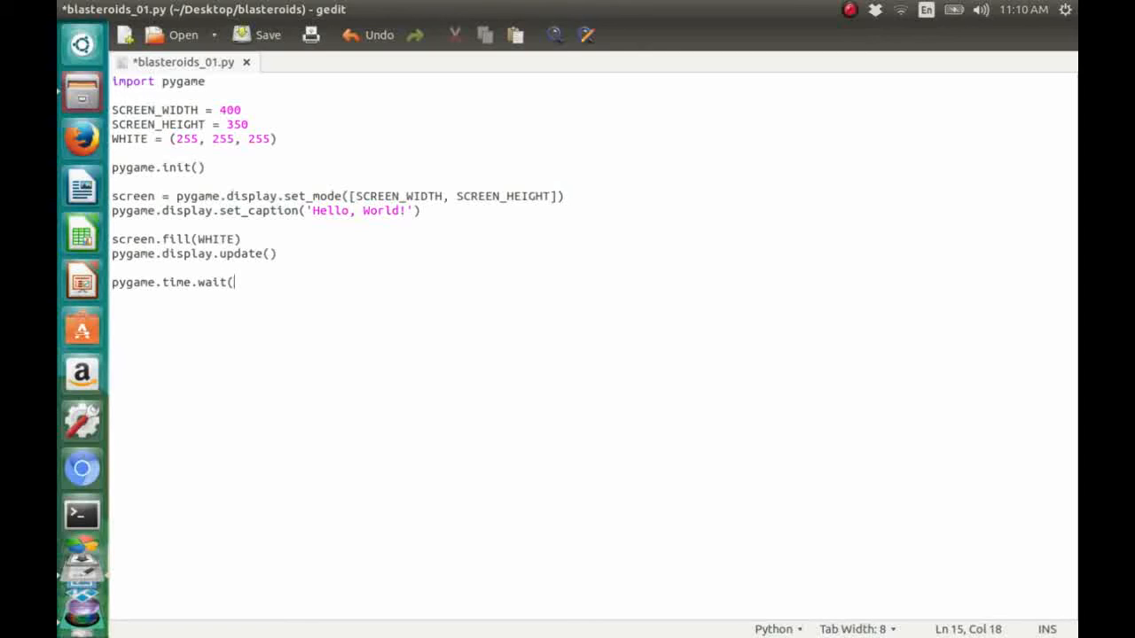
pyautogui.write('4000')
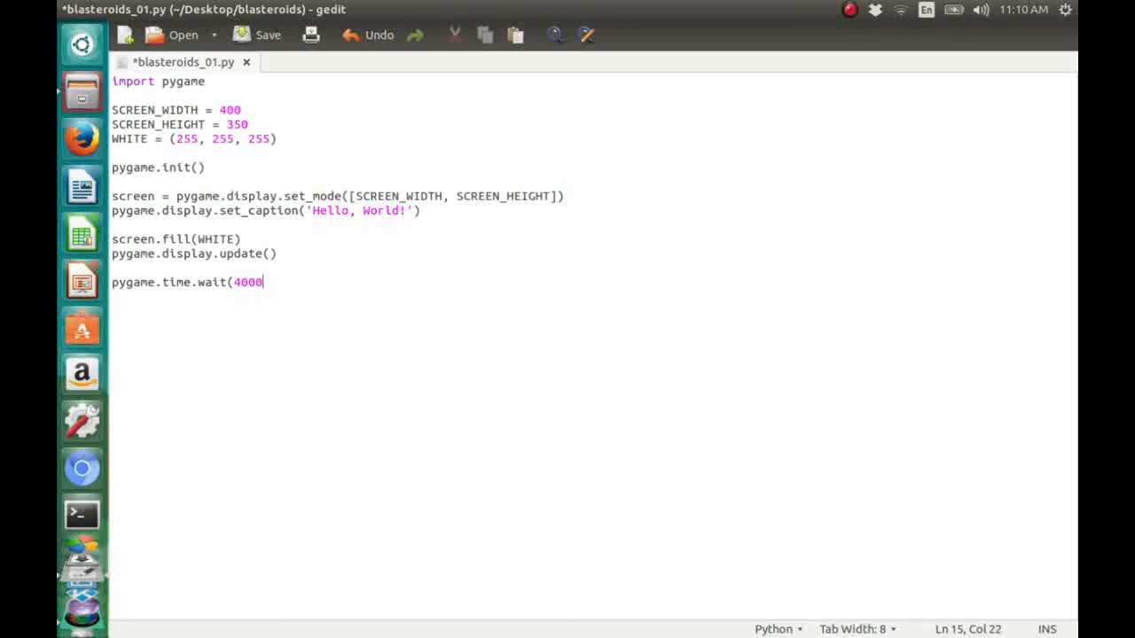
pyautogui.press('Return')
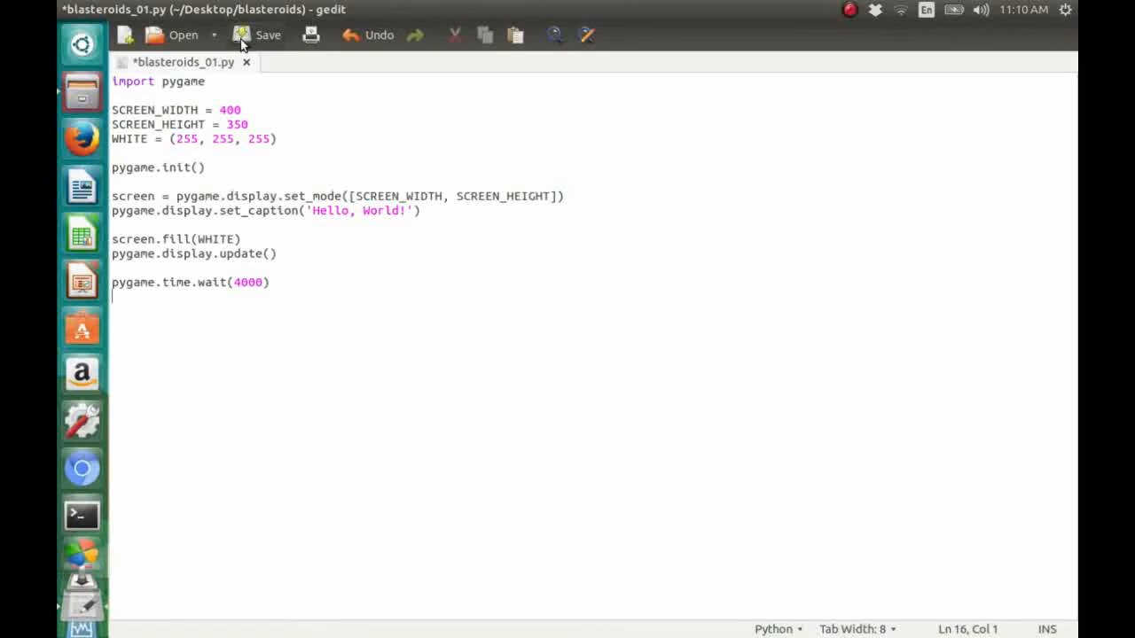
# - Save blasteroids_01.py from the gedit toolbar
pyautogui.click(257, 34)
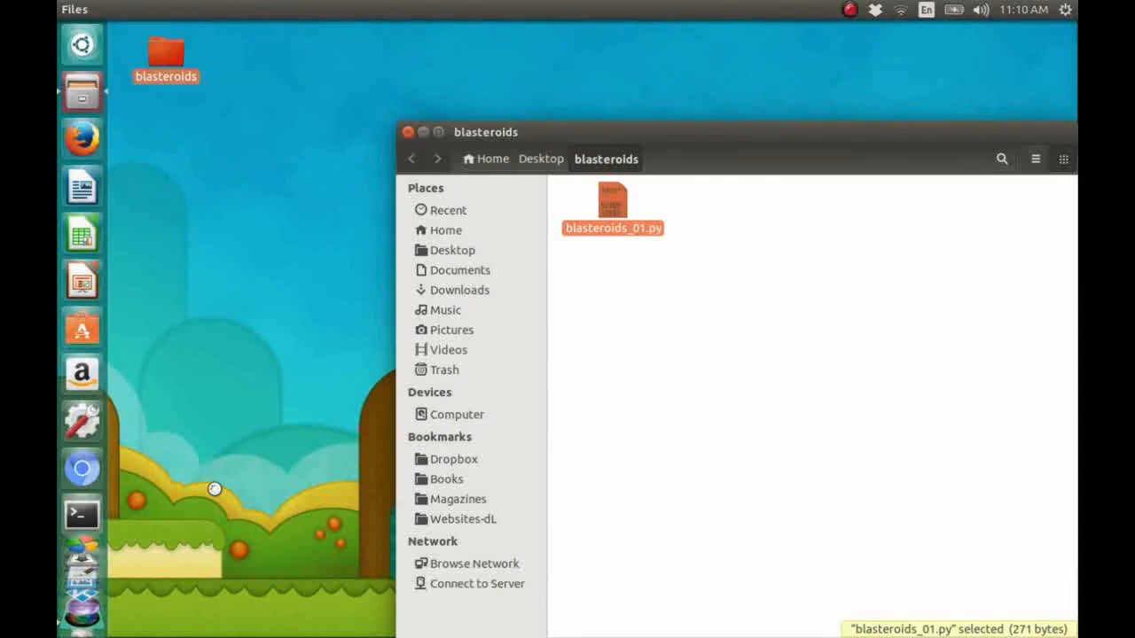
# - Open a Terminal and change into the Desktop/blasteroids folder
pyautogui.click(81, 514)
pyautogui.write('c')
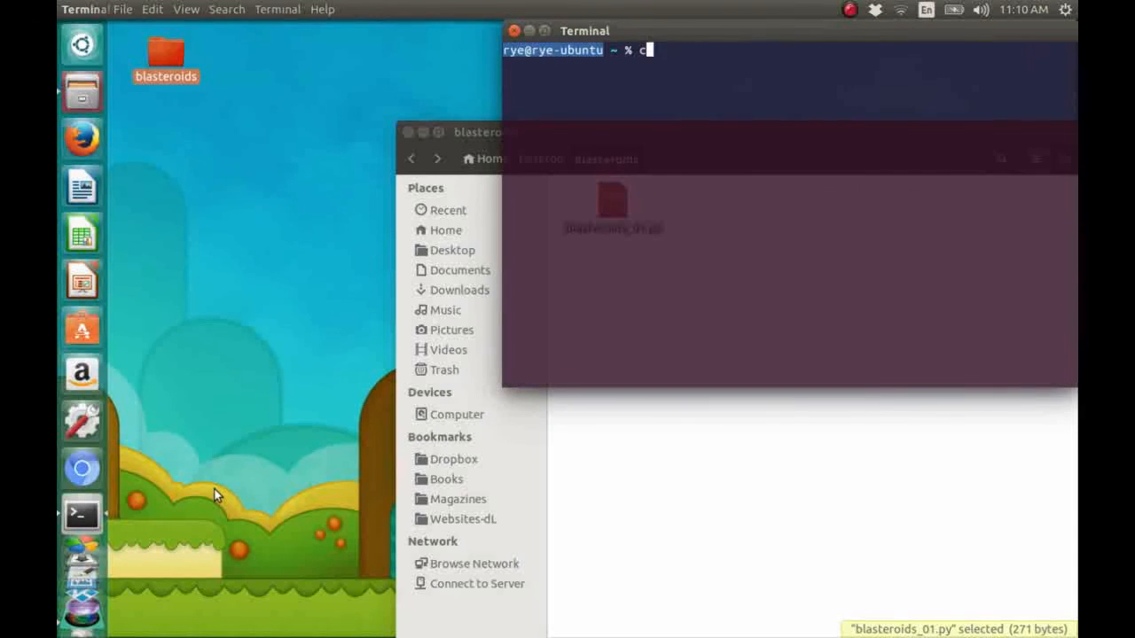
pyautogui.write('d Desk')
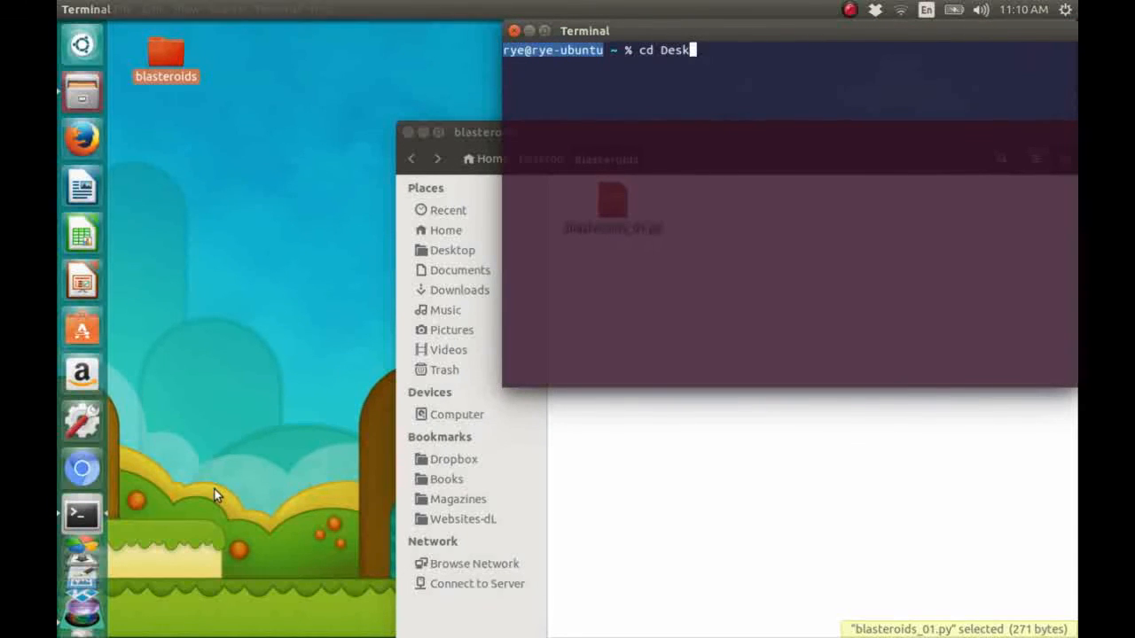
pyautogui.write('top')
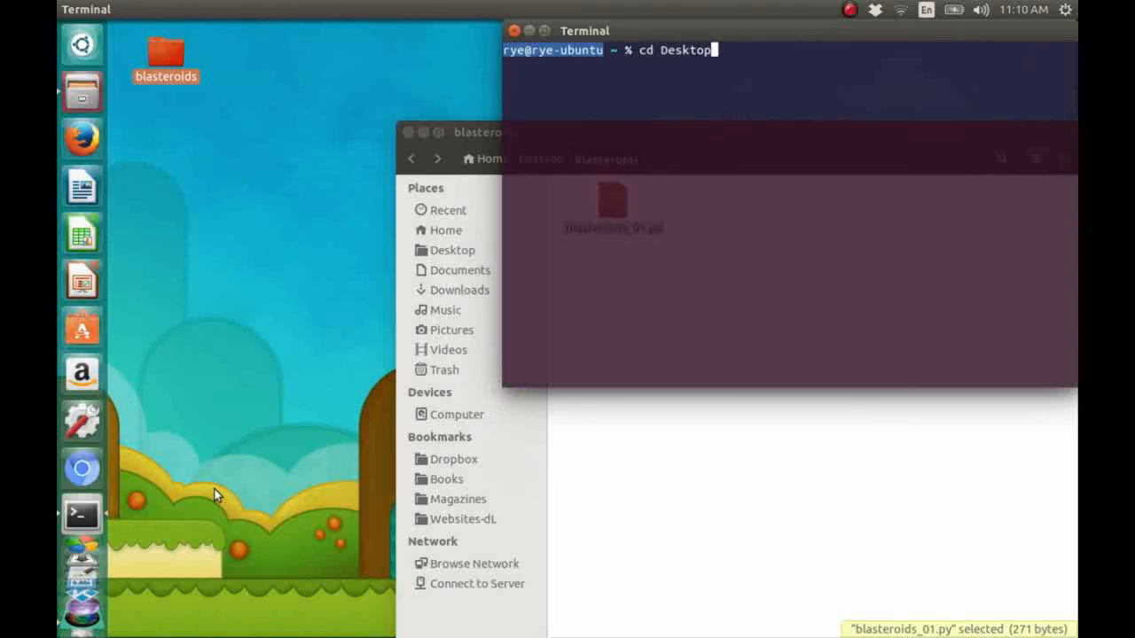
pyautogui.write('/blas')
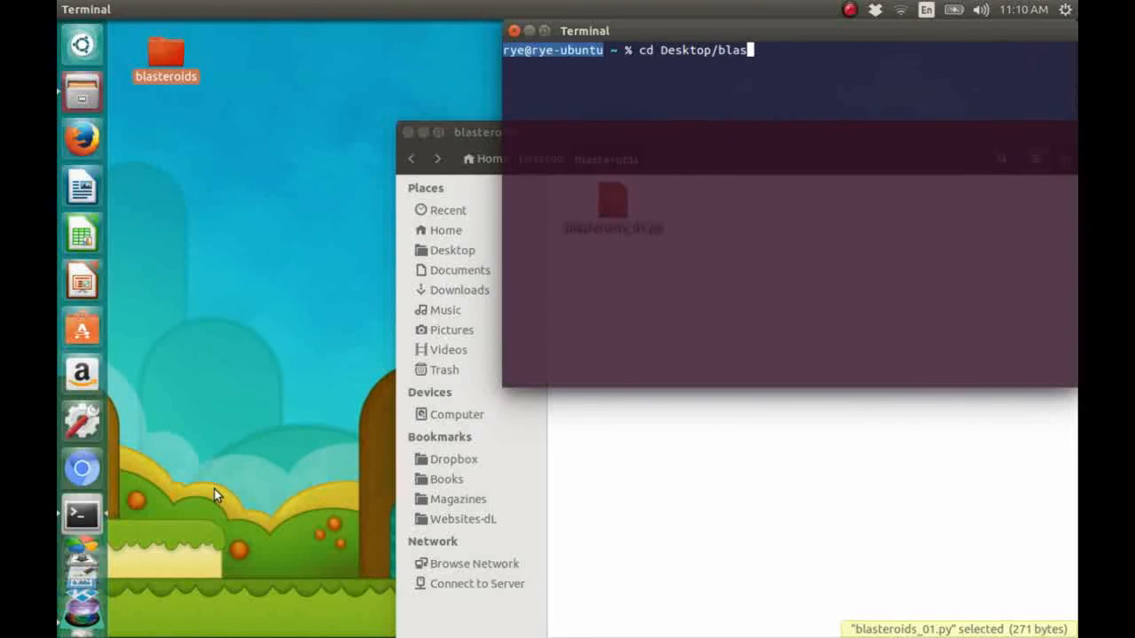
pyautogui.press('Return')
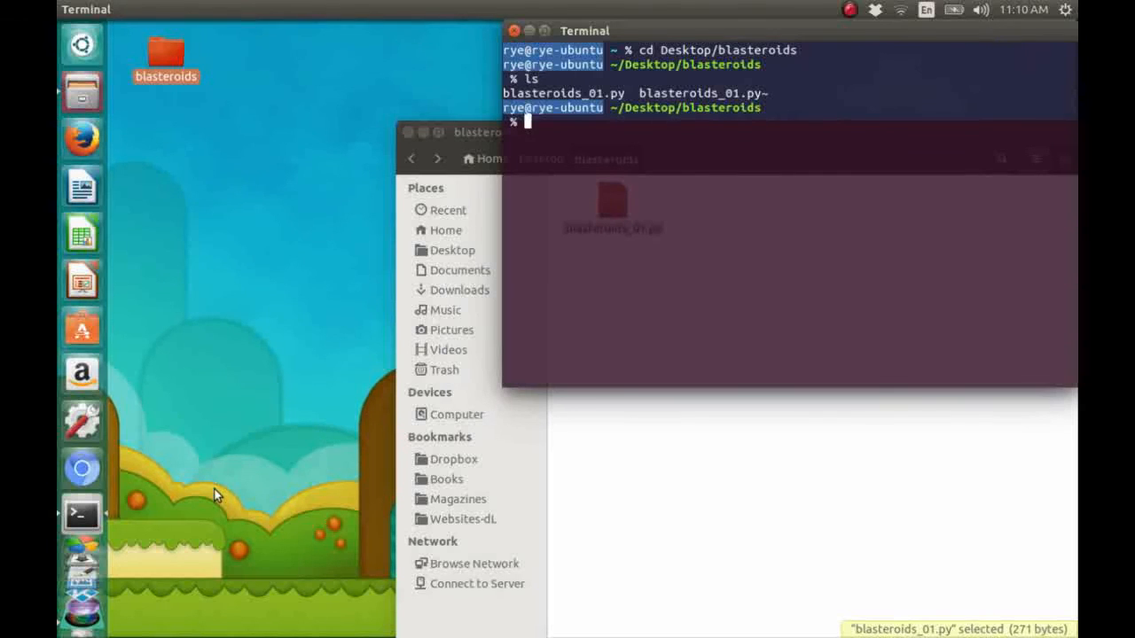
# - Enter the command python blasteroids_01.py
pyautogui.write('pyt')
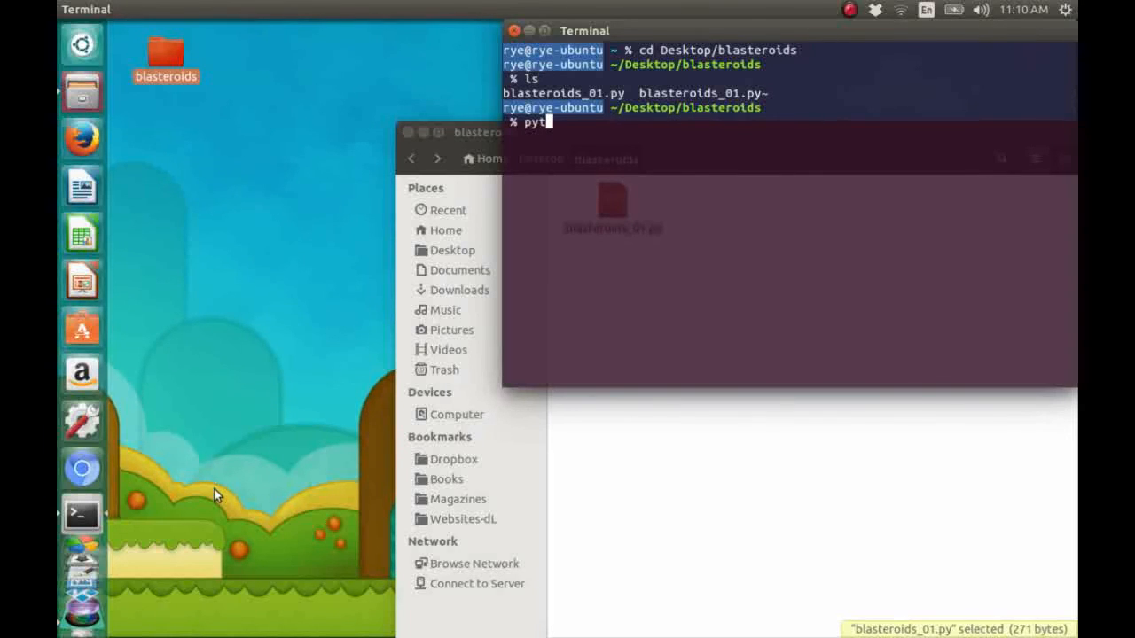
pyautogui.write('hon')
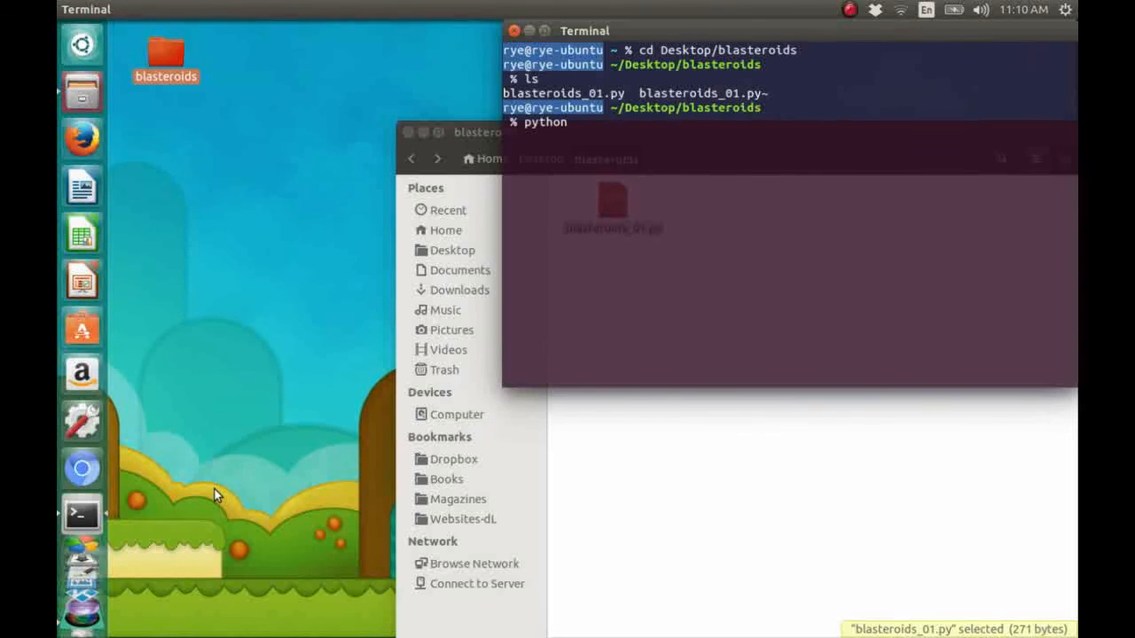
pyautogui.write('blaster')
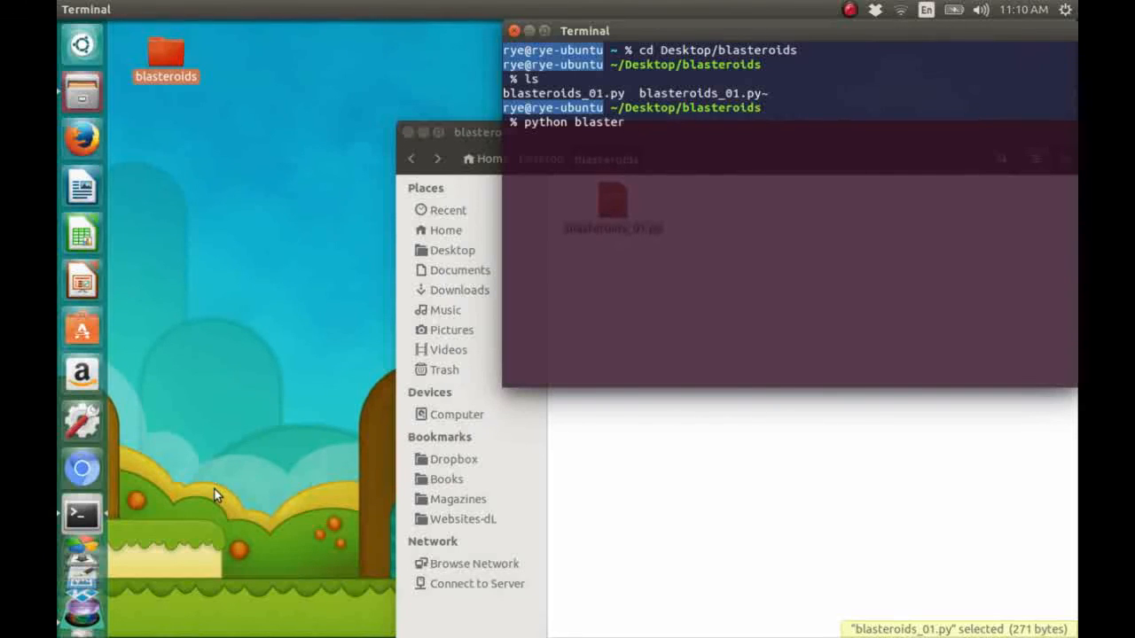
pyautogui.write('oi')
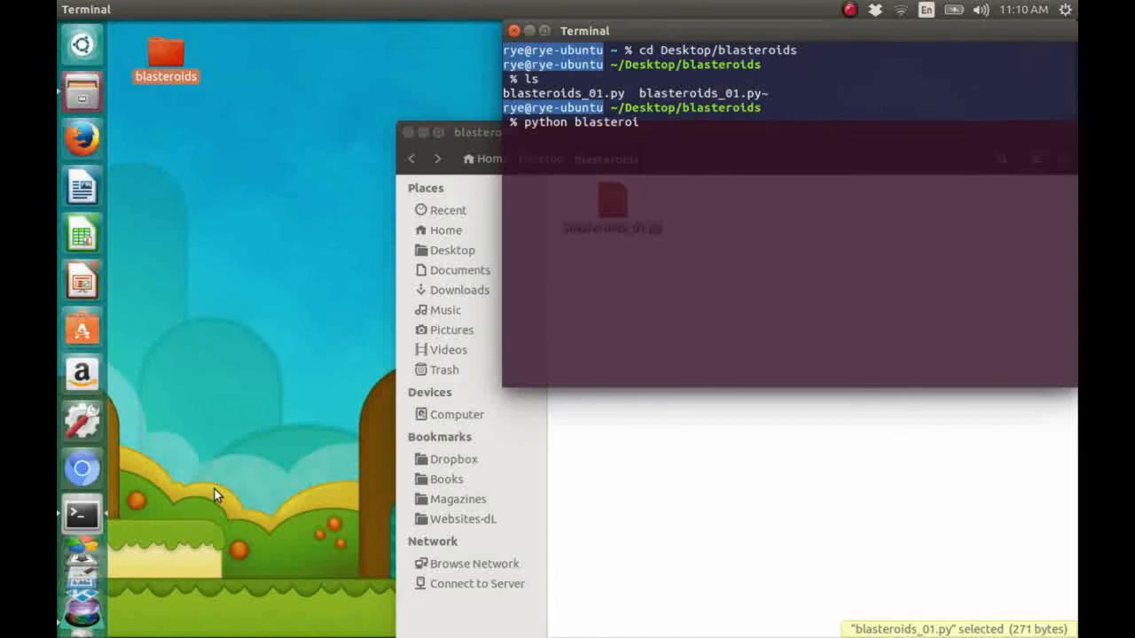
pyautogui.write('ds_01.py')
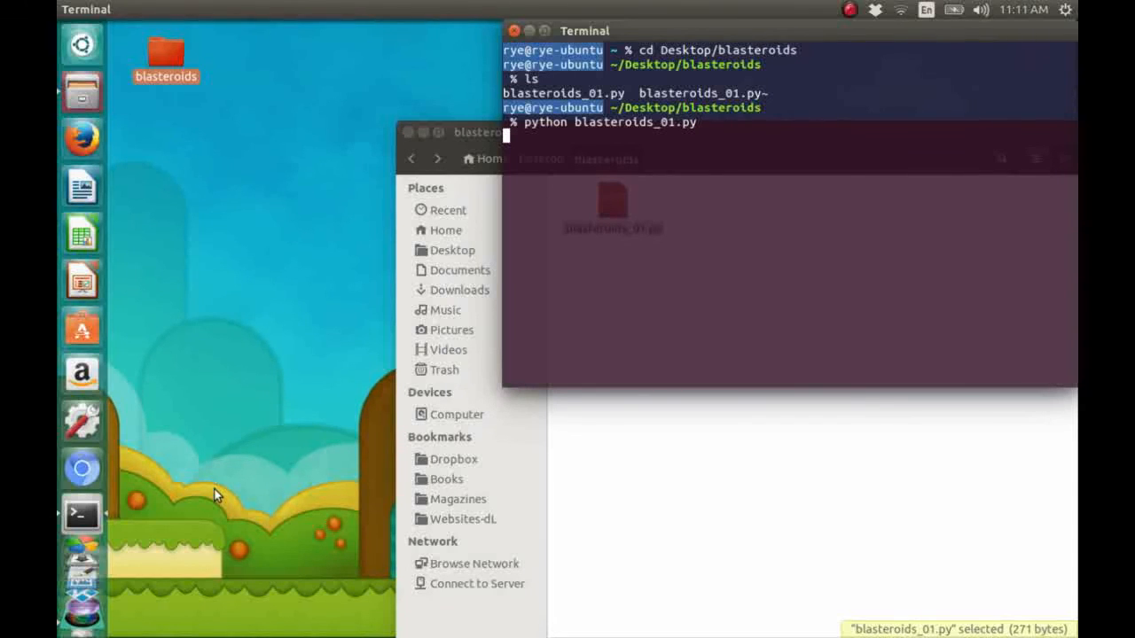
# - Run blasteroids_01.py until the prompt returns, then move the Terminal window left and down
pyautogui.press('Return')
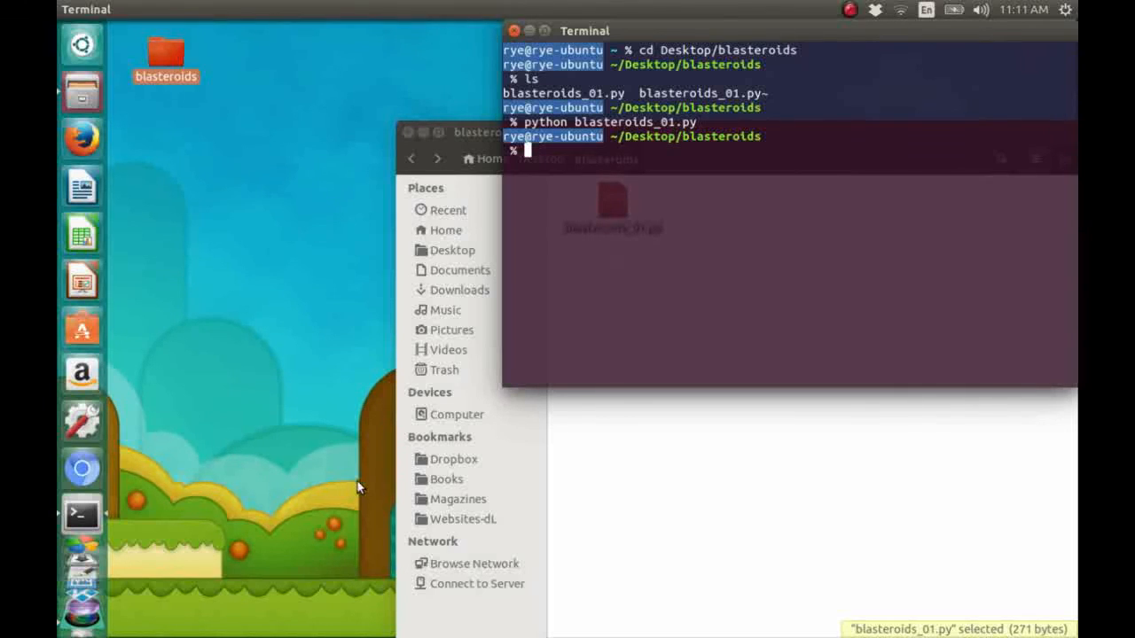
pyautogui.moveTo(513, 36)
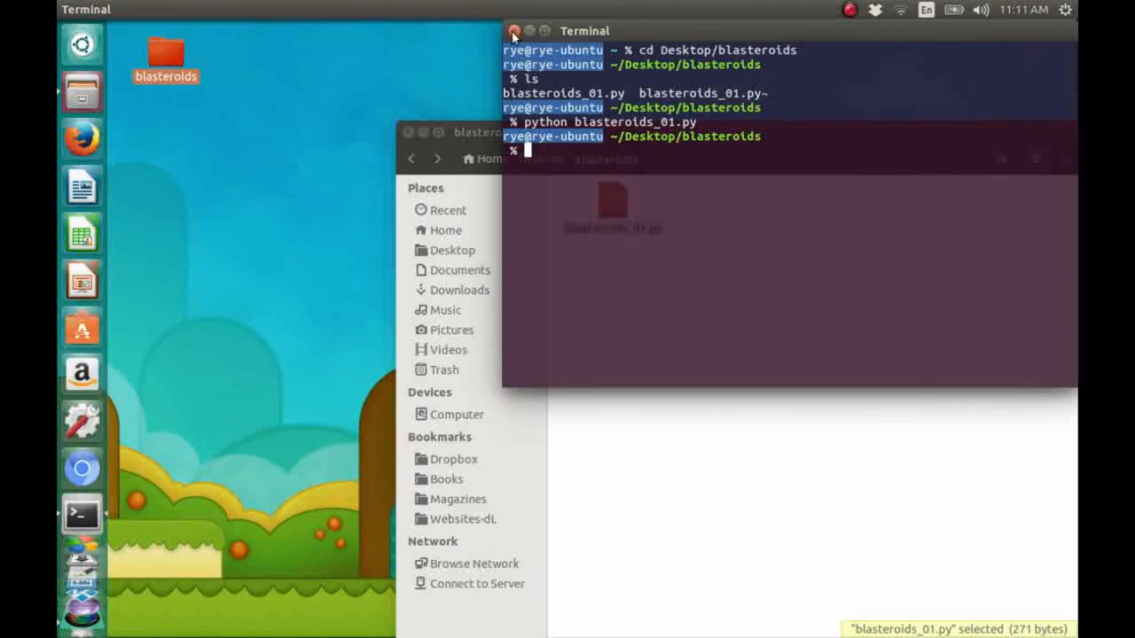
pyautogui.moveTo(585, 31); pyautogui.dragTo(444, 81)
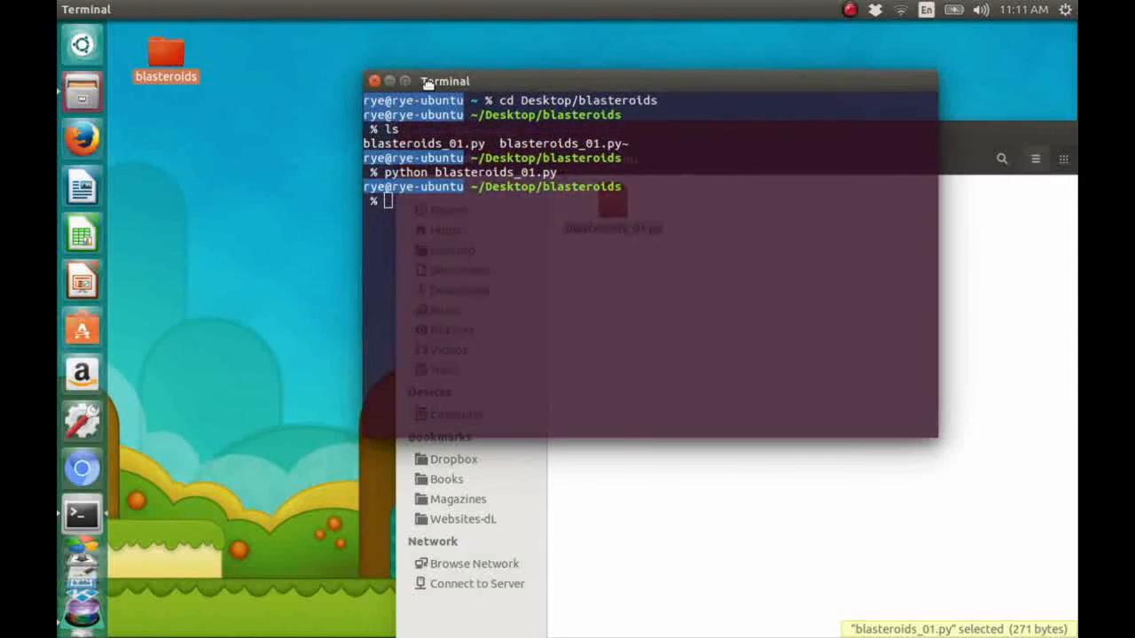
pyautogui.moveTo(444, 81); pyautogui.dragTo(403, 99)
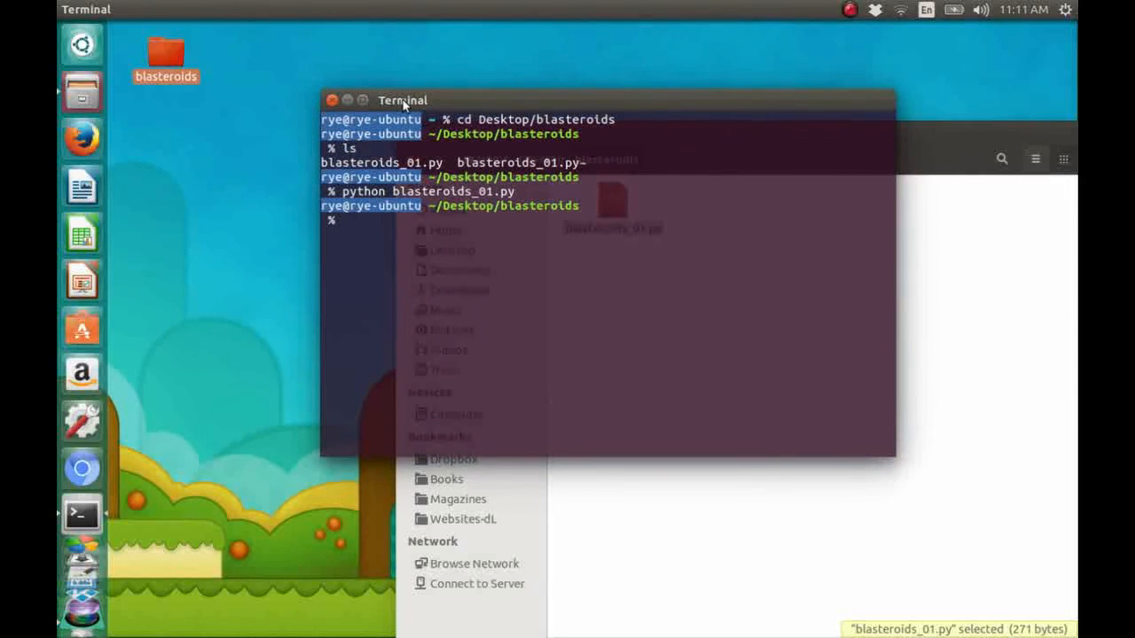